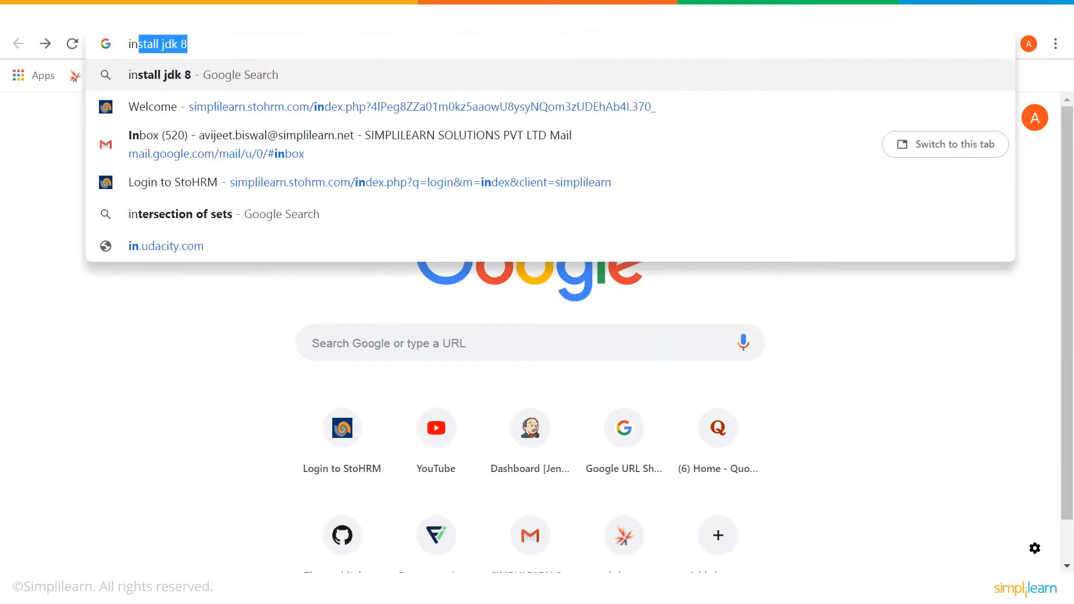
- Search 'install jdk 8' and scroll Oracle's JDK 8 page to the Windows x64 8u191 installer
key(Enter)
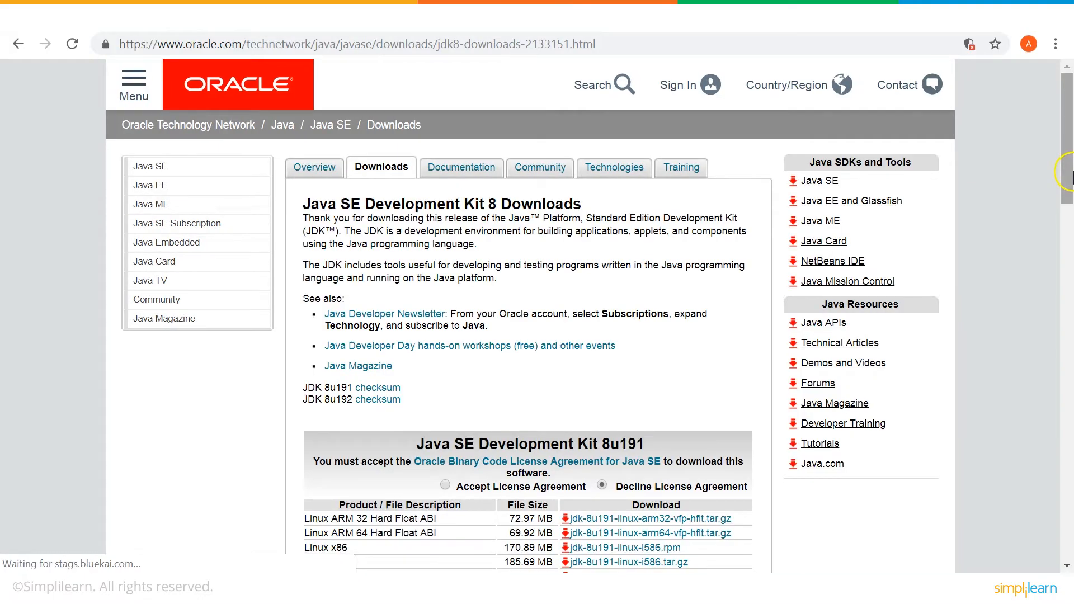
scroll(down, 3)
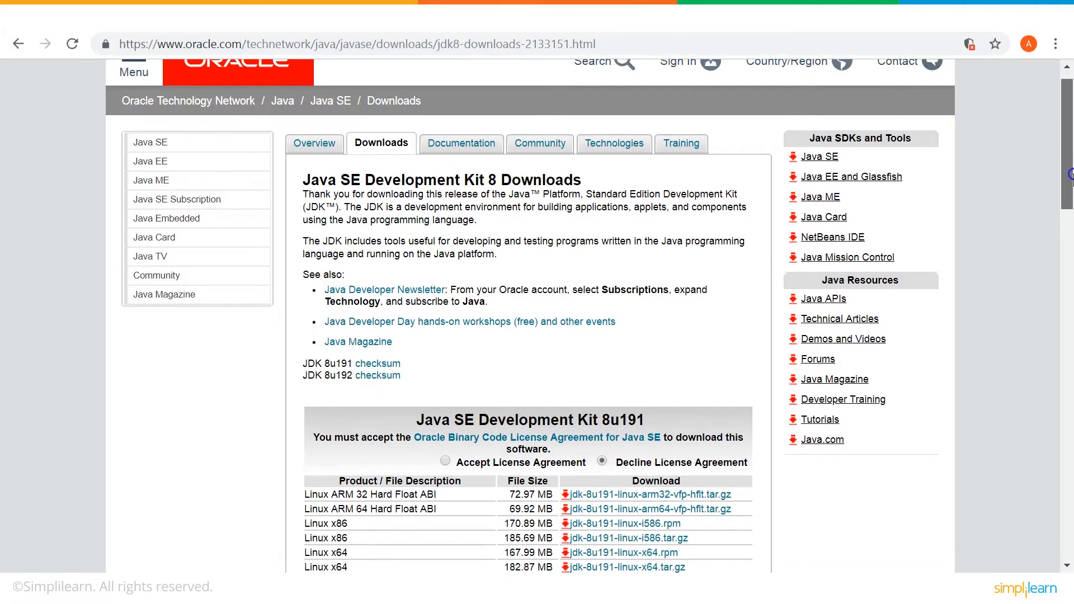
scroll(down, 3)
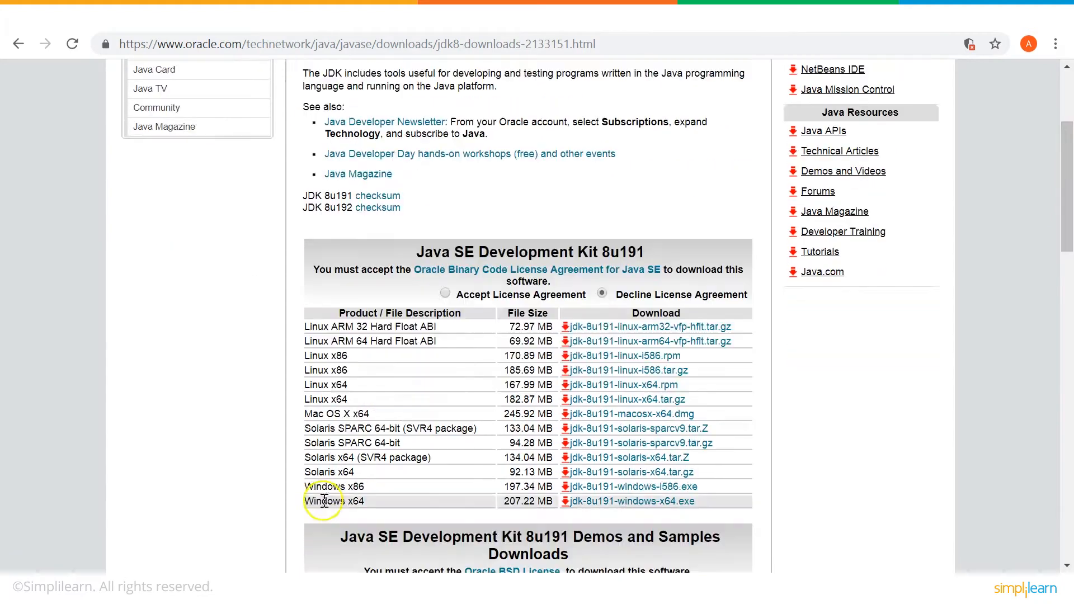
mouse_move(445, 511)
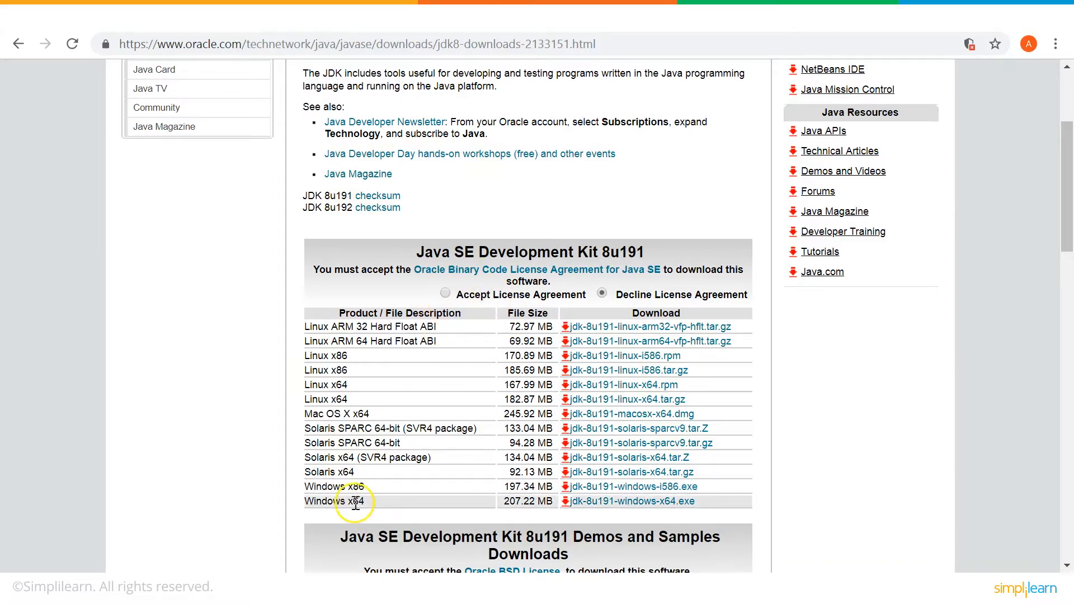
mouse_move(991, 300)
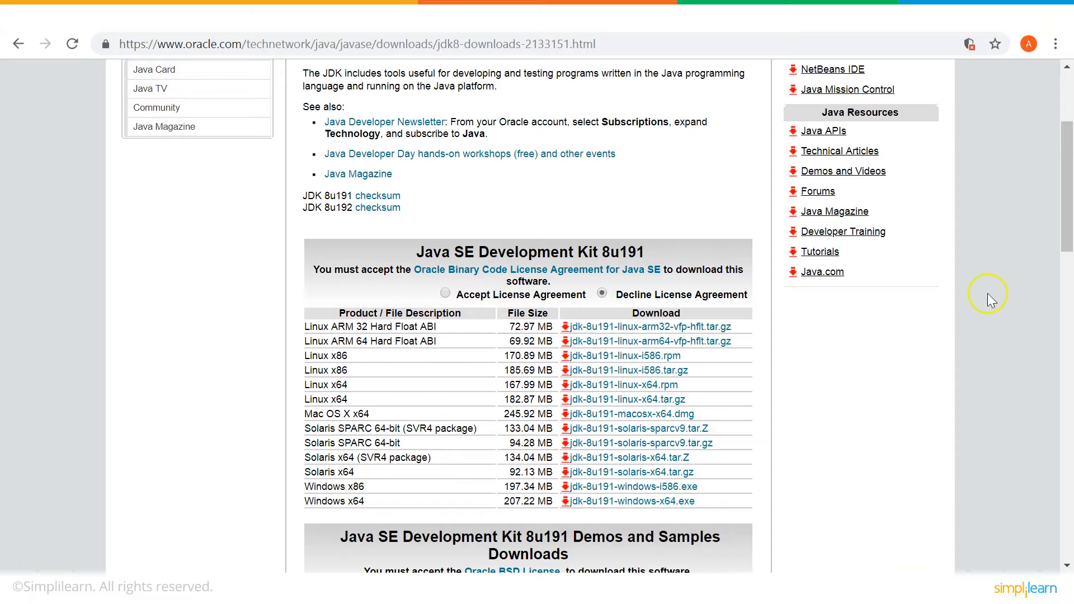
mouse_move(111, 573)
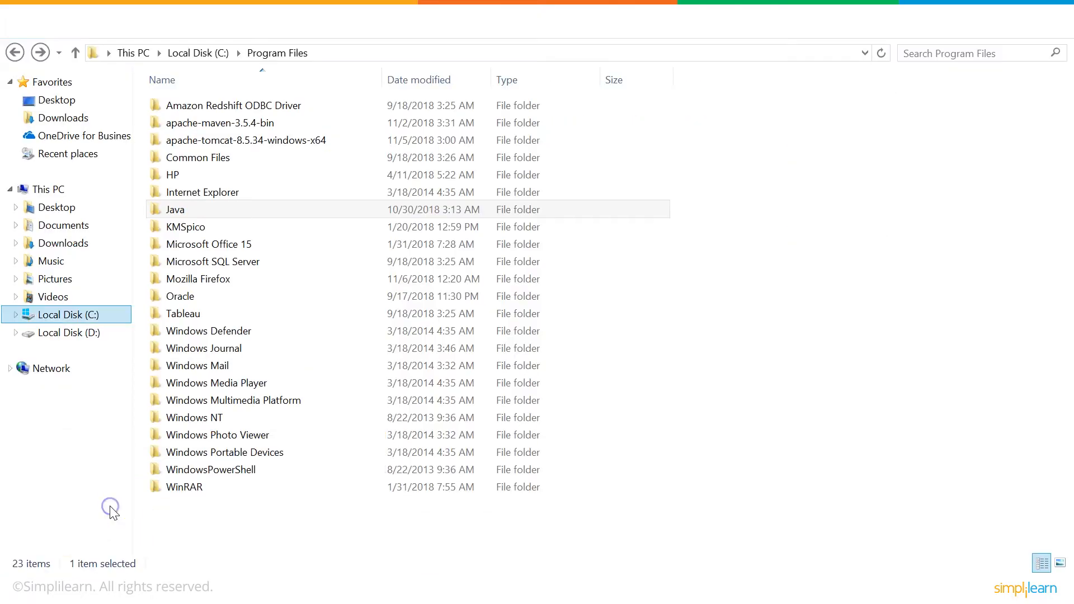
- Browse to C:\Program Files\Java showing the jdk1.8.0_191 and jre1.8.0_191 folders
click(197, 53)
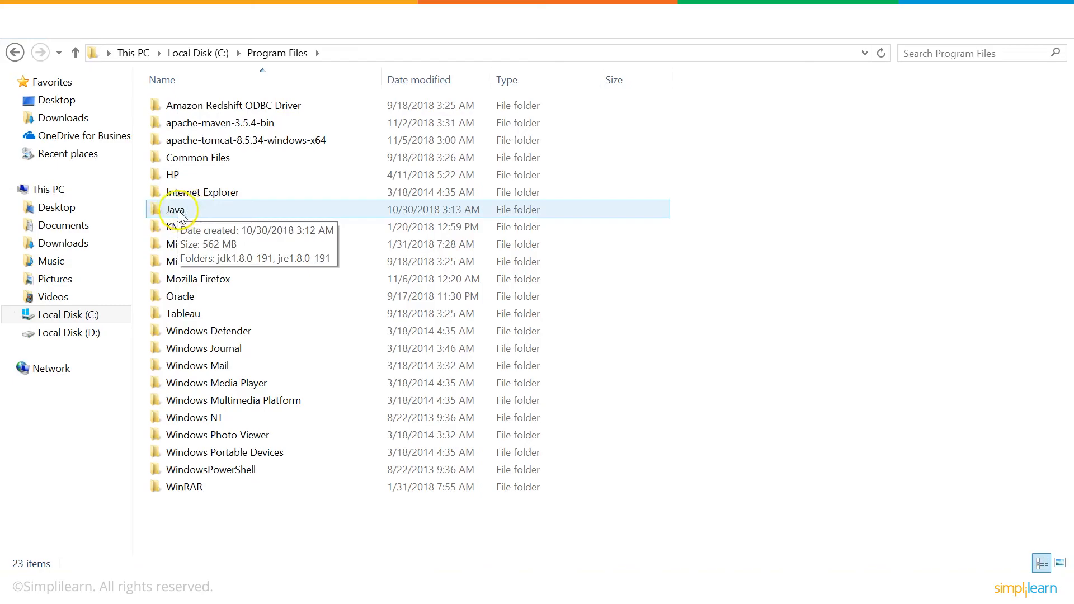
double_click(178, 211)
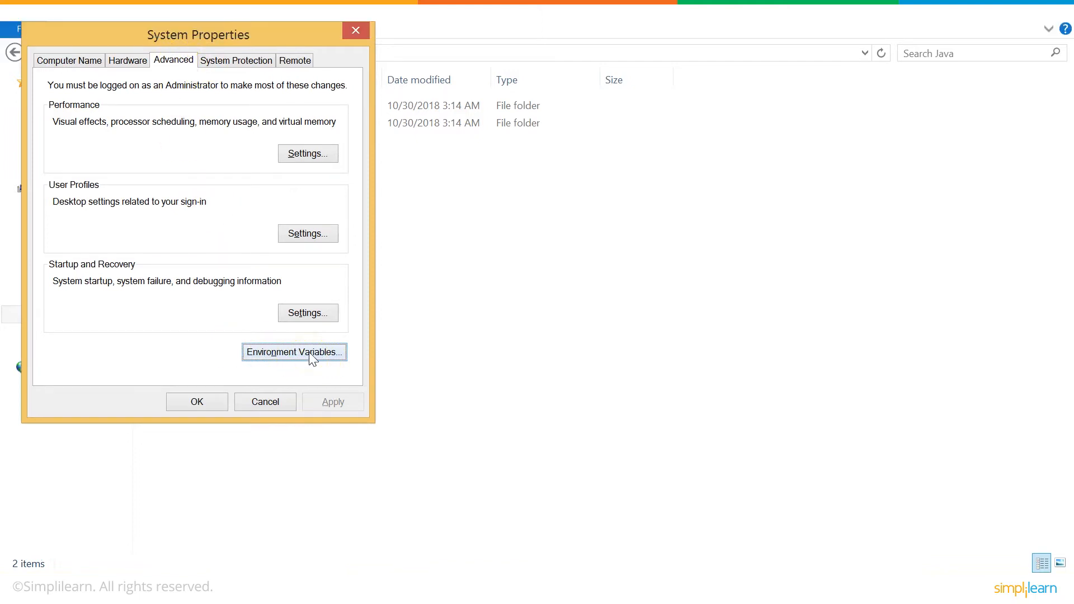
- Review JAVA_HOME and JRE_HOME variables and reveal the jdk1.8.0_191 and jre1.8.0_191 folder paths
click(294, 352)
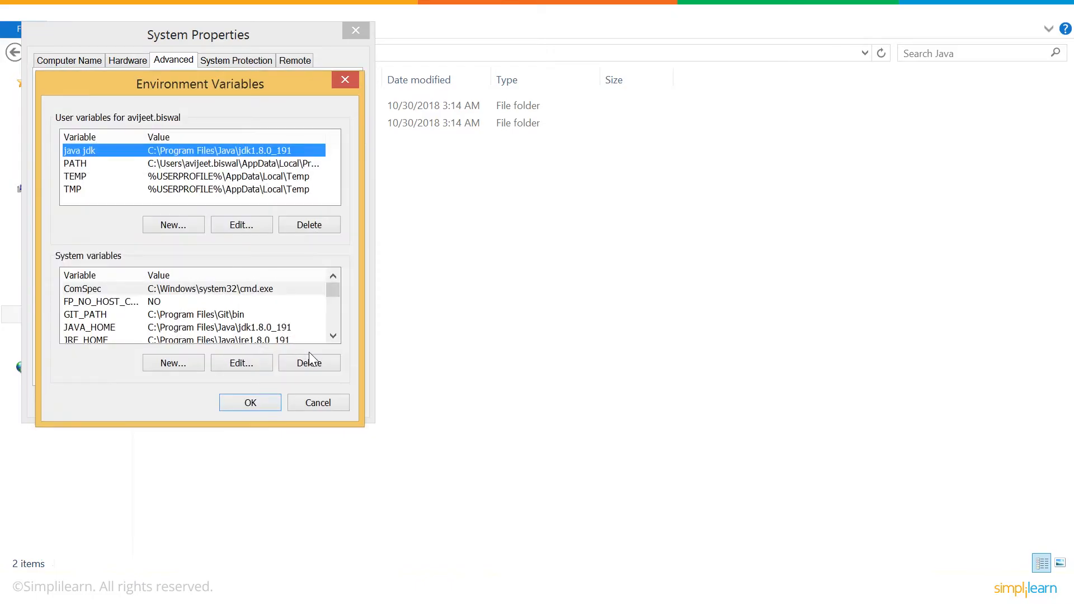
click(87, 315)
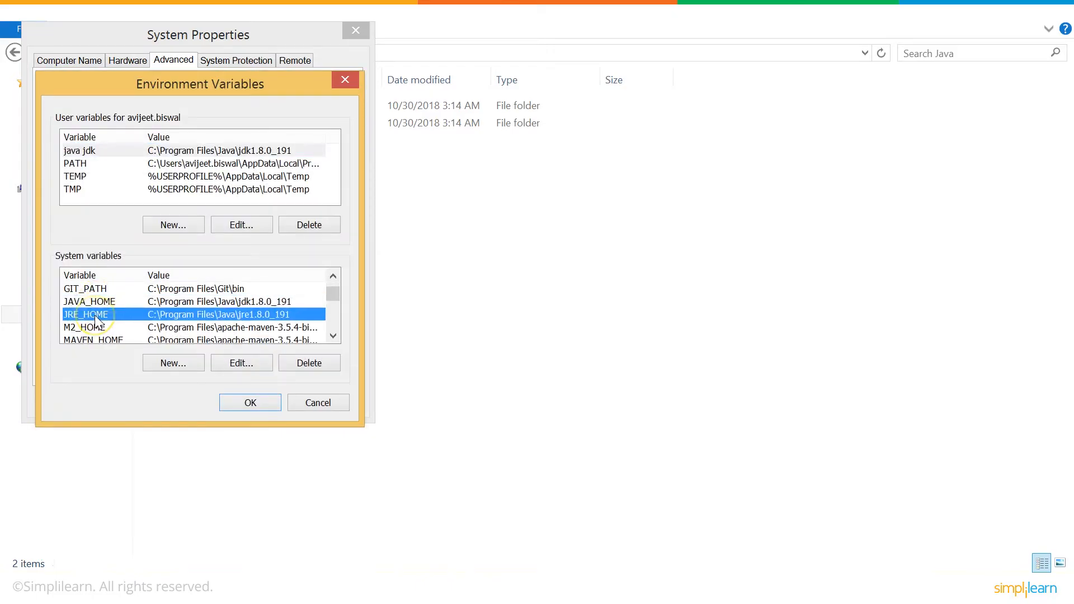
click(90, 302)
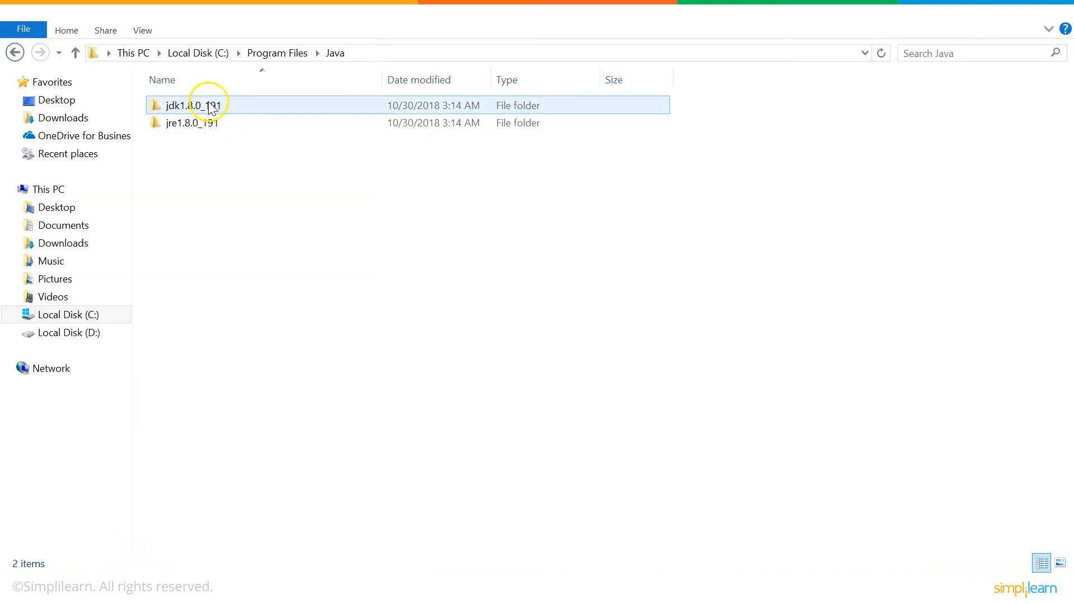
double_click(196, 106)
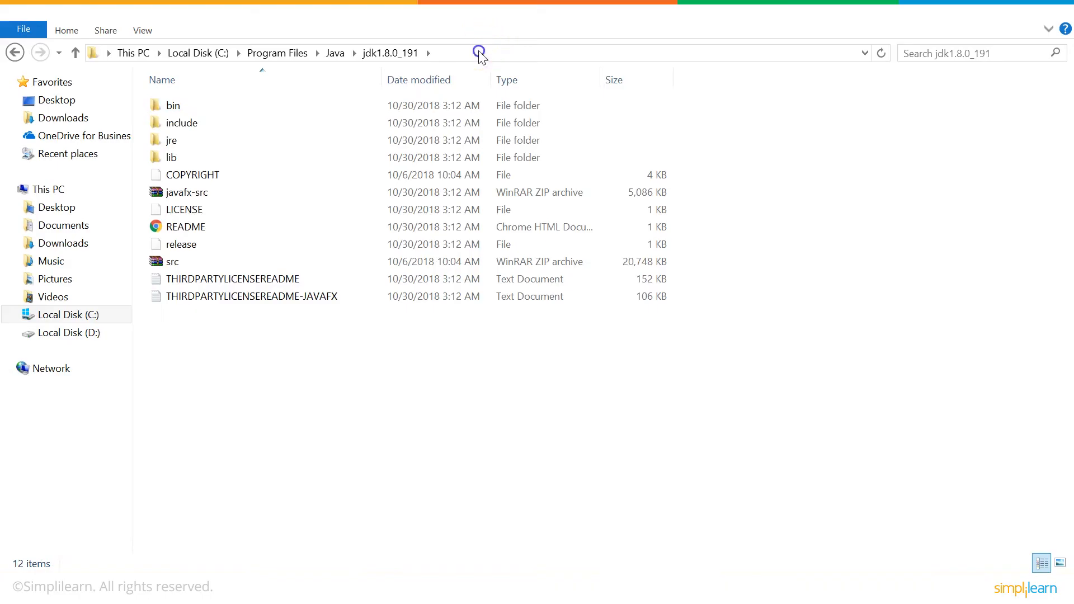
click(478, 51)
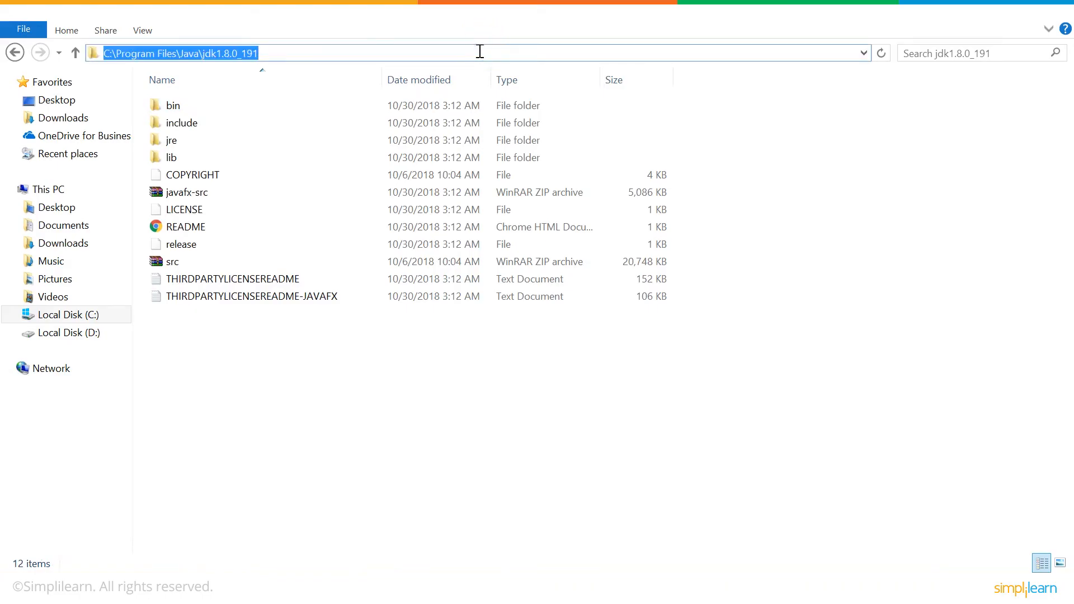
click(89, 302)
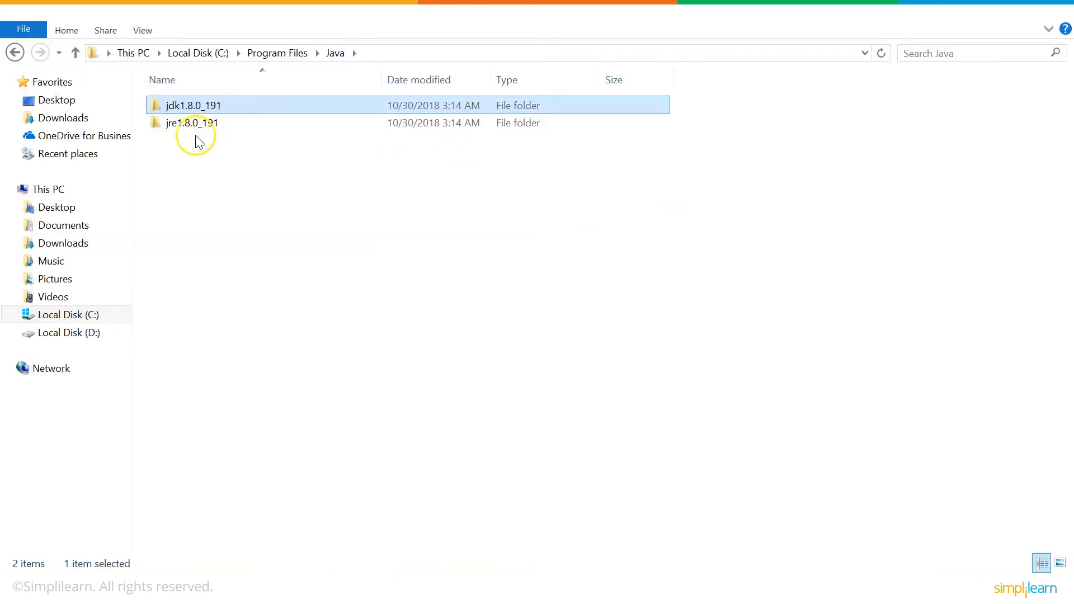
double_click(194, 123)
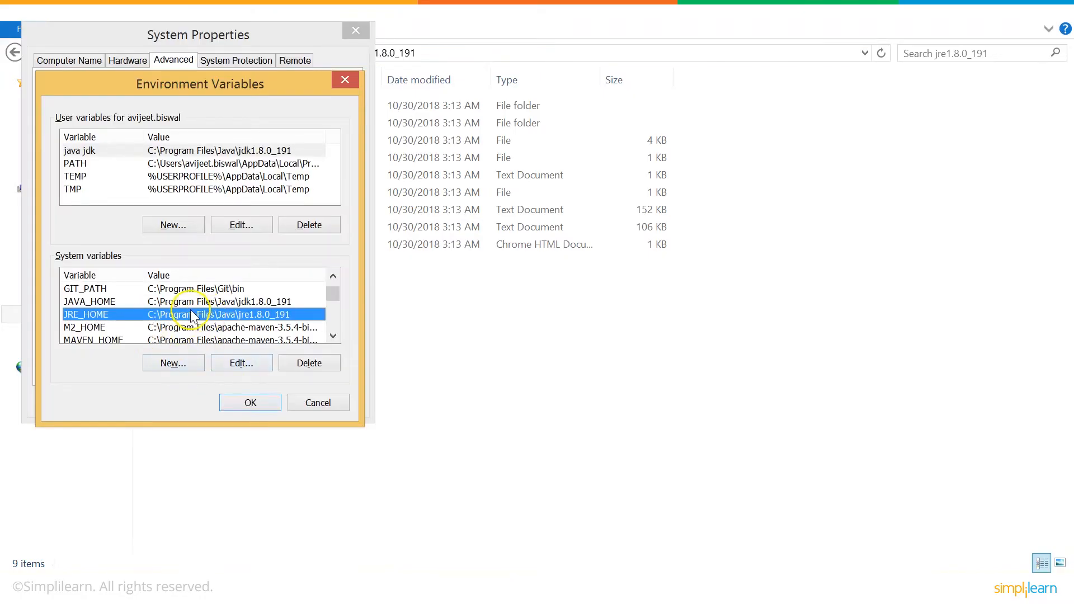
mouse_move(311, 328)
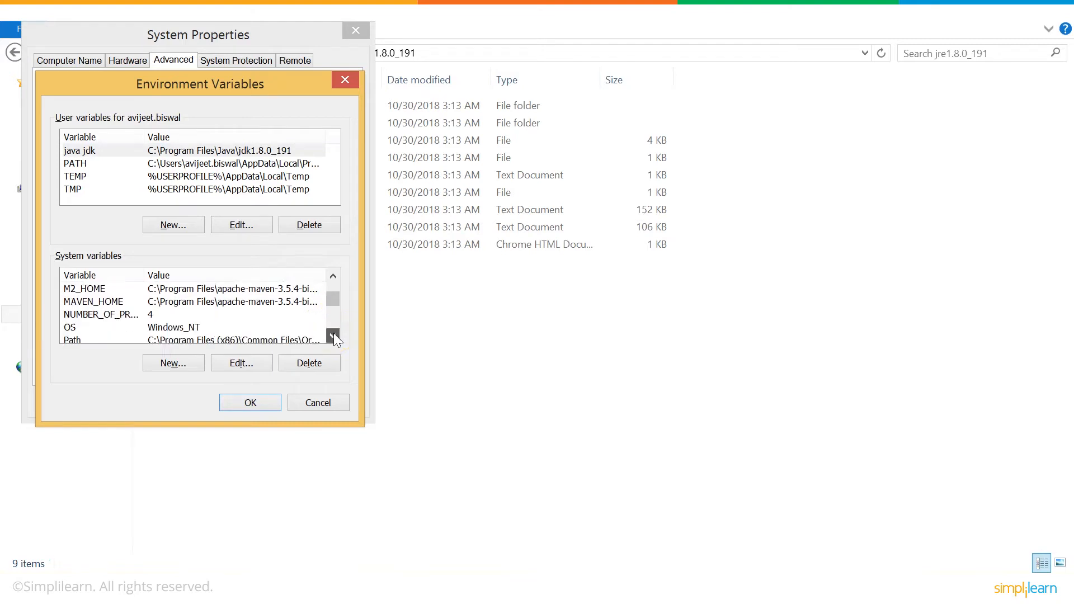
- Edit the system Path variable to include the jdk1.8.0_191\bin folder
click(241, 363)
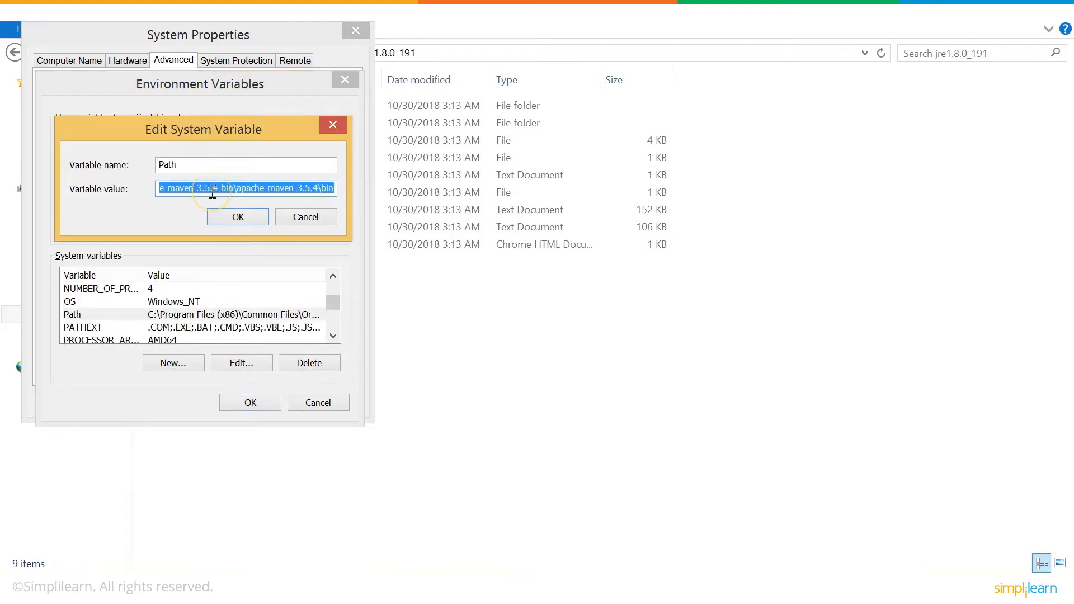
click(214, 192)
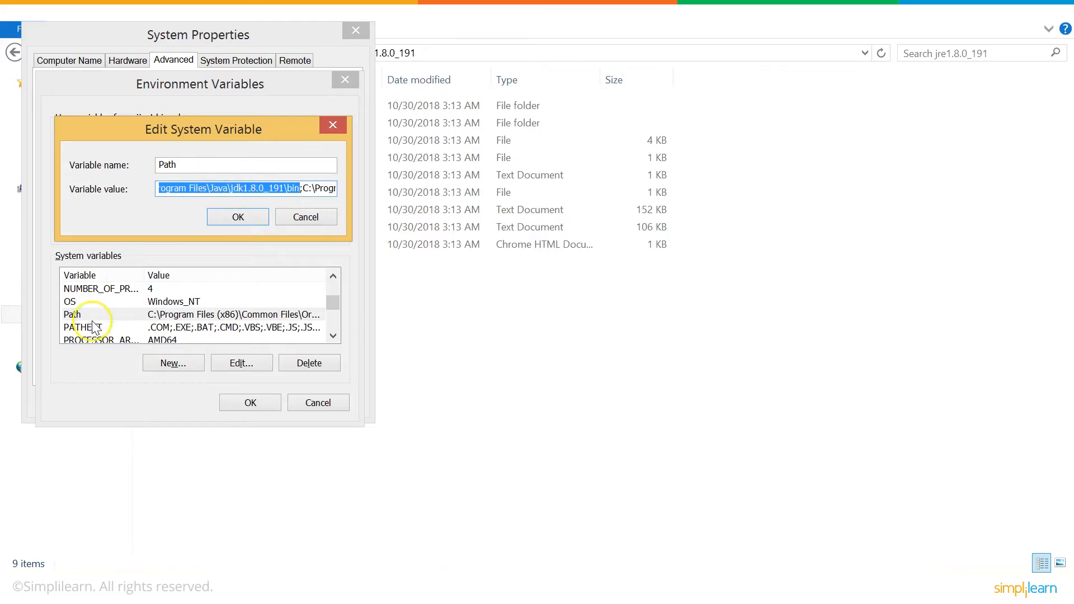
click(237, 217)
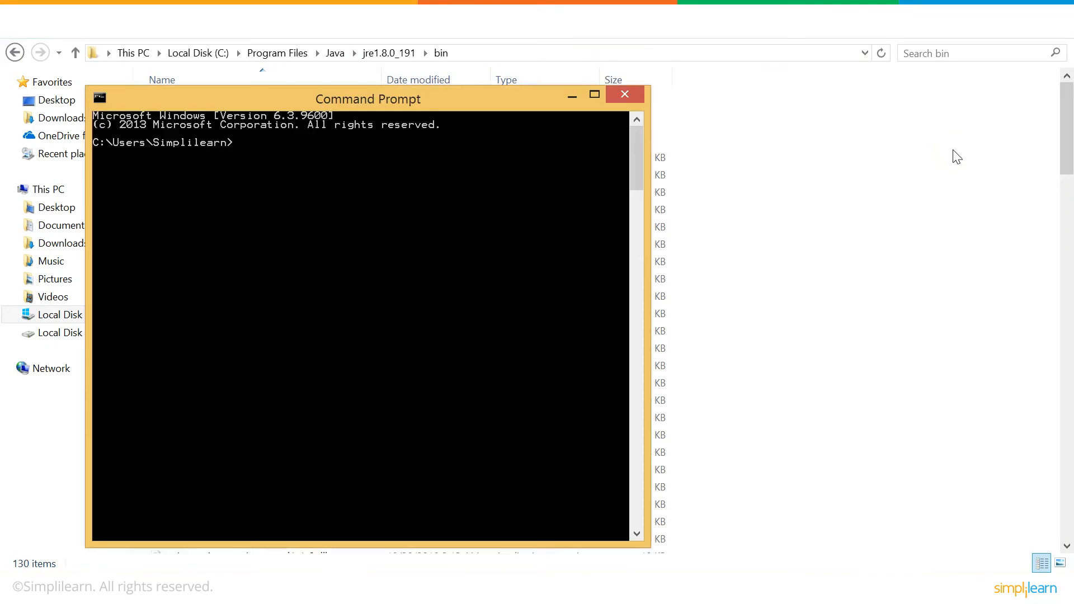
- Run java -version in Command Prompt, confirming Java 1.8.0_191 64-Bit Server VM
text(java -)
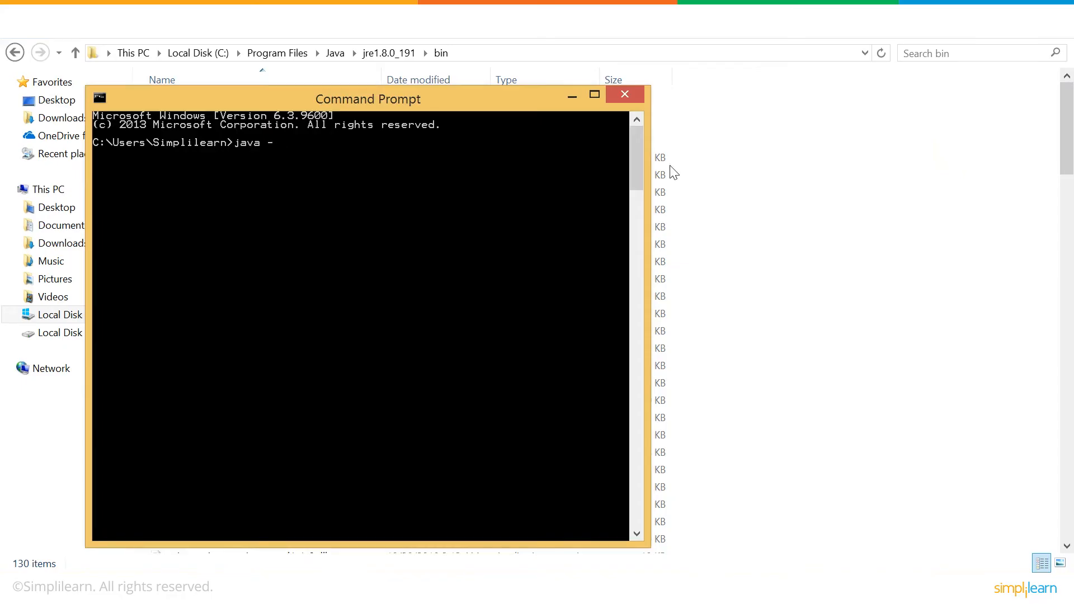
text(version)
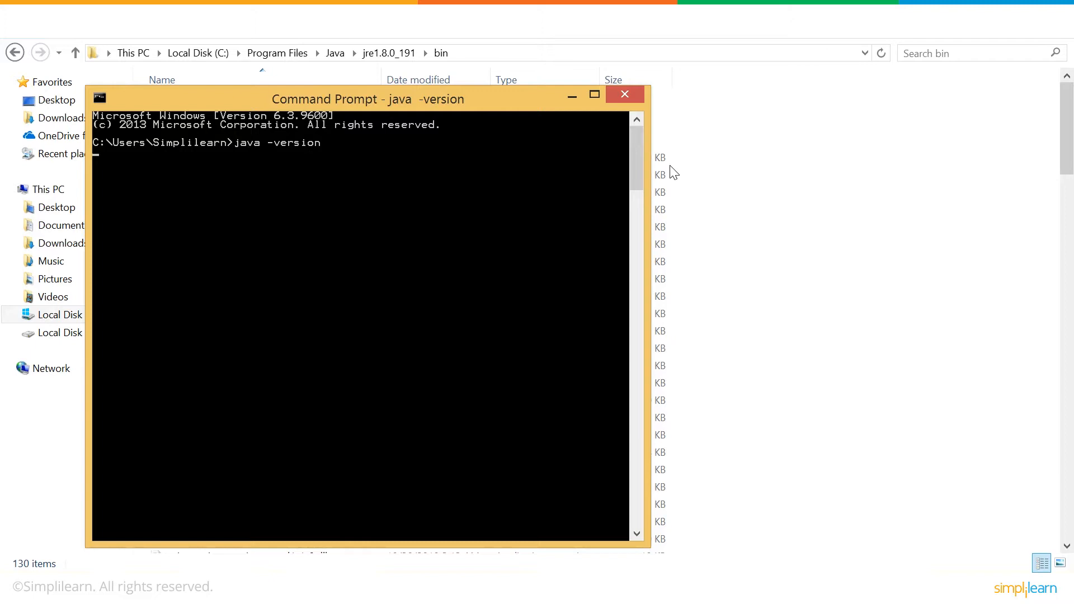
key(Enter)
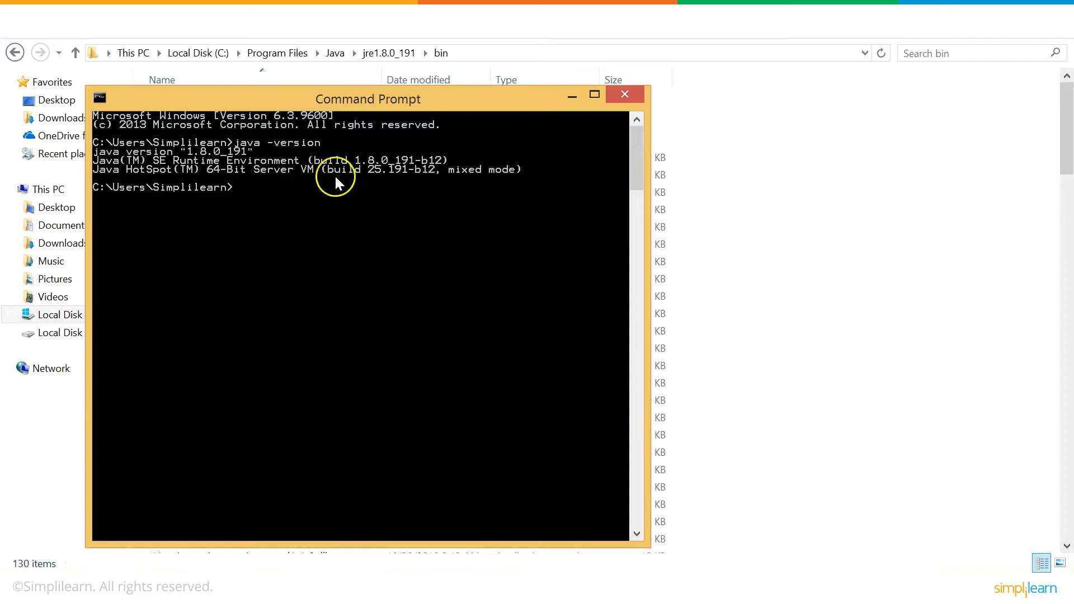
mouse_move(270, 157)
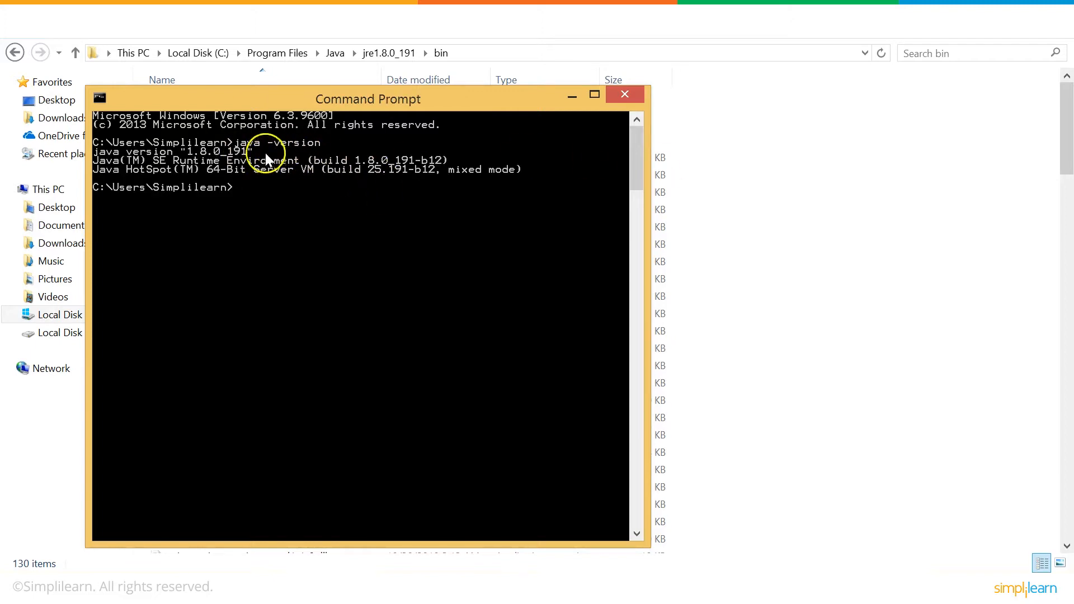
mouse_move(184, 173)
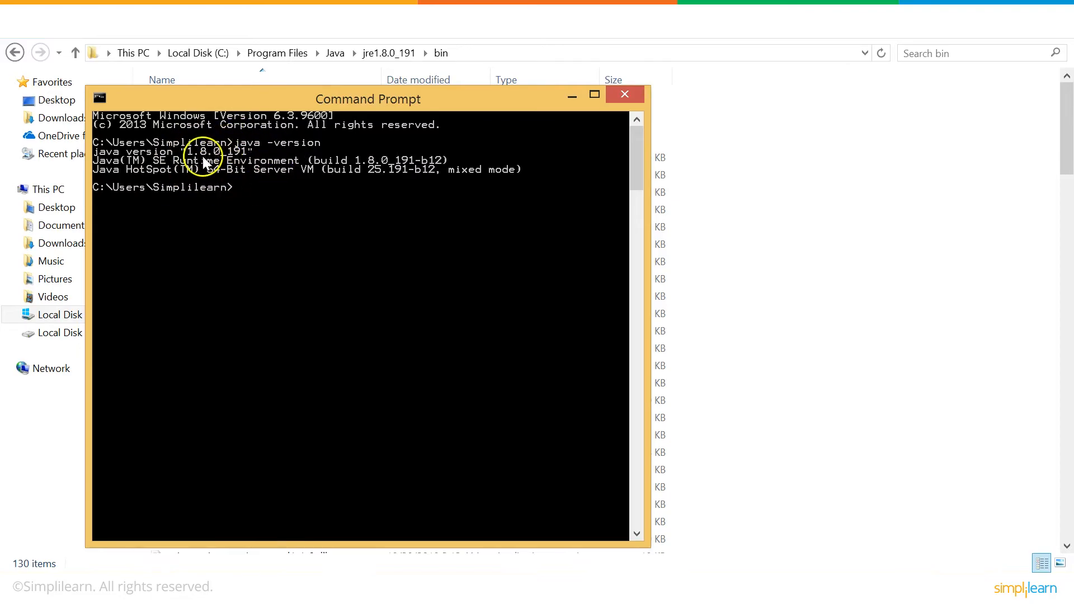
mouse_move(217, 162)
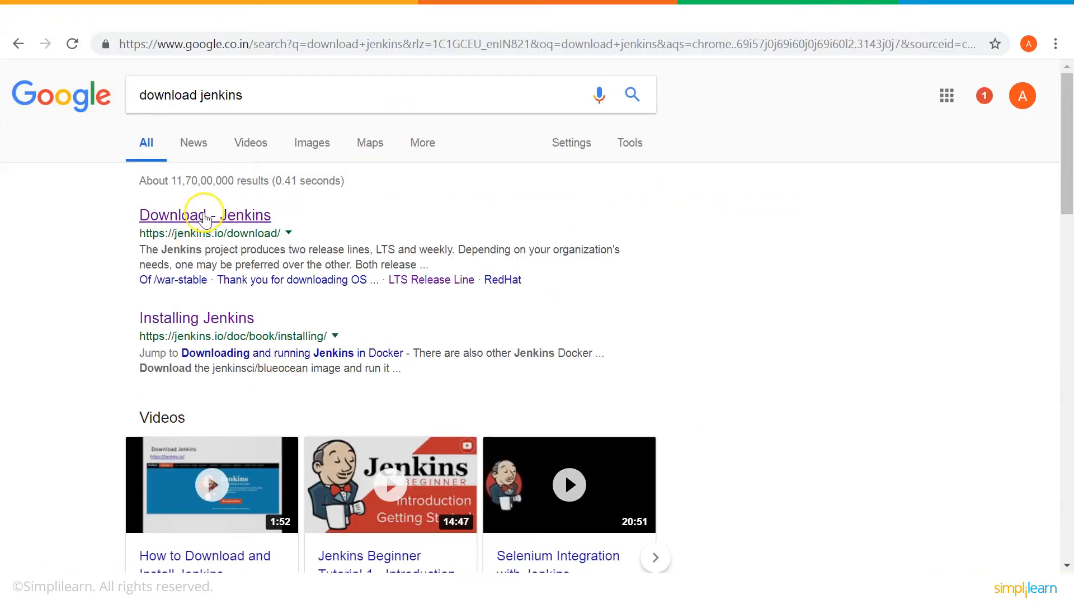
- Download the Windows installer of the Jenkins LTS 2.138.2 release from jenkins.io/download
click(205, 216)
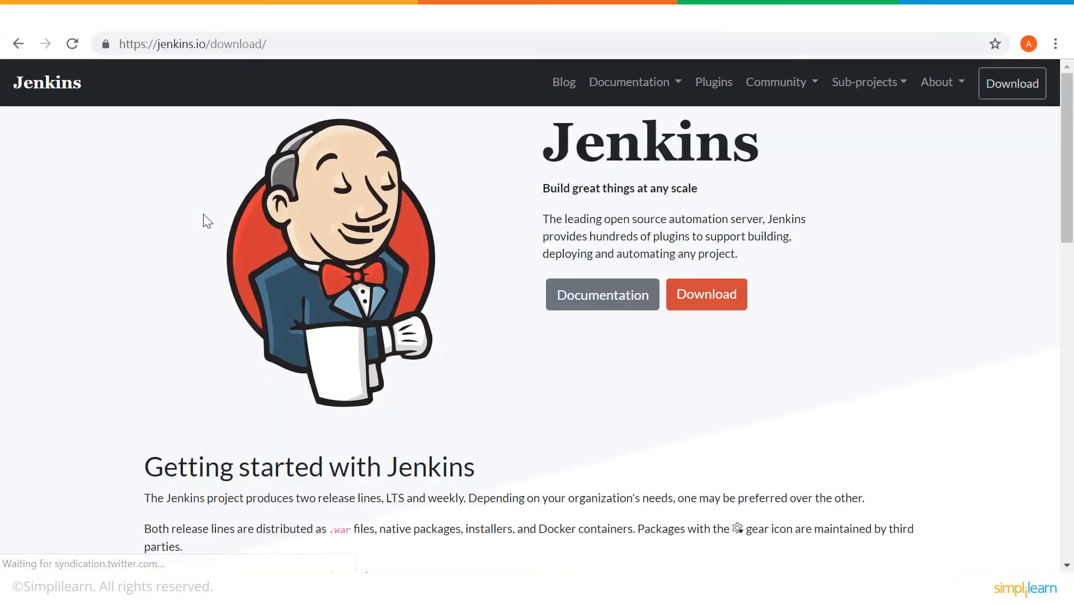
scroll(down, 3)
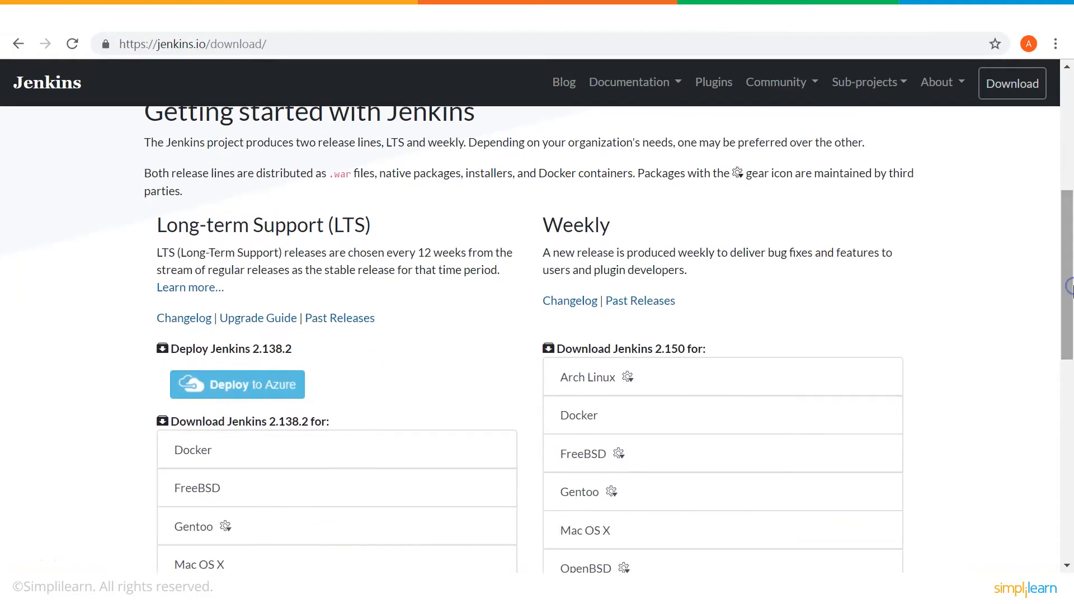
scroll(down, 3)
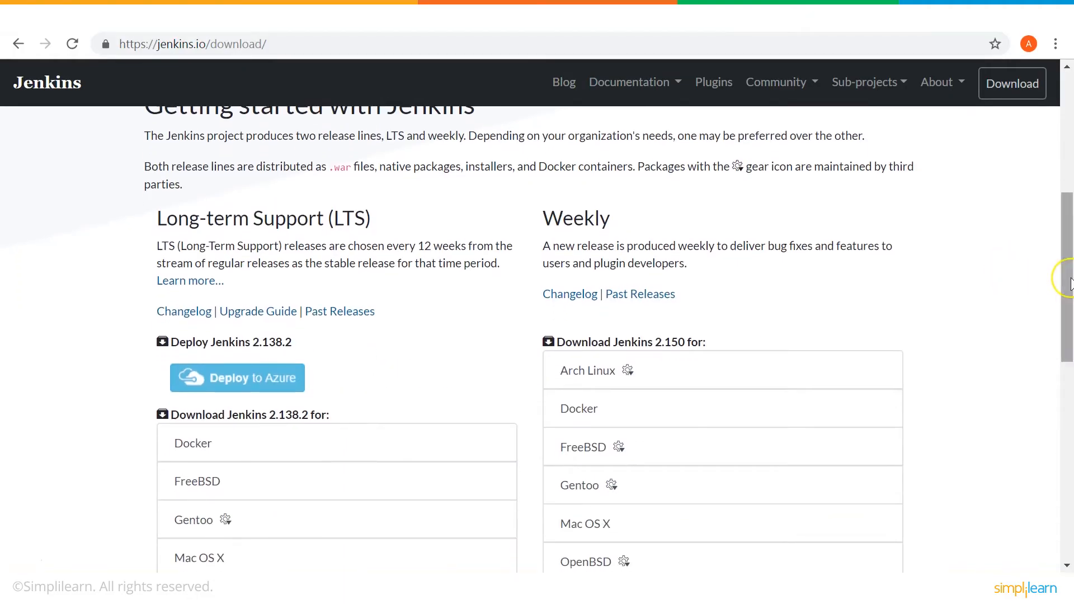
mouse_move(377, 229)
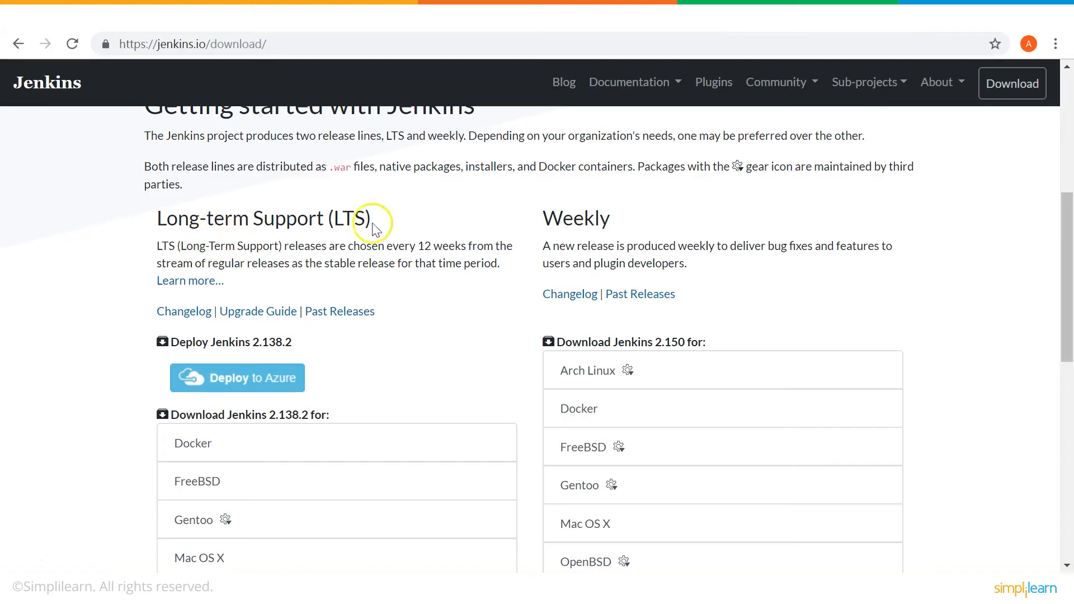
mouse_move(476, 216)
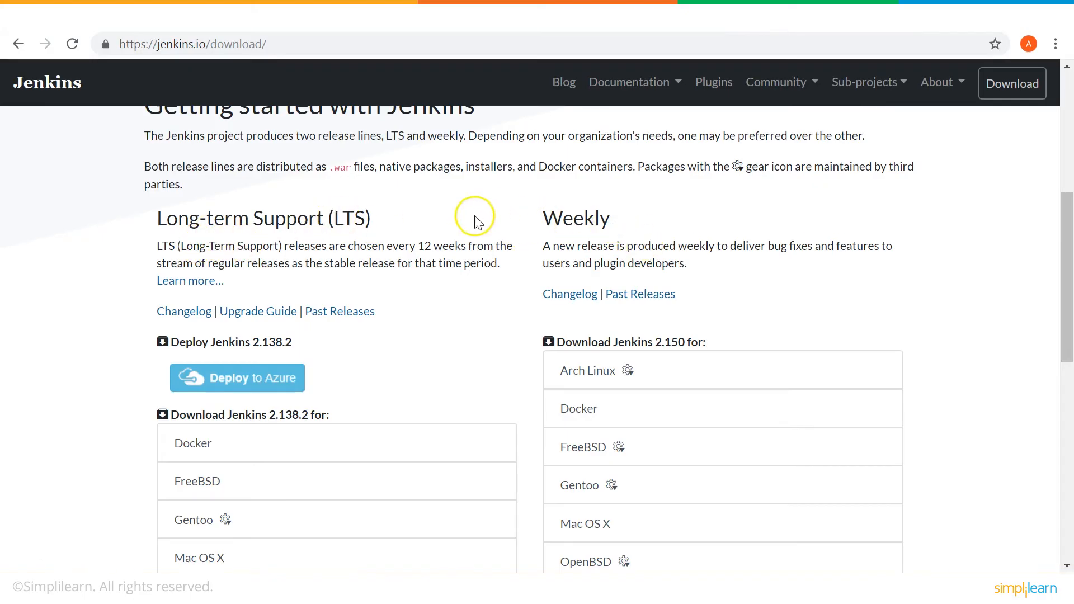
mouse_move(109, 293)
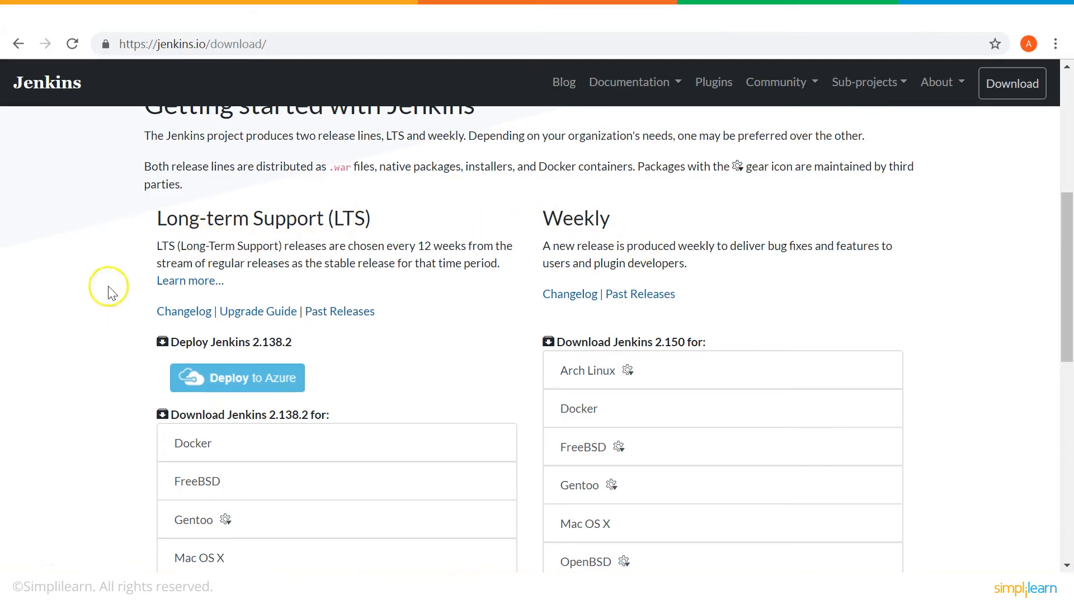
scroll(down, 3)
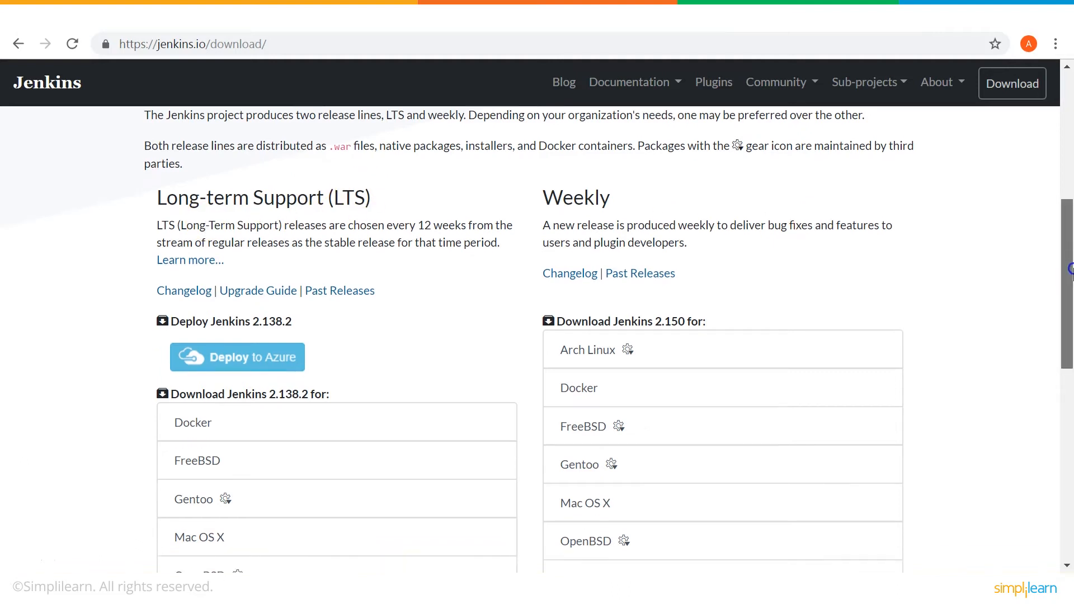
scroll(down, 3)
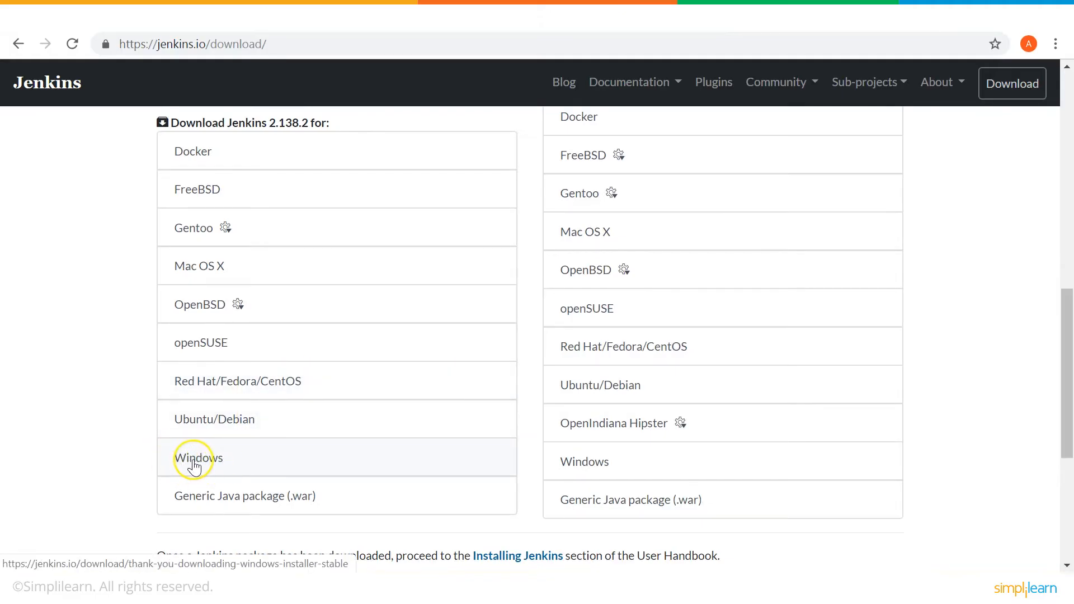
click(197, 459)
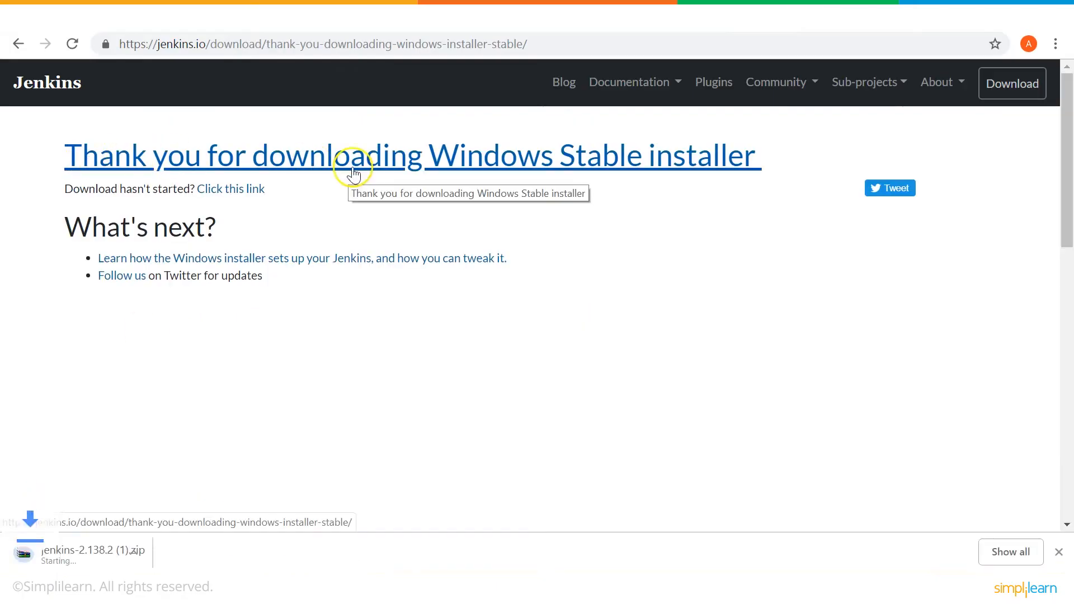
mouse_move(718, 175)
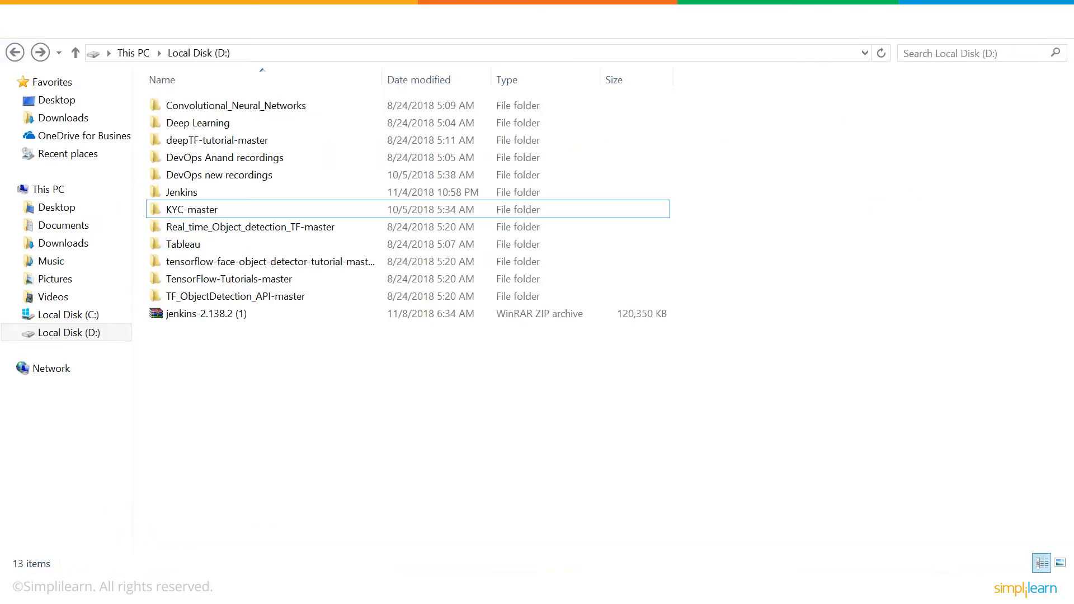
- Extract the Jenkins zip with WinRAR into a jenkins-2.138.2 (1) folder containing jenkins.msi
click(225, 313)
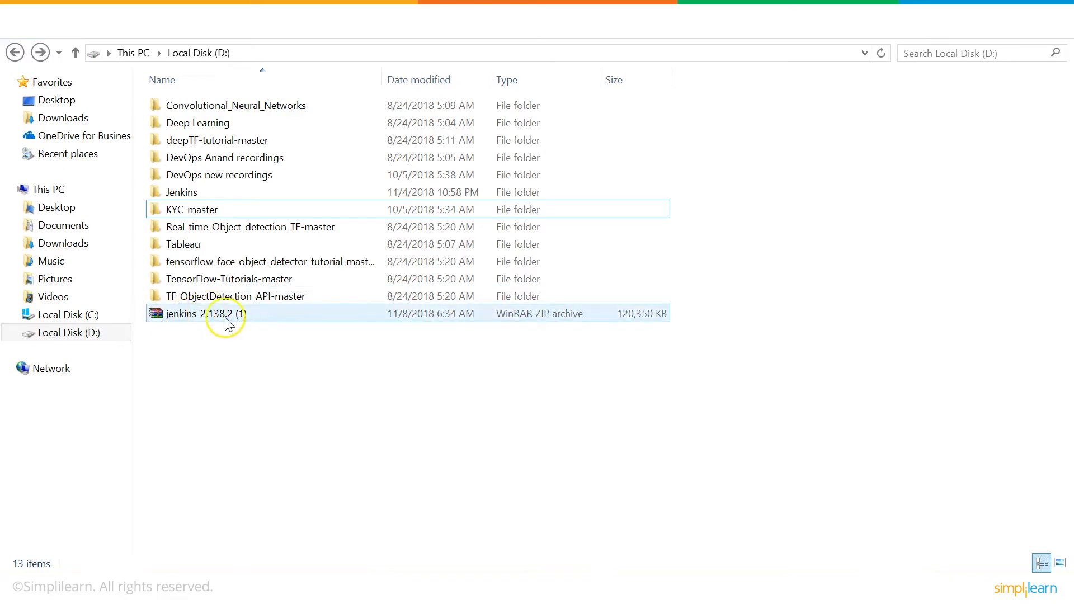
mouse_move(232, 326)
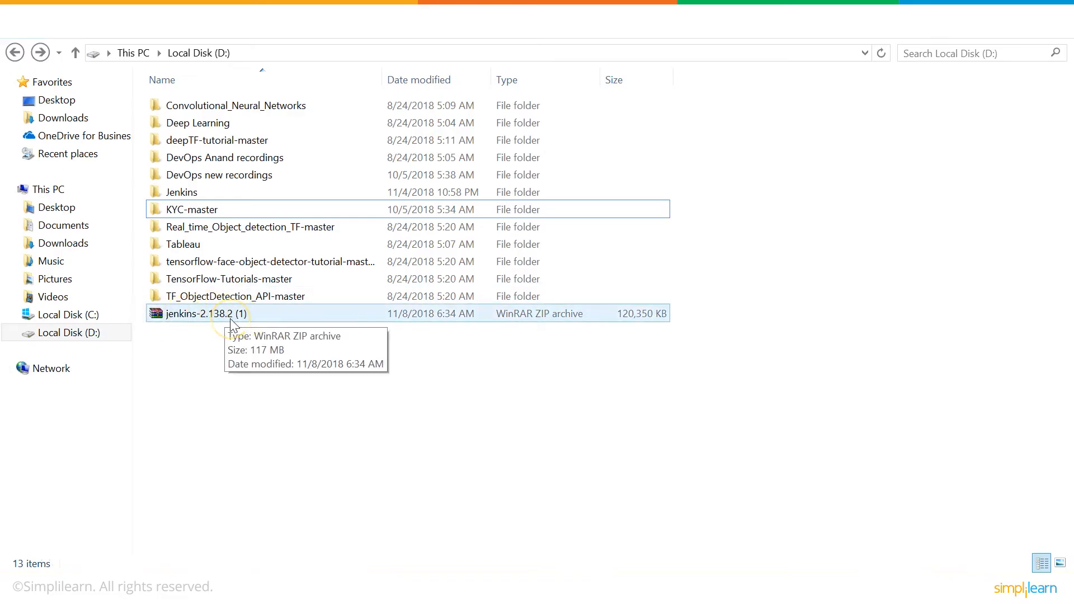
double_click(196, 313)
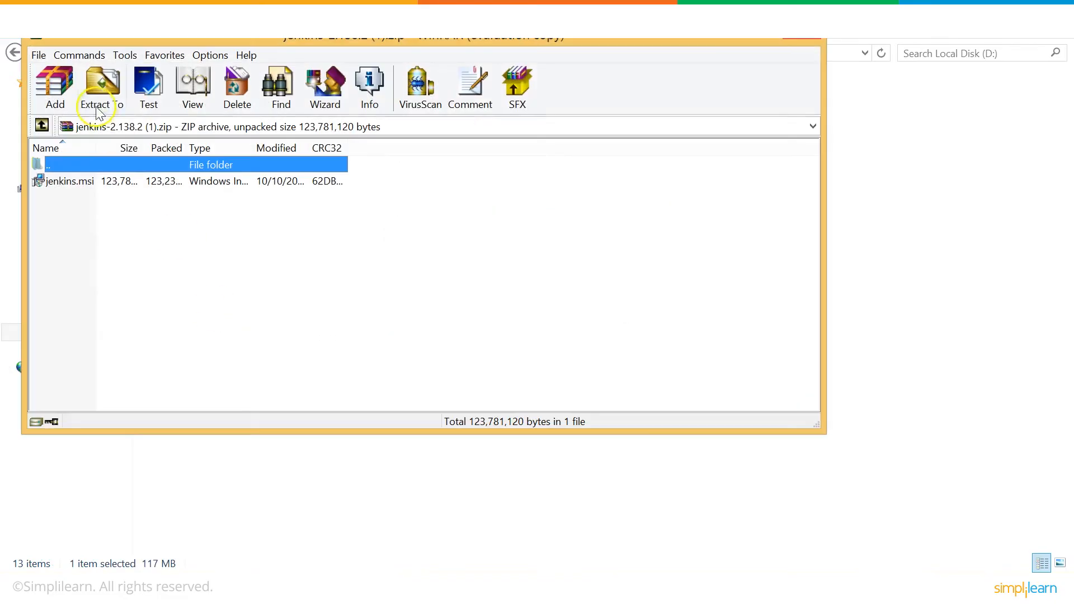
click(101, 85)
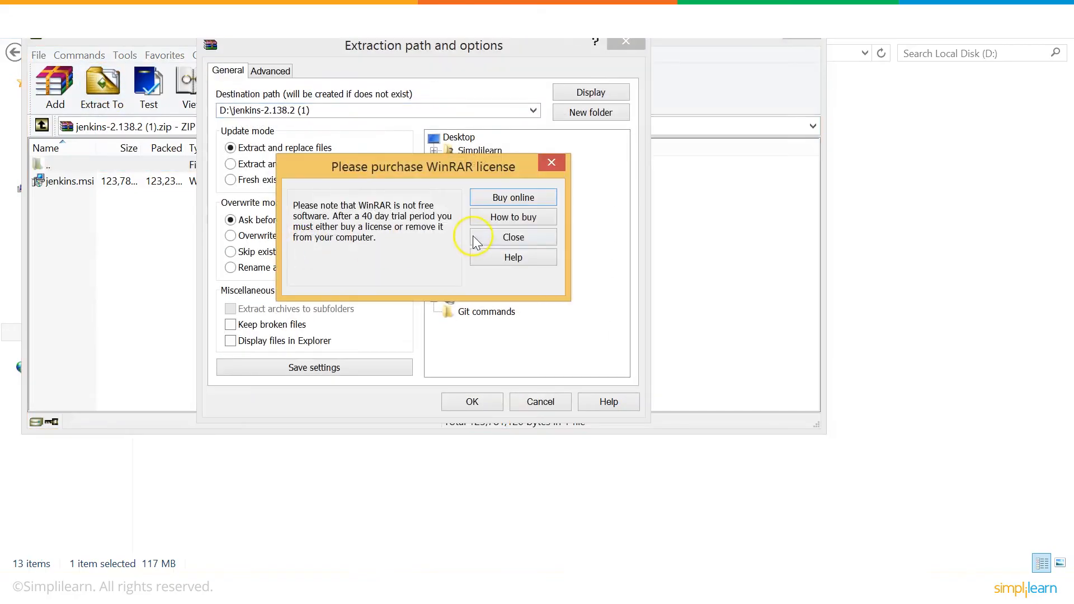
click(513, 237)
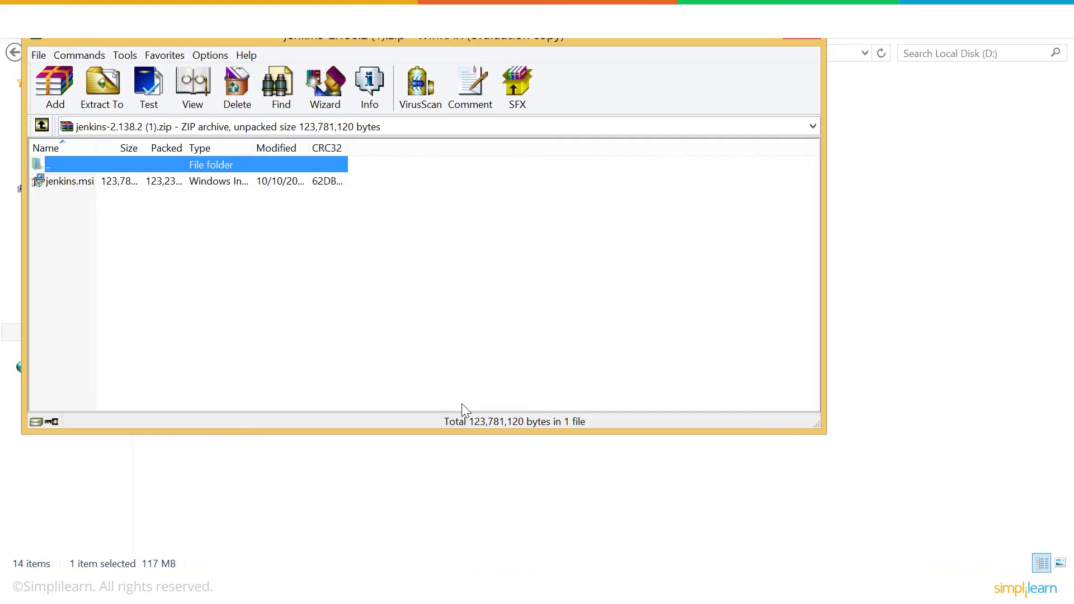
mouse_move(792, 51)
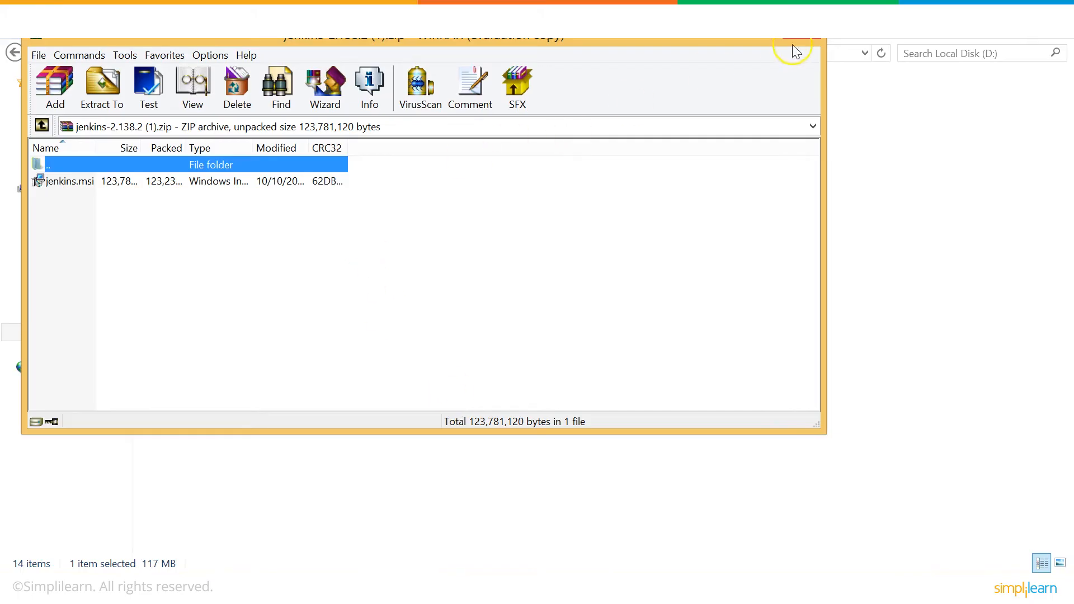
click(799, 36)
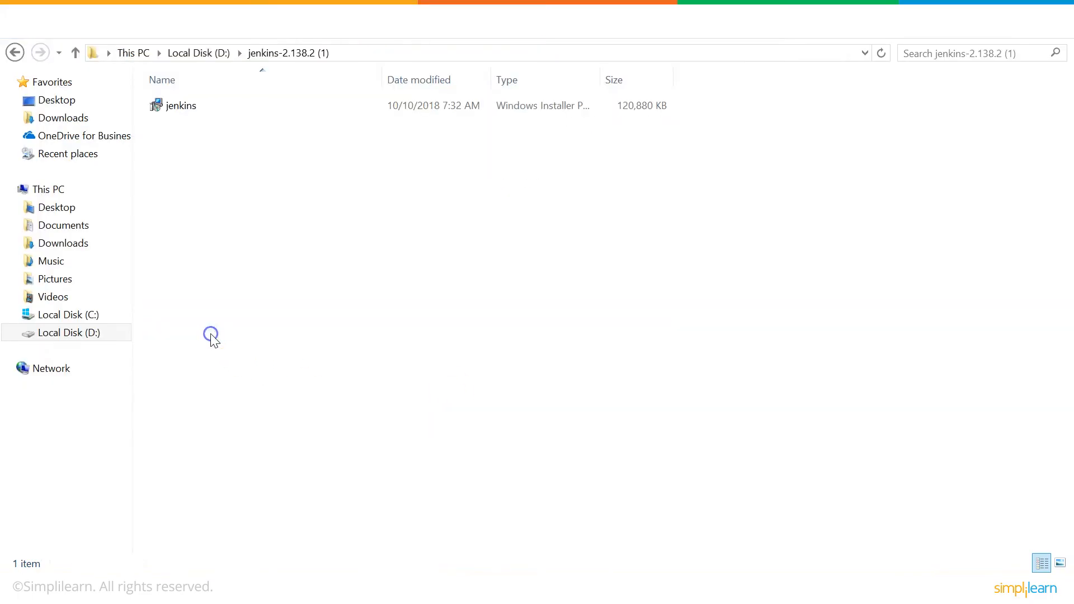
click(180, 107)
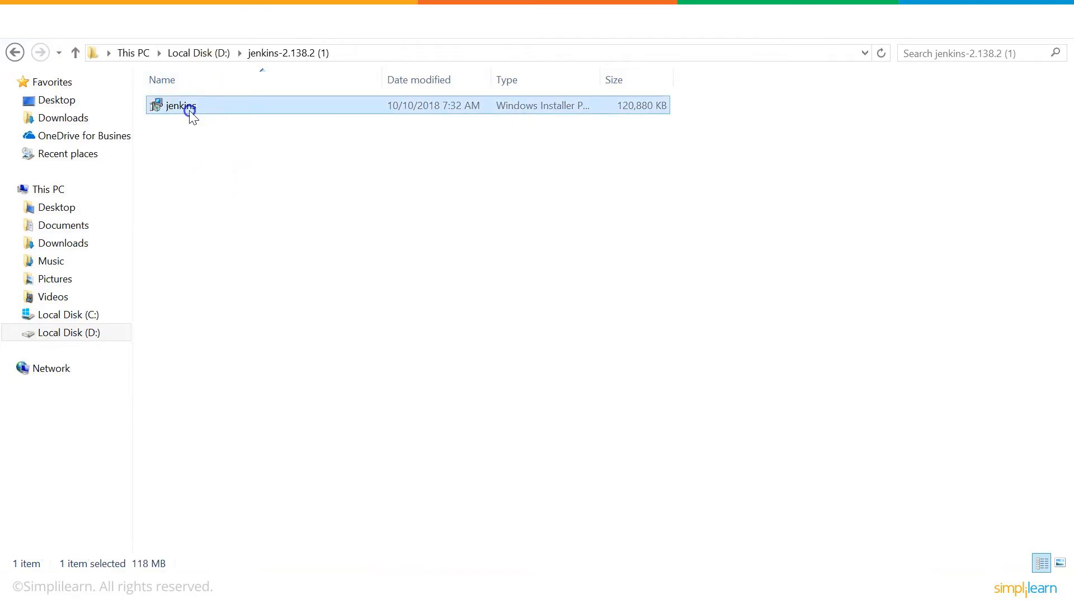
- Install Jenkins 2.138.2 via jenkins.msi into the default Program Files (x86)\Jenkins folder and finish the wizard
double_click(180, 106)
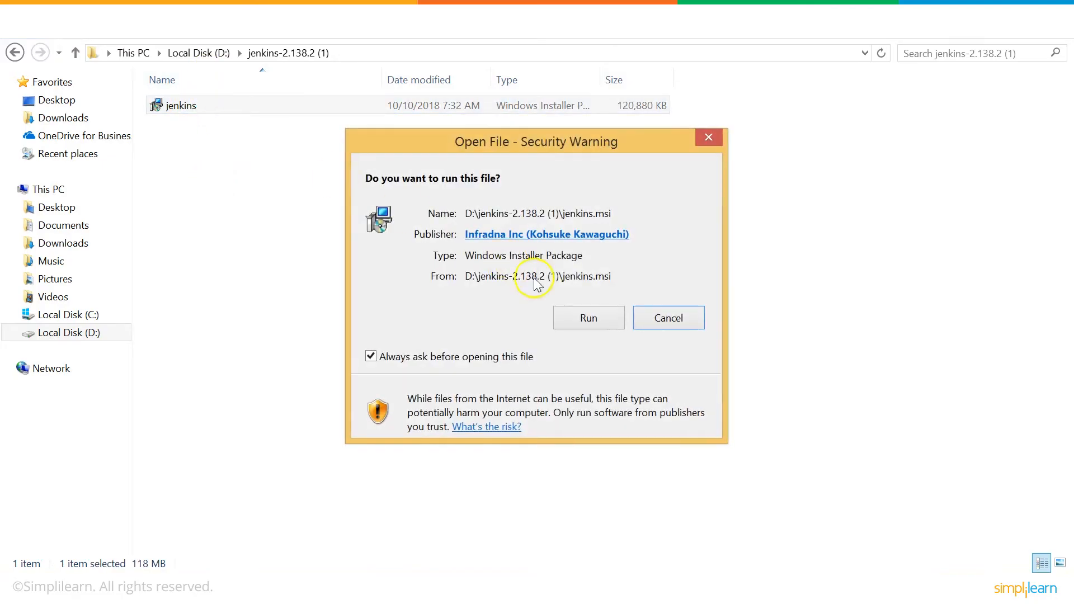
click(589, 318)
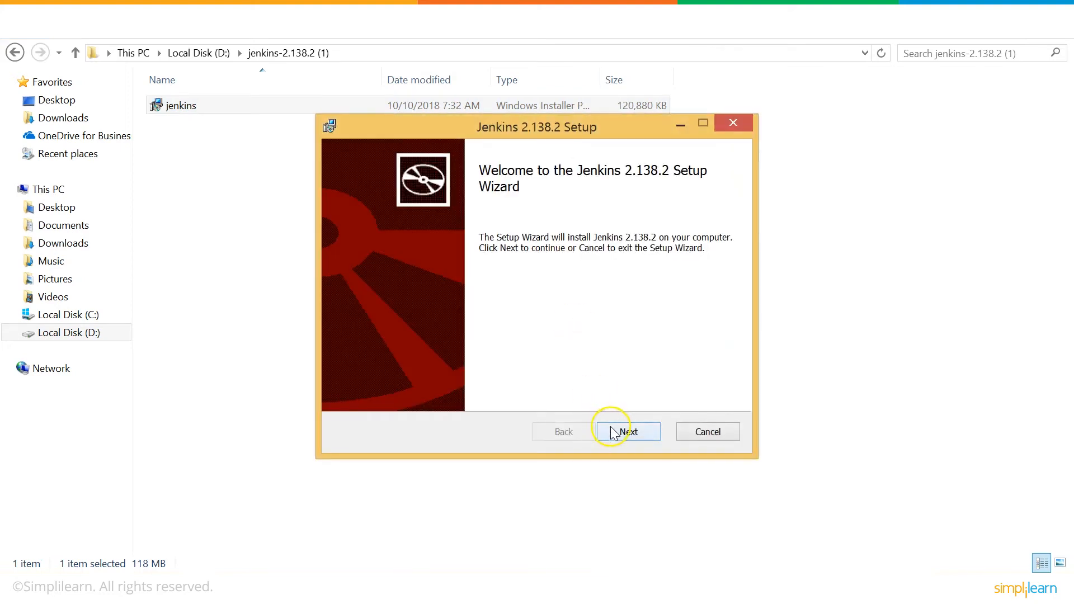
click(629, 432)
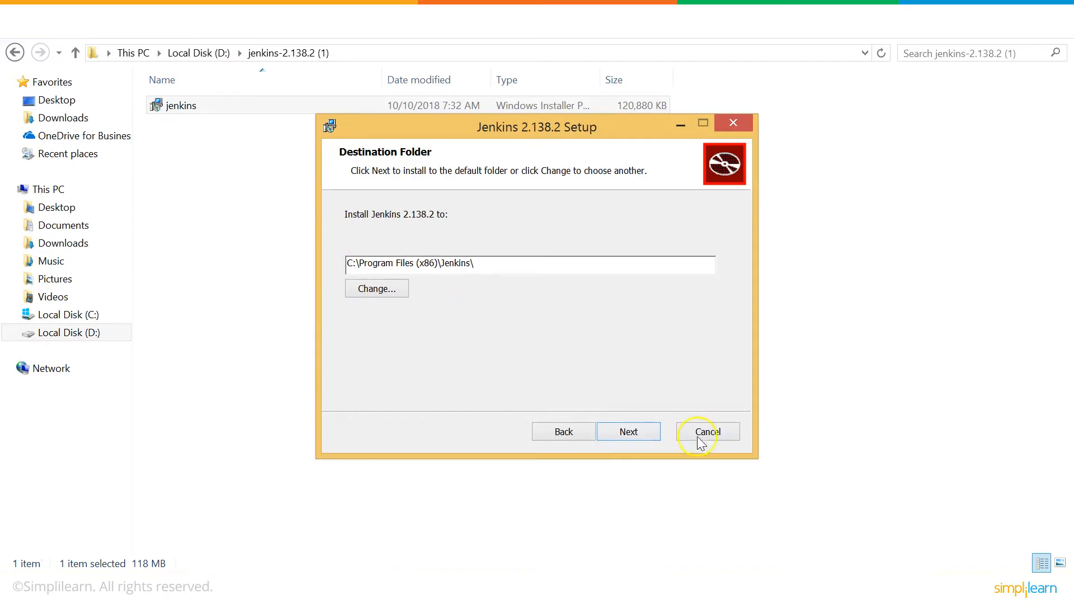
click(629, 432)
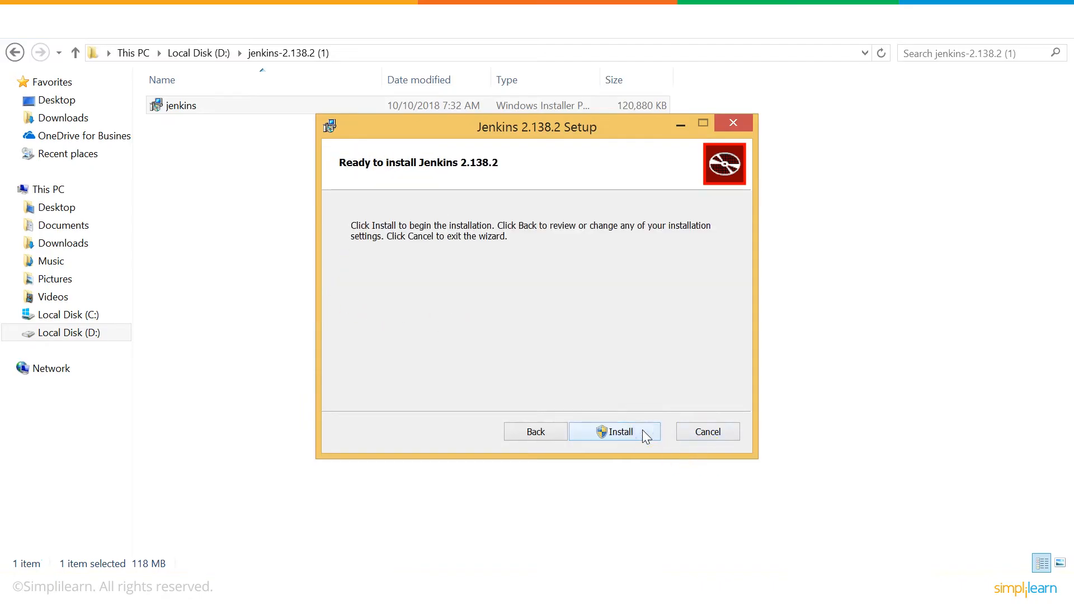
click(615, 432)
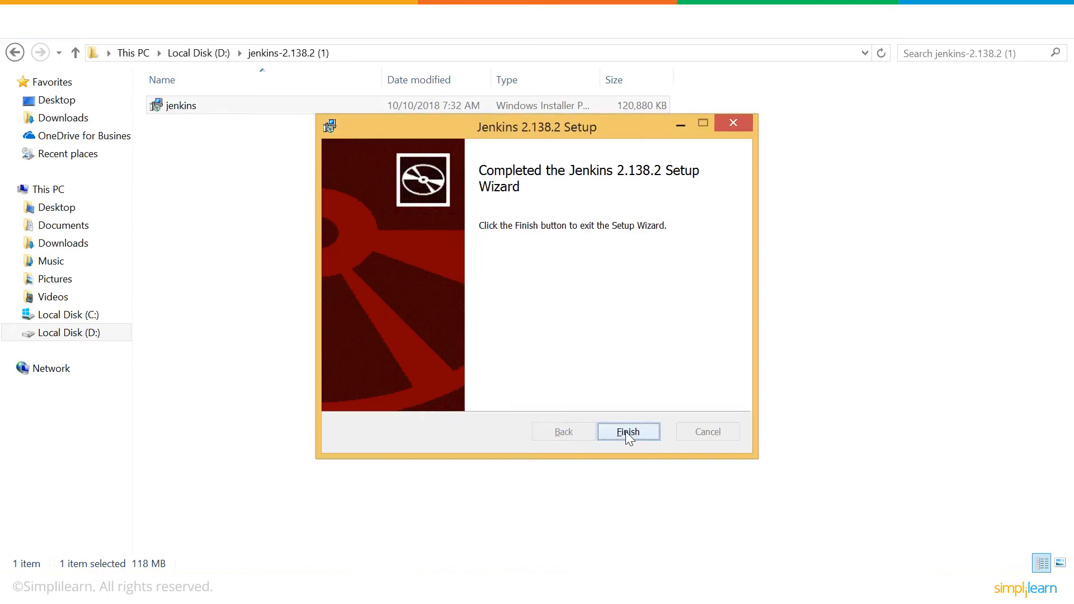
click(627, 432)
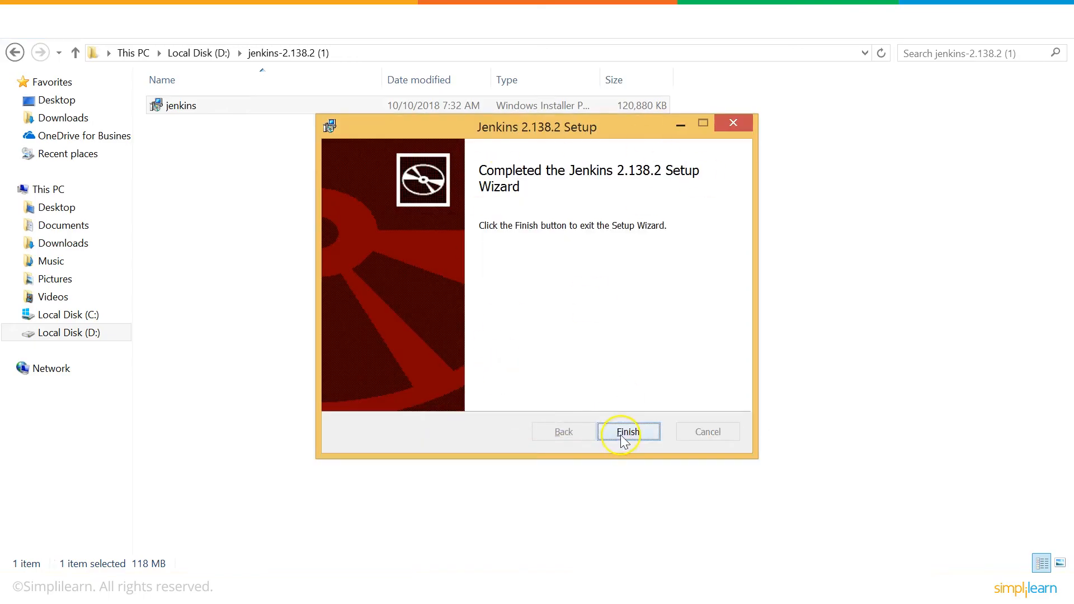
click(629, 432)
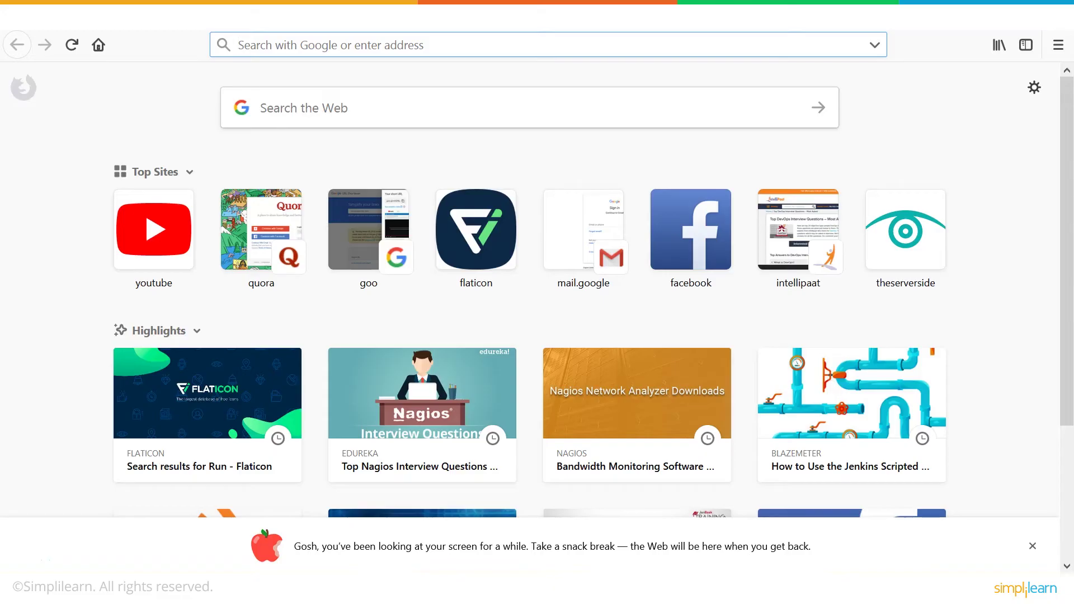
- Sign in to Jenkins at localhost:8080 as user apeksha
text(localhost:8080/login?from=%2F)
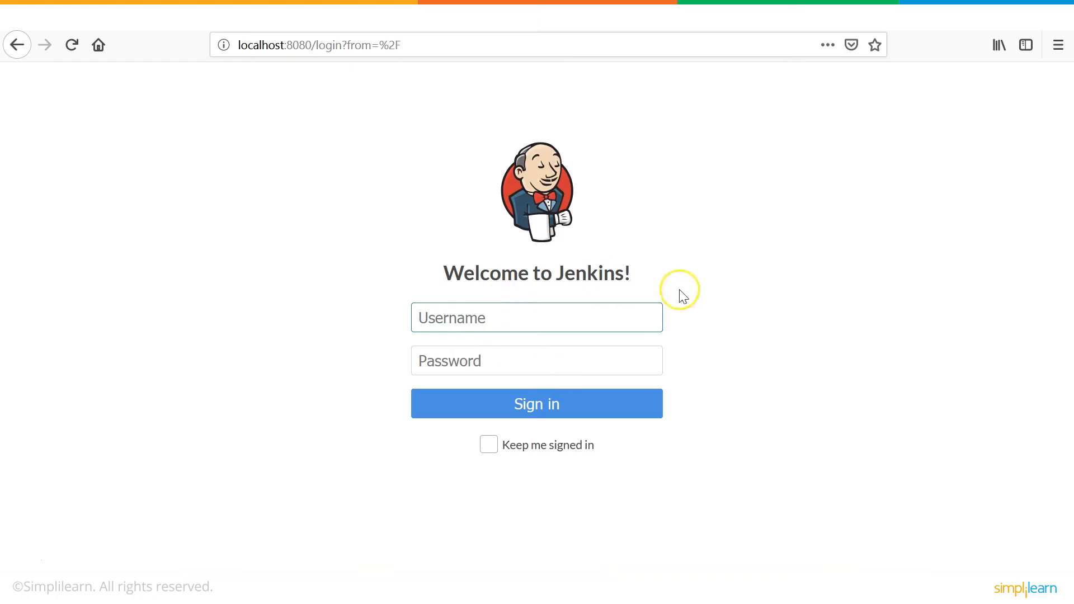
mouse_move(223, 374)
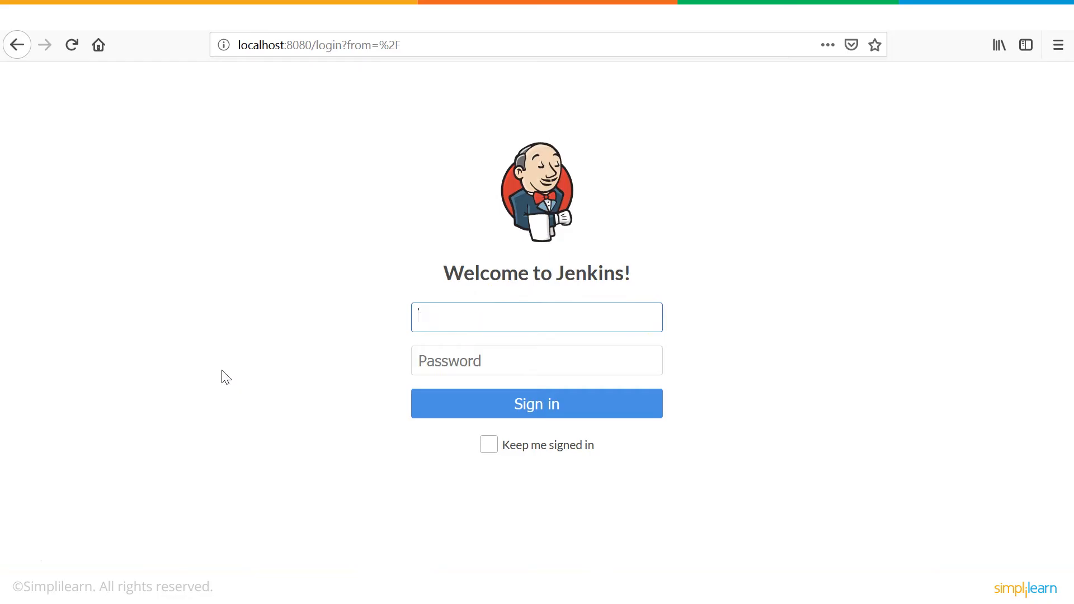
text(apeksha)
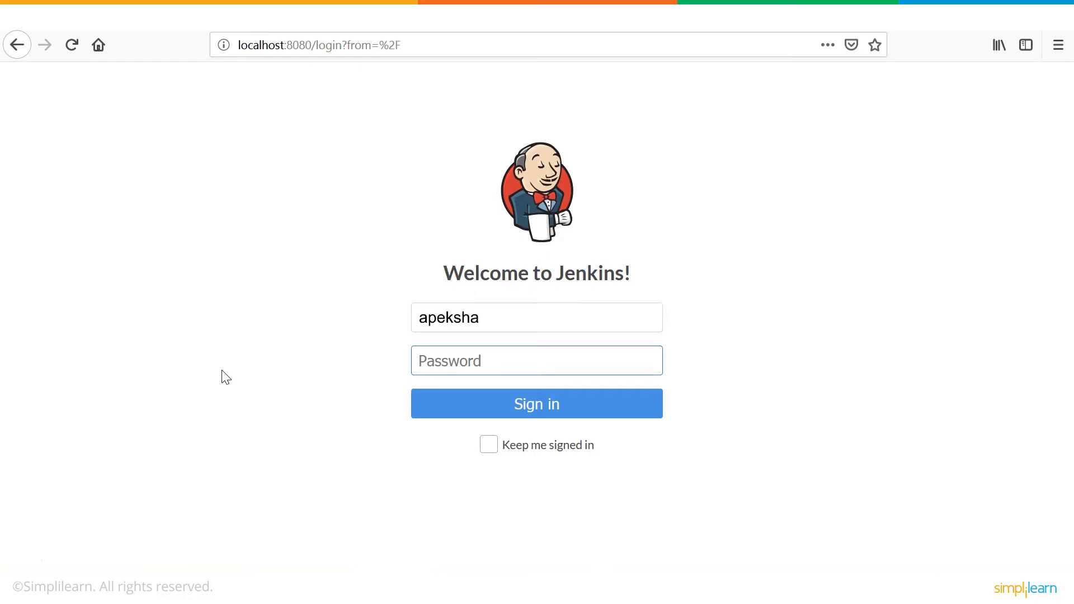
text(••••••)
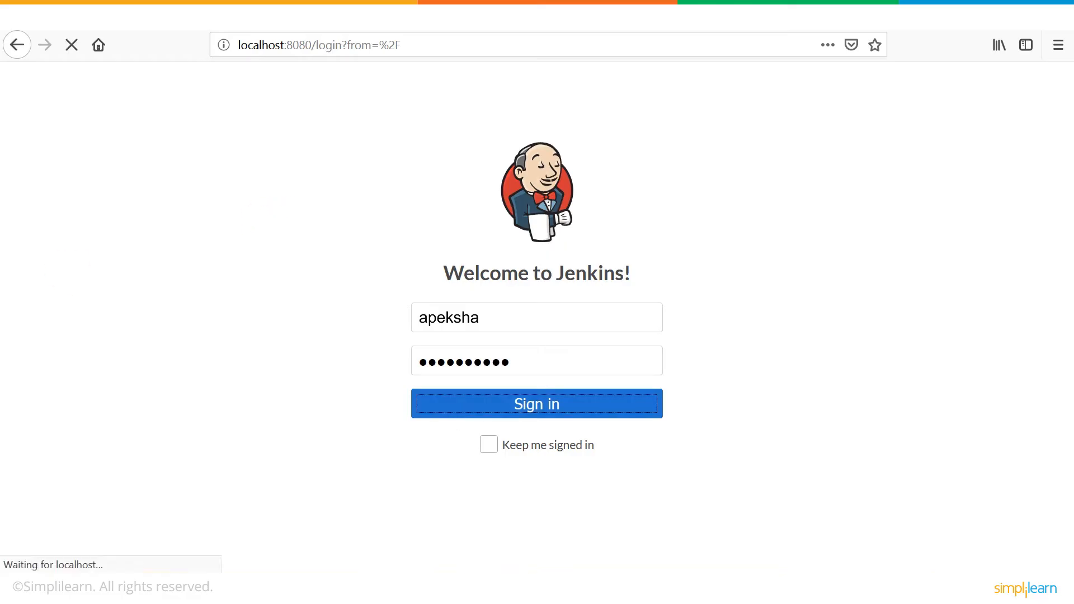
click(537, 403)
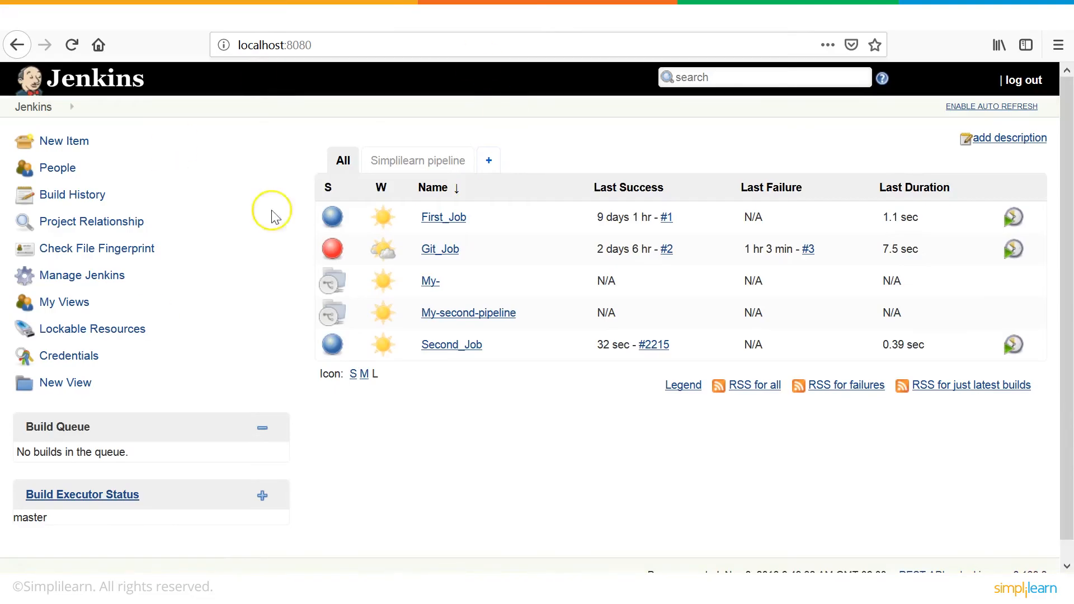
mouse_move(294, 244)
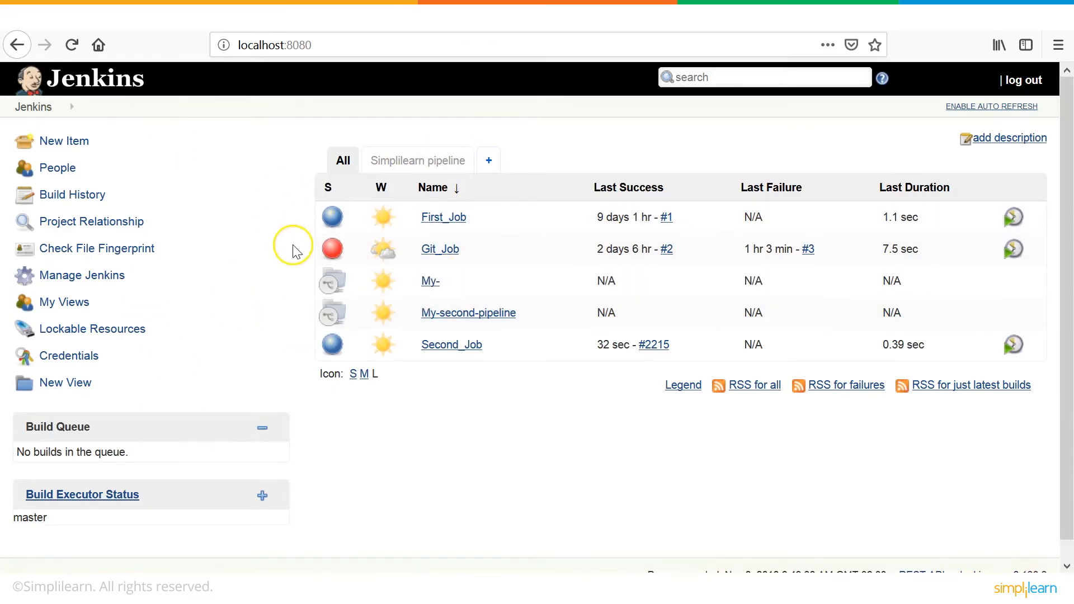
mouse_move(490, 340)
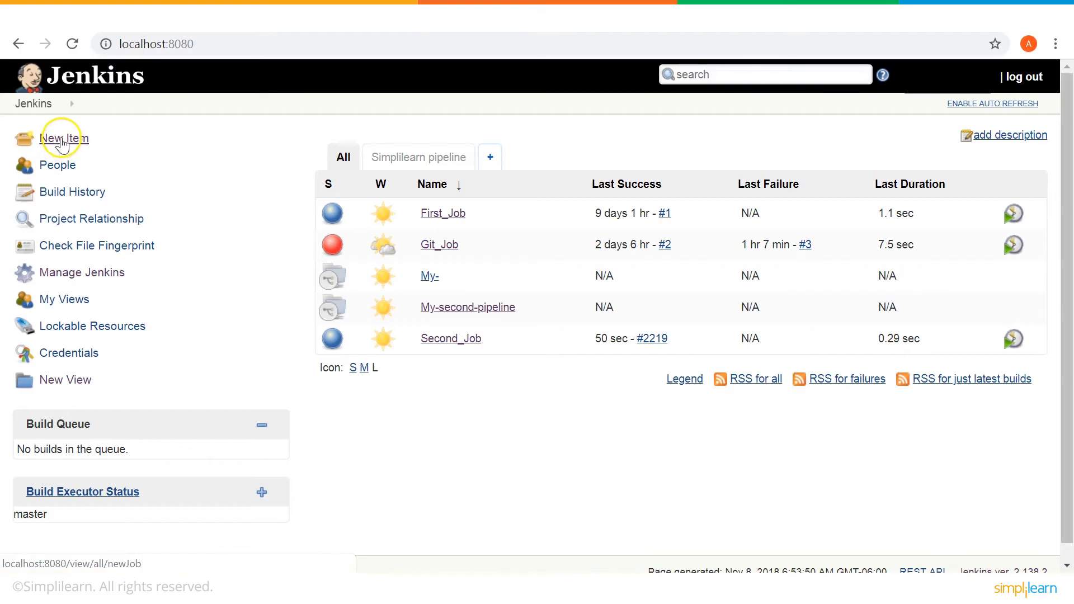
mouse_move(79, 145)
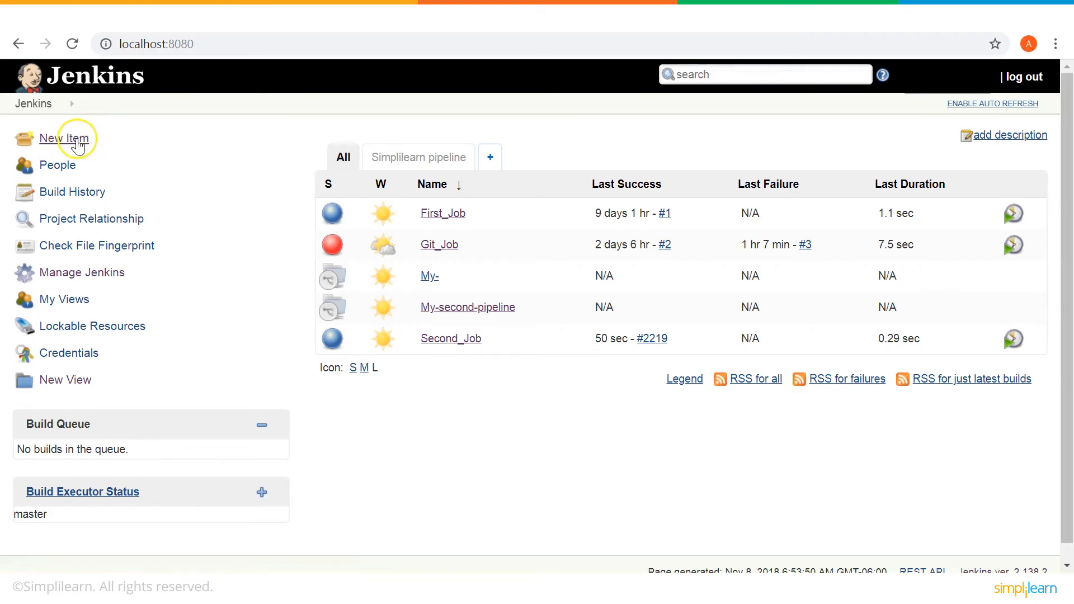
- Start creating a new item from the Jenkins dashboard
click(67, 139)
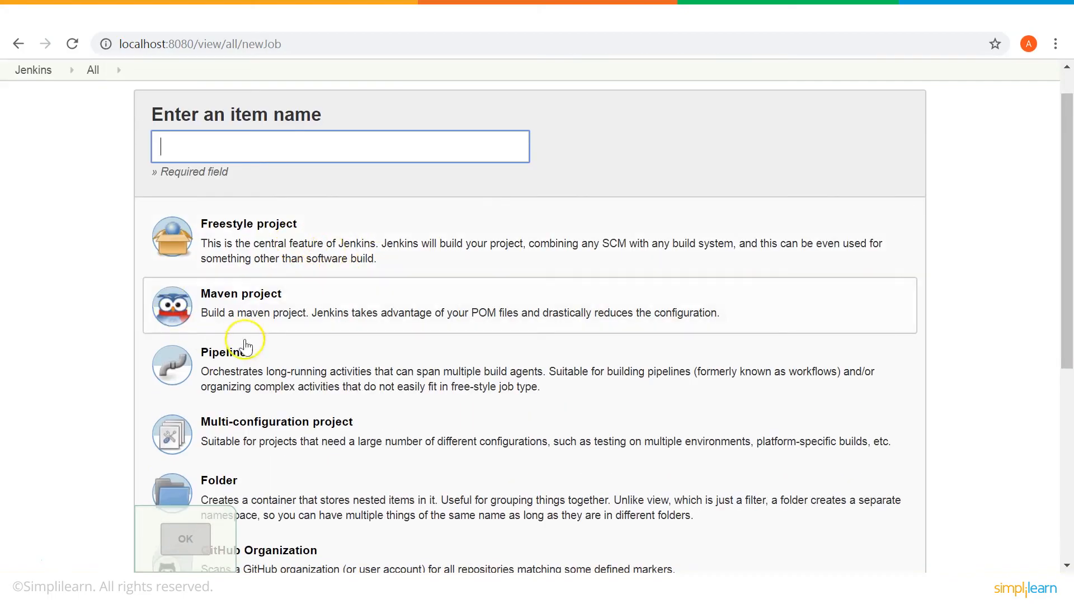
mouse_move(290, 383)
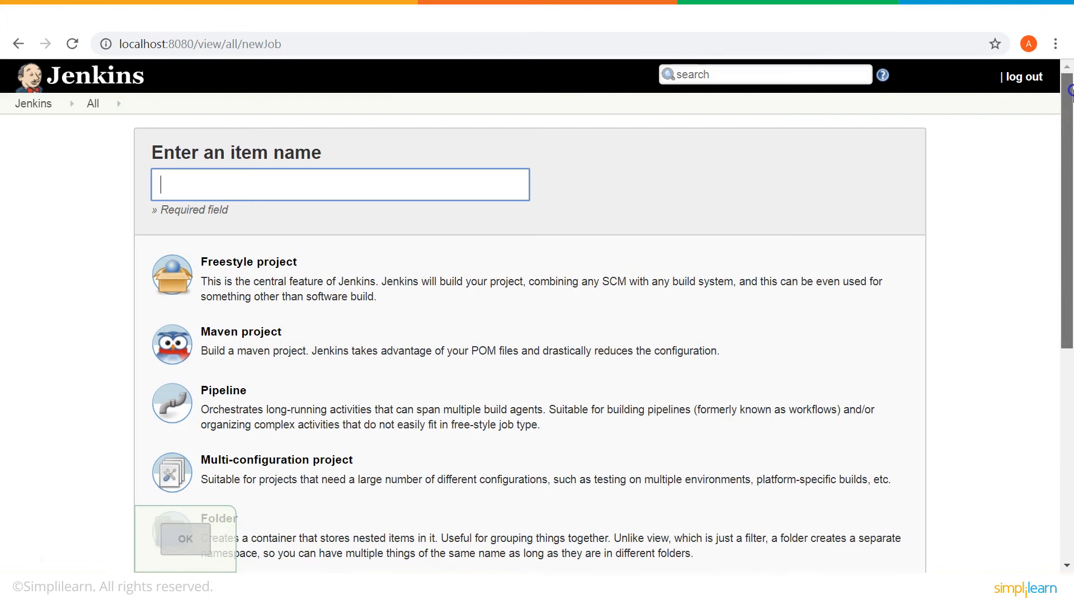
mouse_move(20, 40)
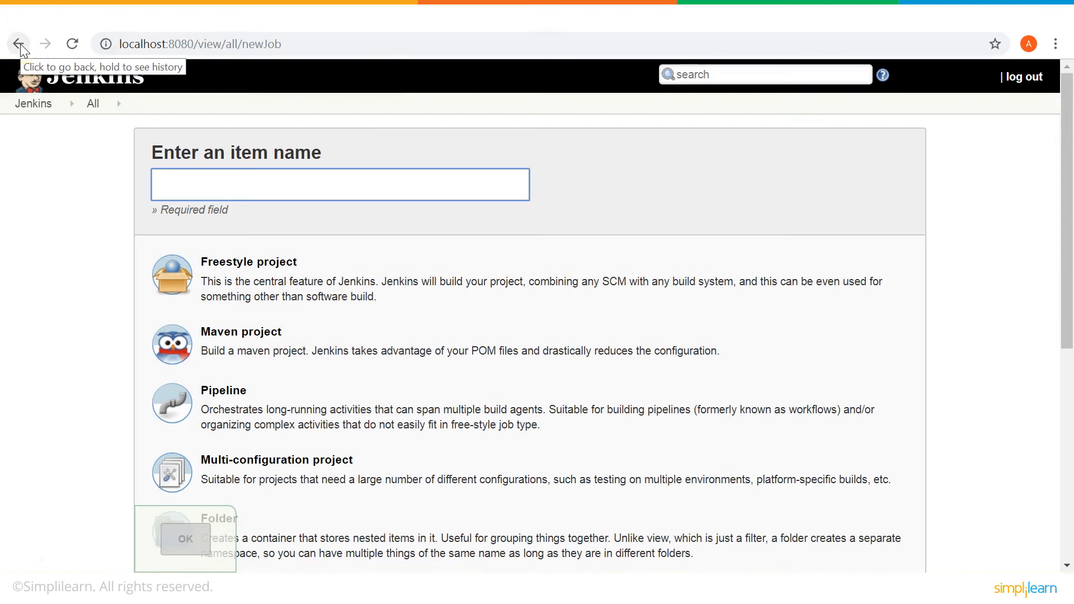
click(18, 43)
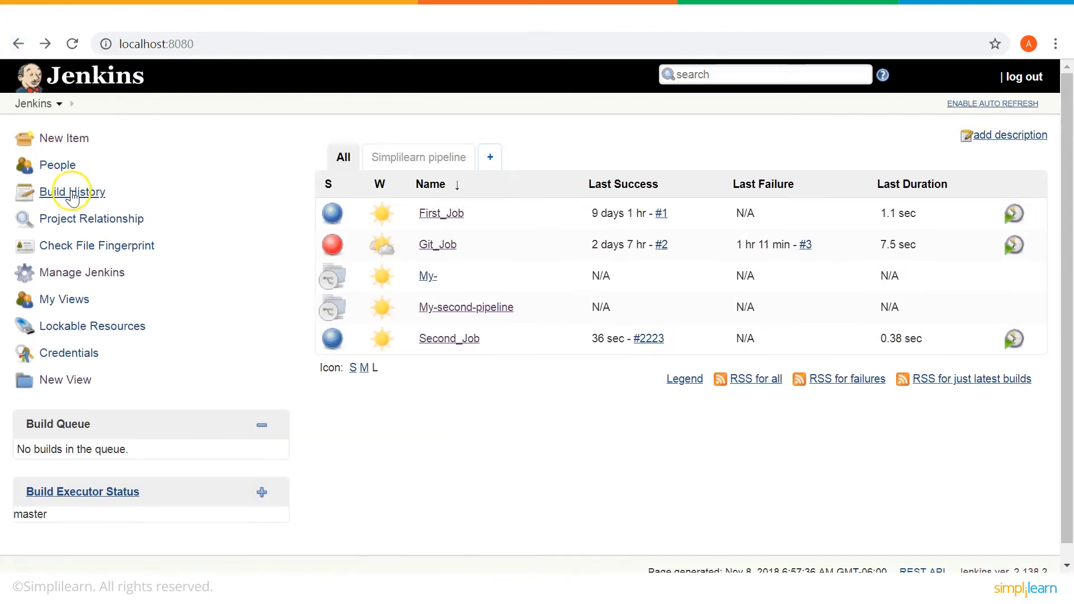
click(72, 192)
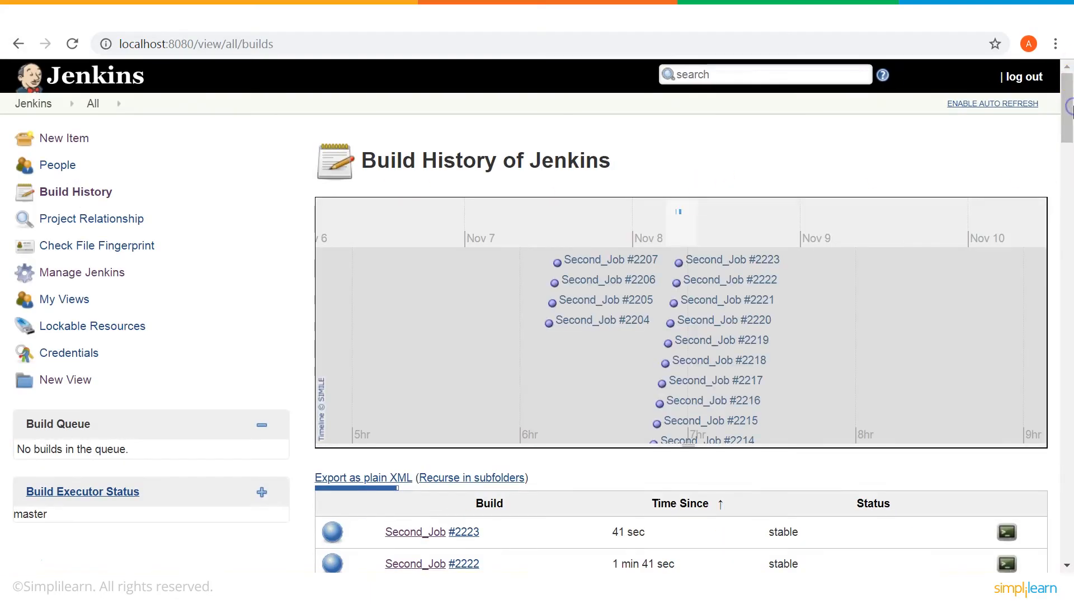
mouse_move(1069, 134)
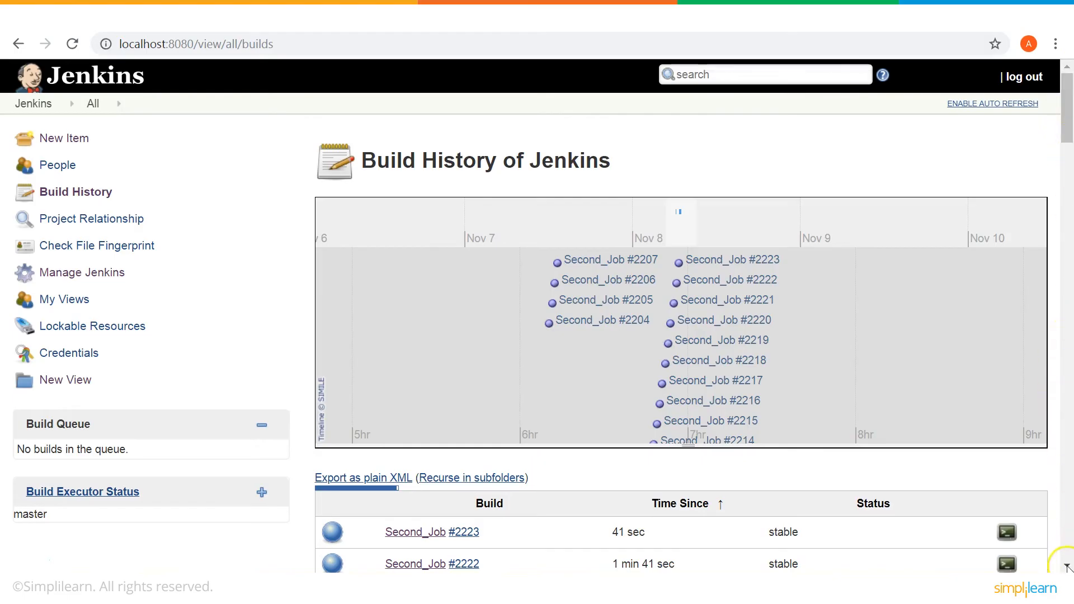
mouse_move(454, 267)
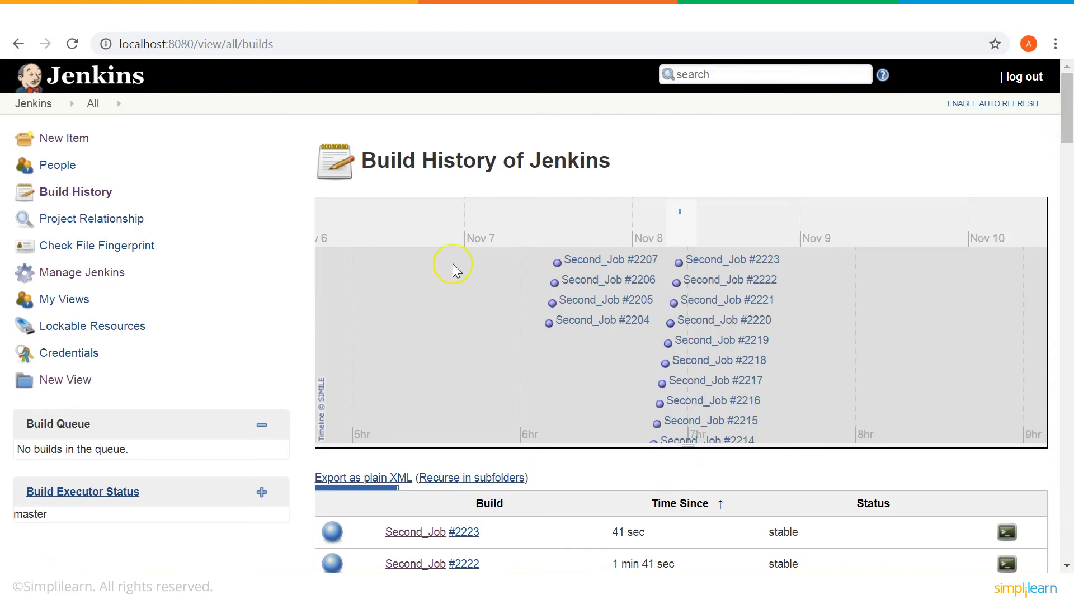
click(18, 44)
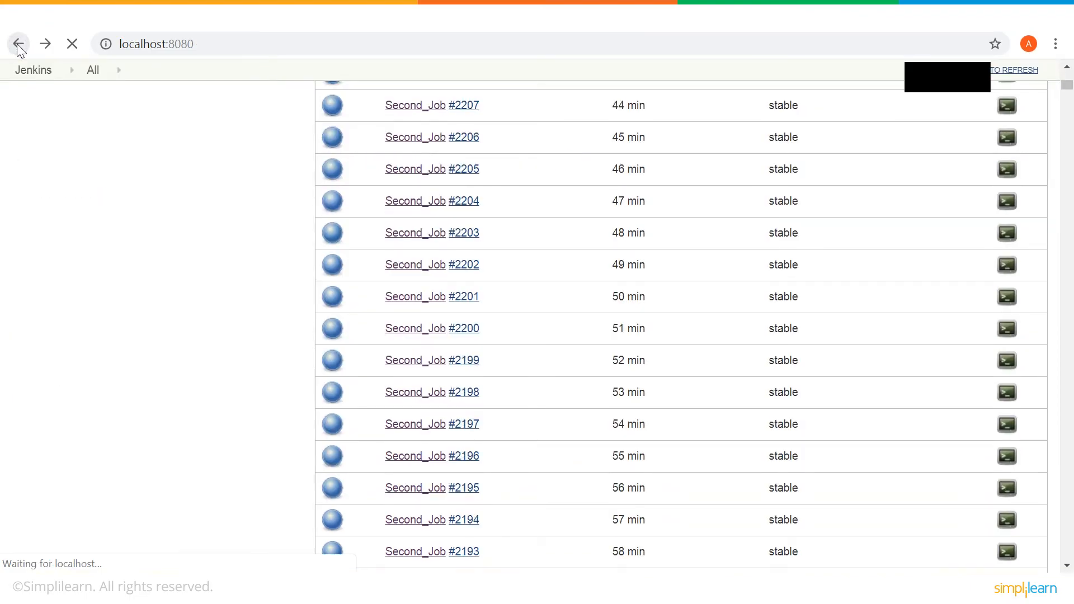
click(17, 44)
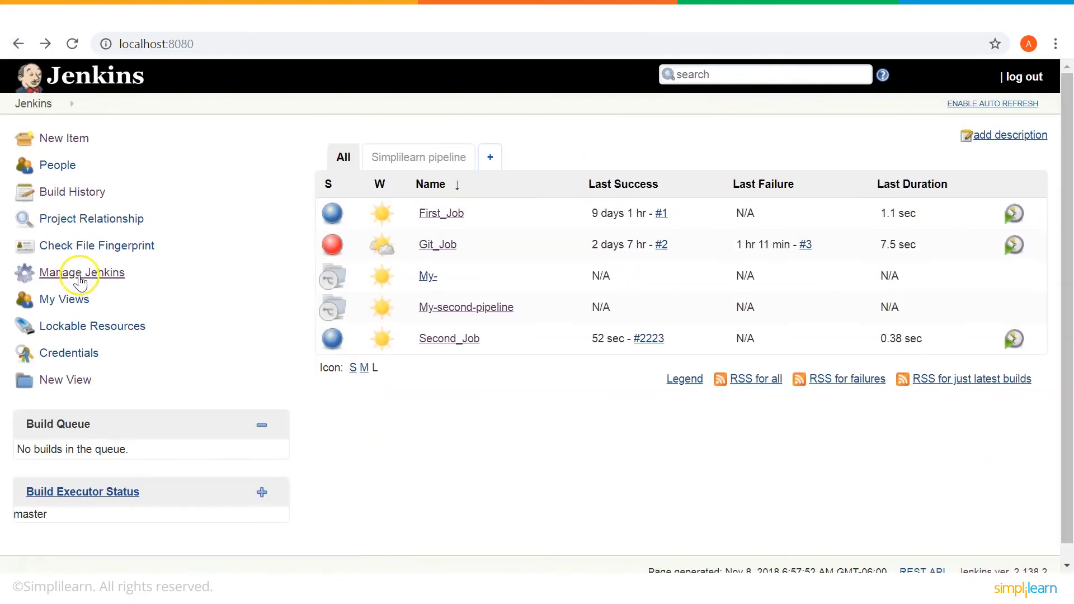
mouse_move(89, 277)
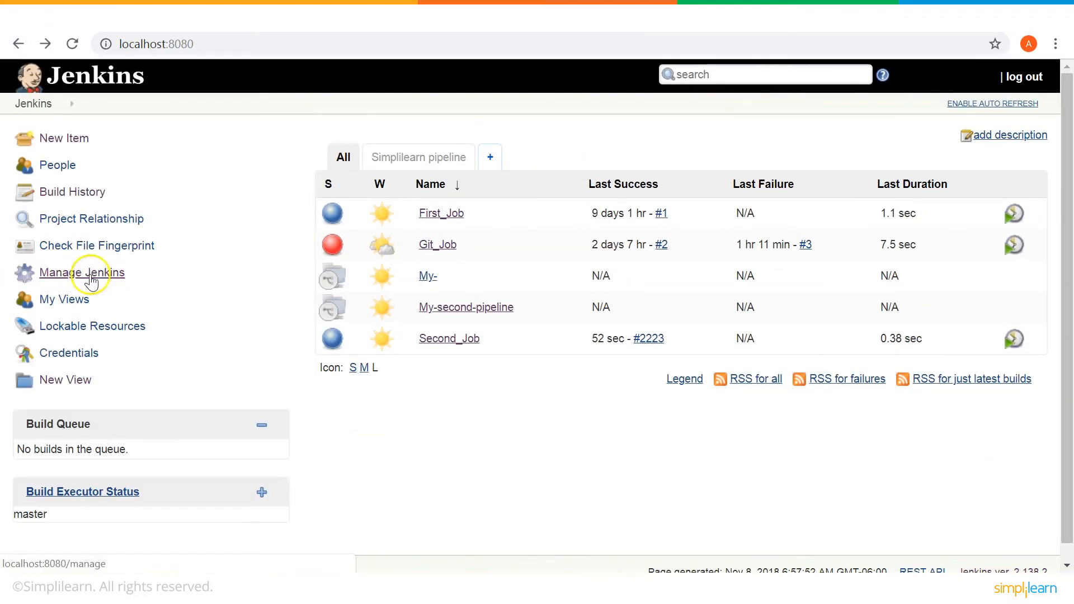
- Open Manage Jenkins and browse its system, security and plugin options
click(82, 273)
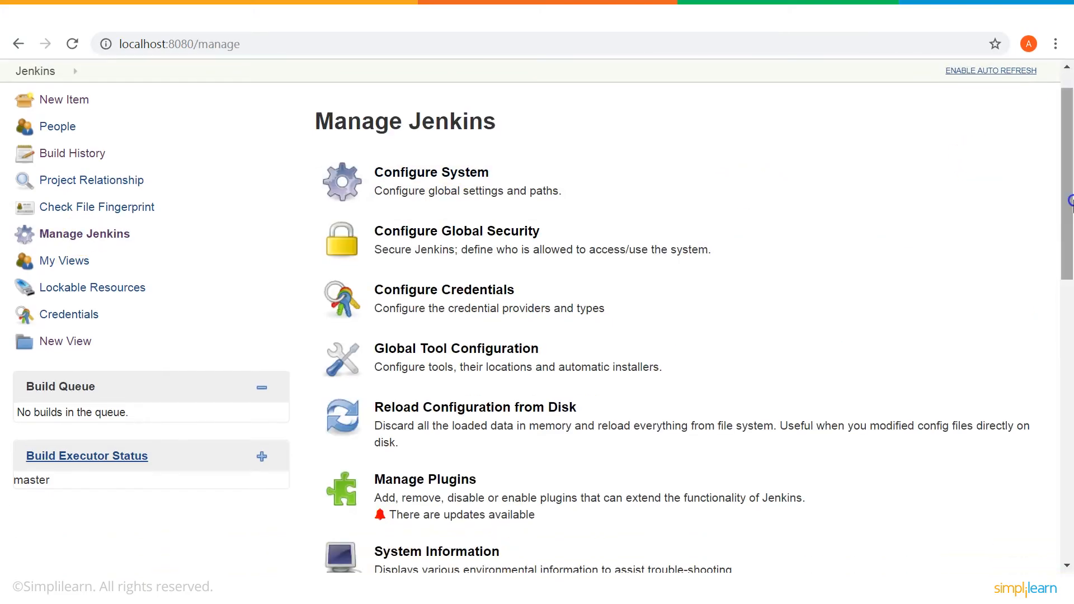
mouse_move(515, 233)
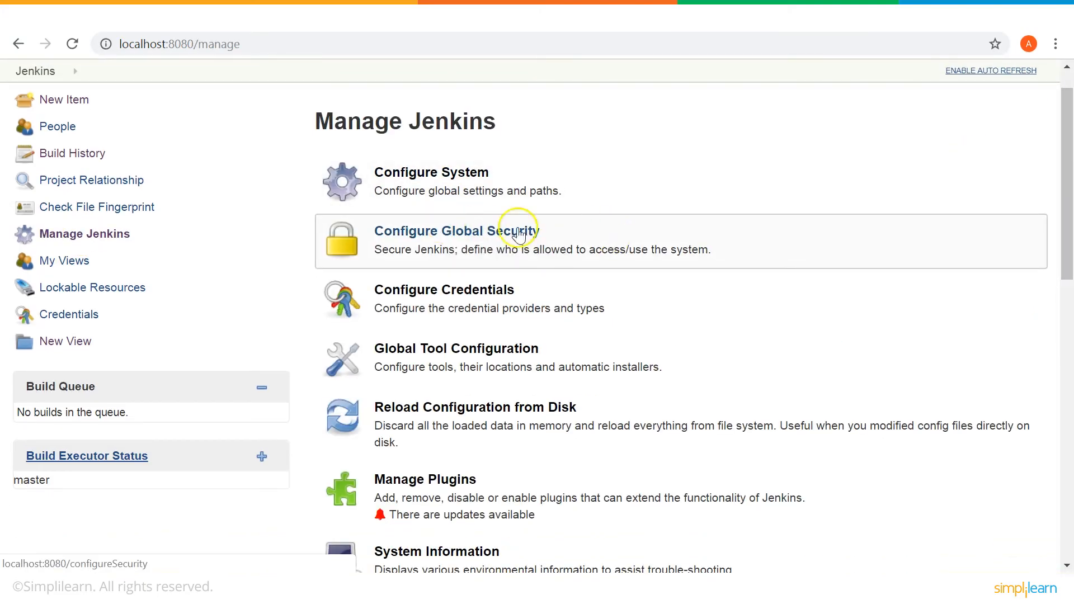
mouse_move(447, 295)
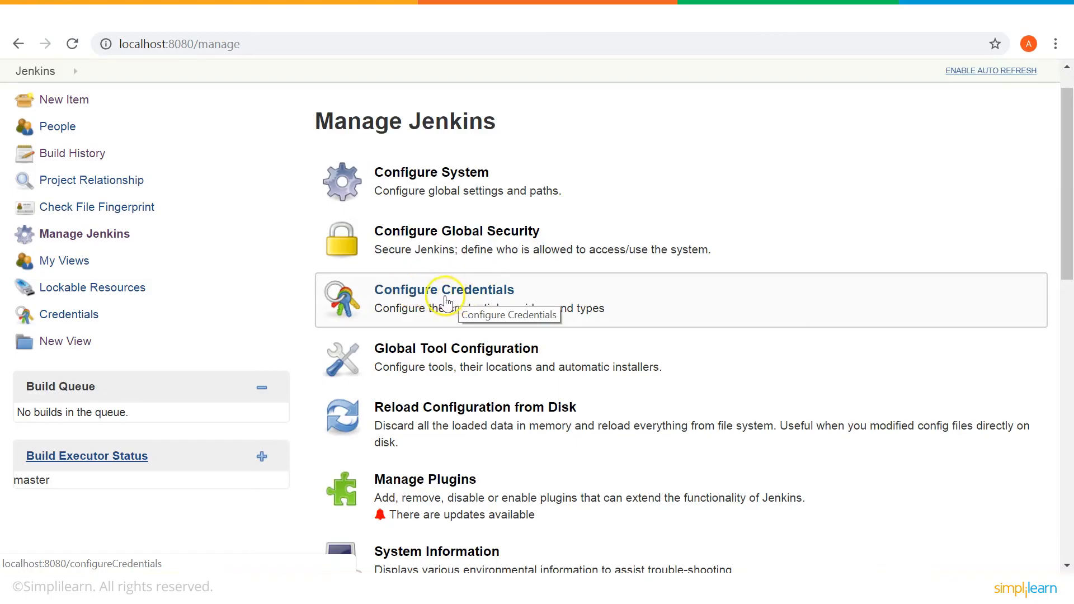
mouse_move(958, 280)
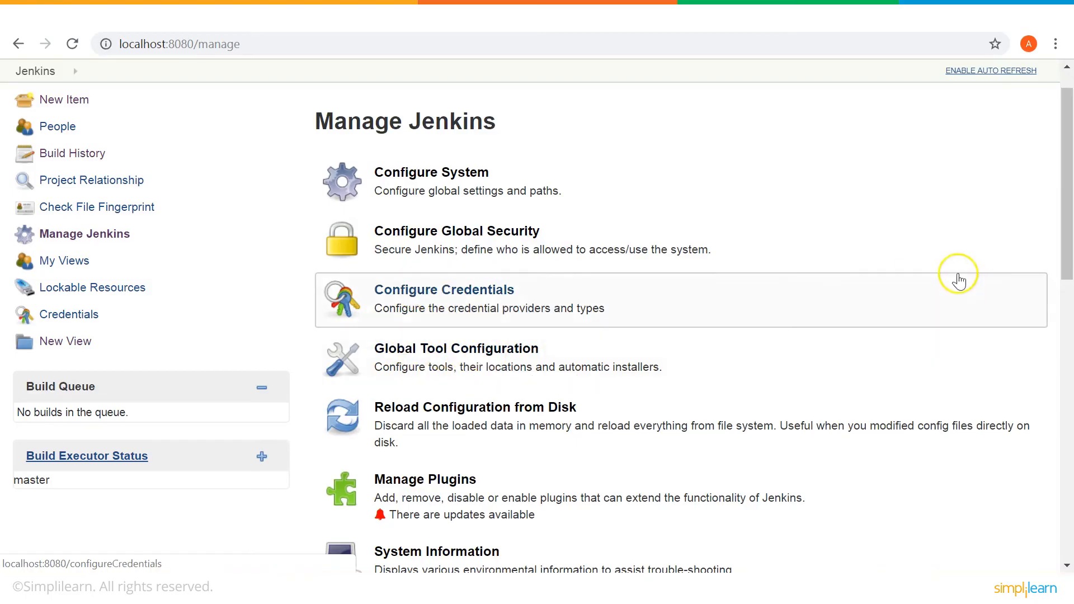
scroll(down, 3)
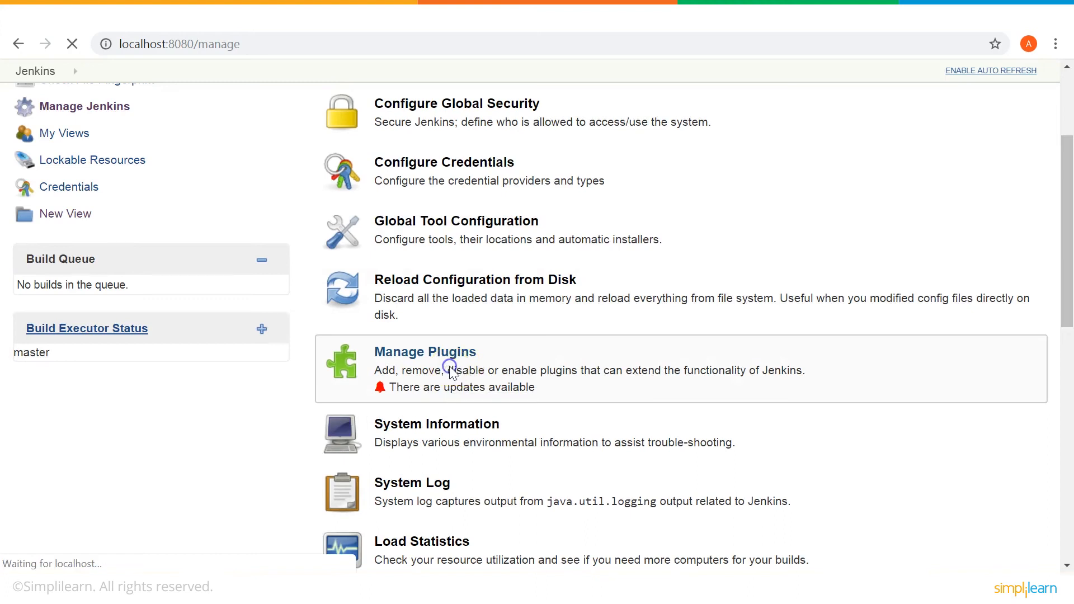
- Browse the Plugin Manager's Updates, Available and Installed plugin lists
click(425, 352)
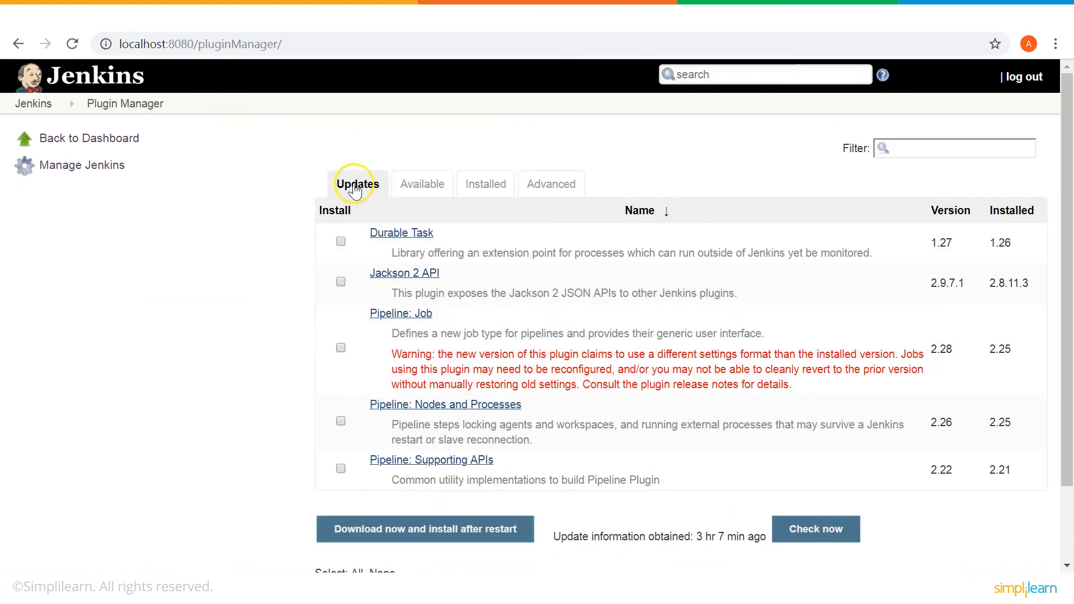
click(422, 183)
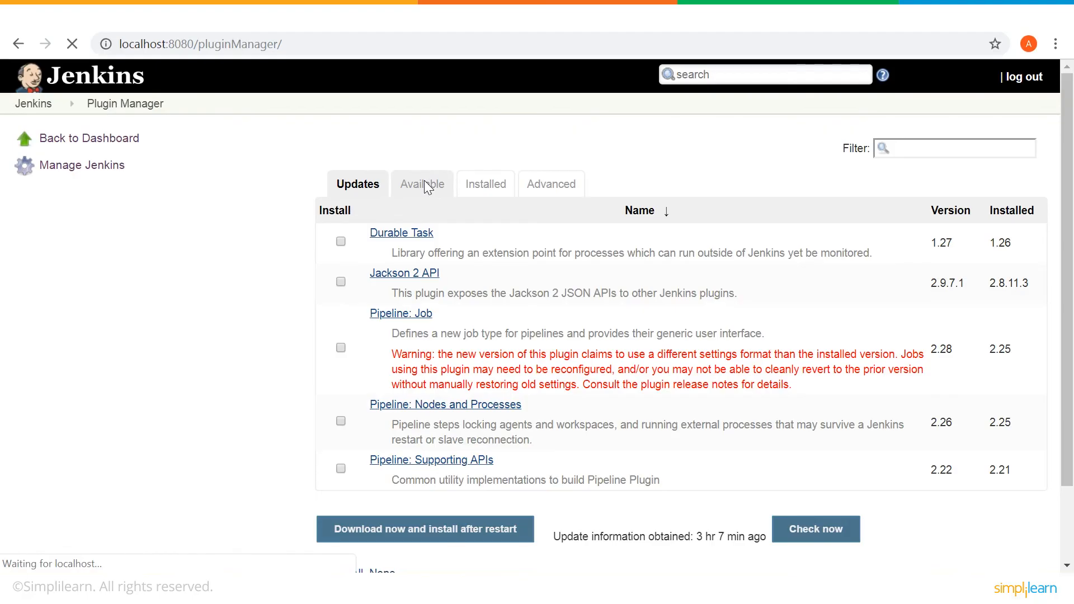
click(422, 183)
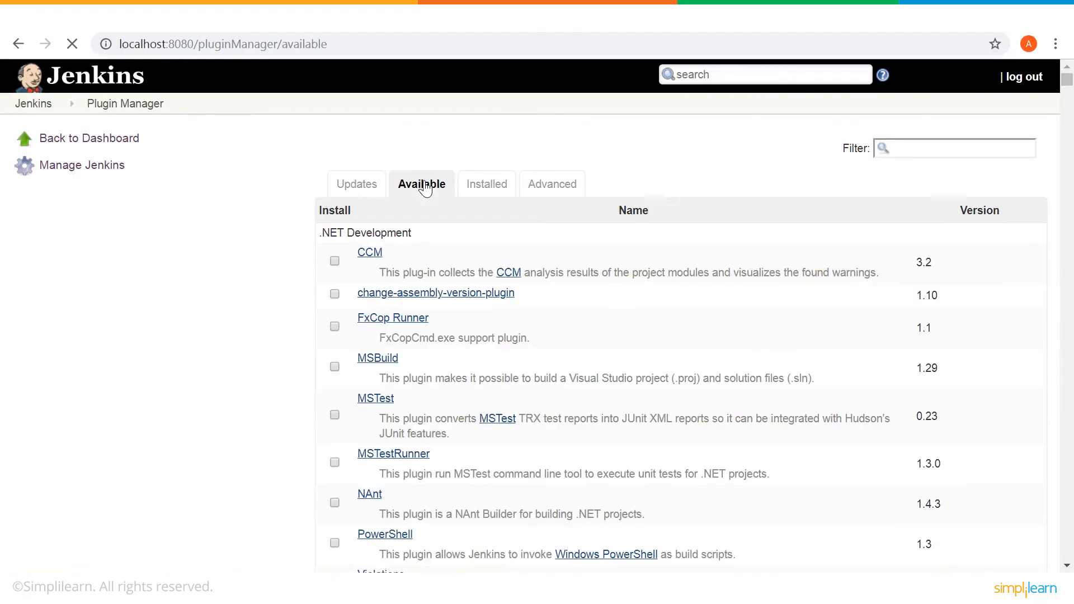
click(486, 184)
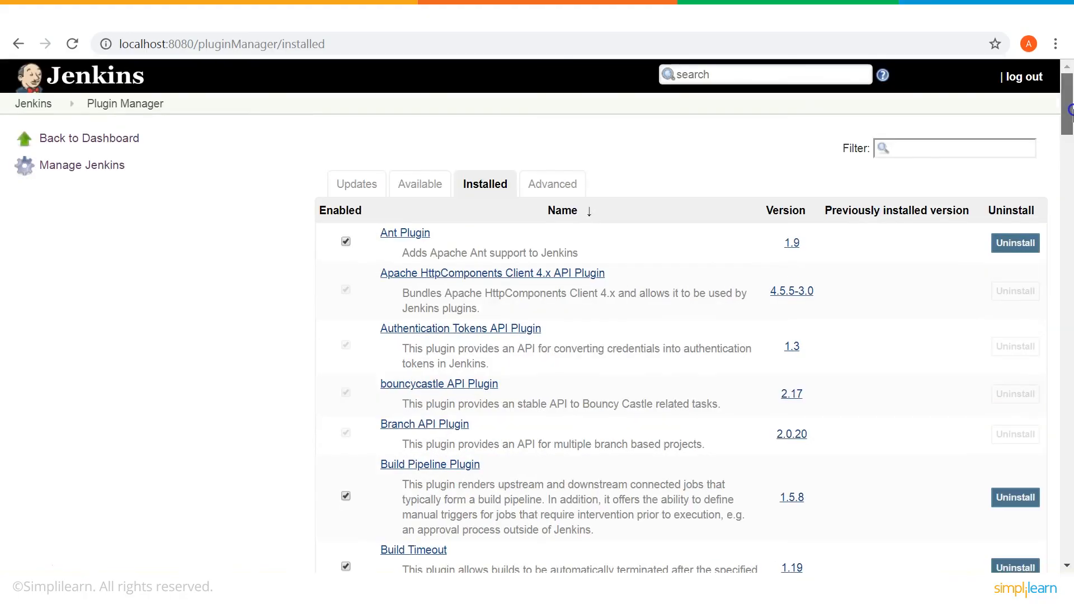
- Return from the Plugin Manager back to the Jenkins job dashboard
click(553, 184)
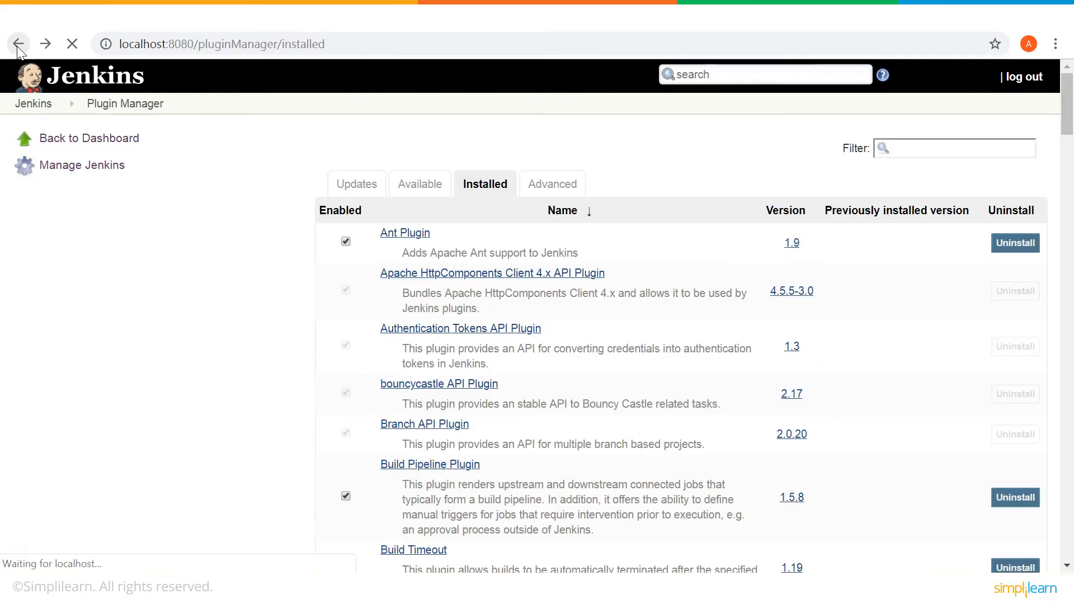
click(421, 184)
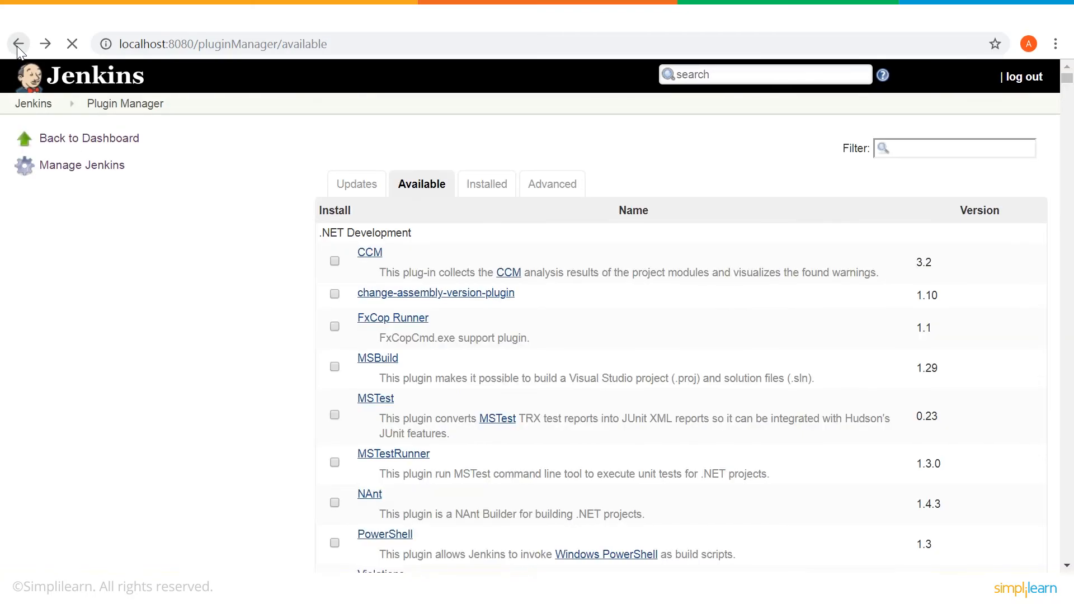
click(18, 42)
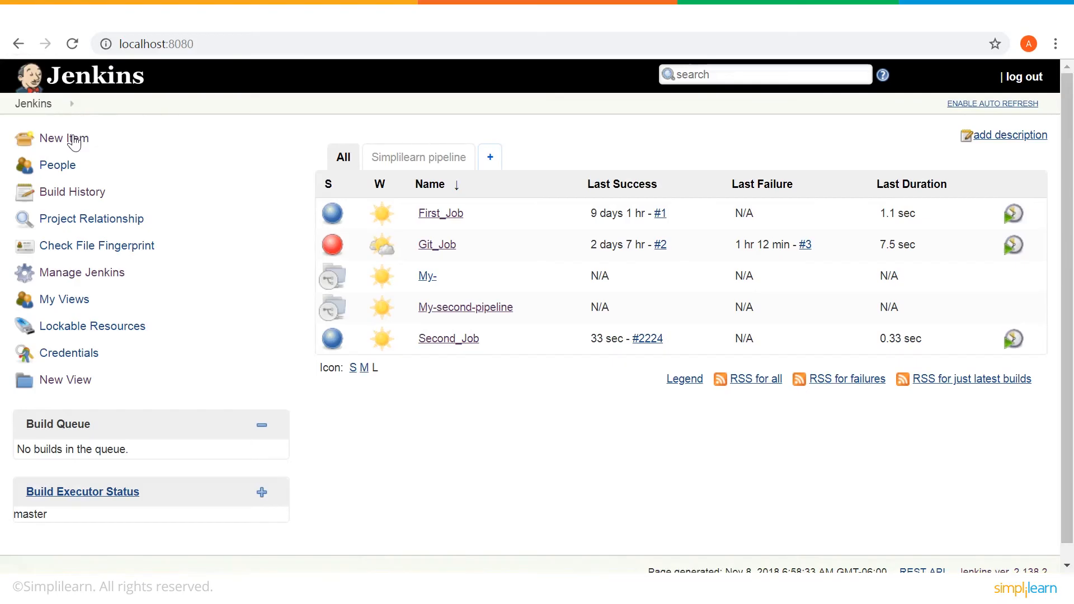
- Create a new item named Jenkins_demo as a Freestyle project and submit it
click(62, 139)
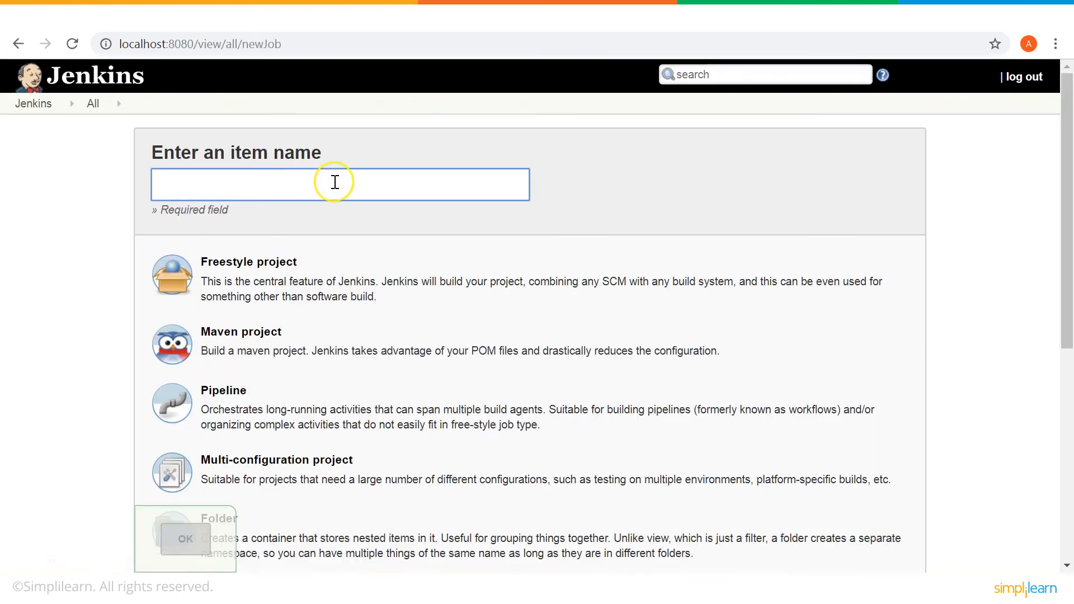
text(Jenkuns)
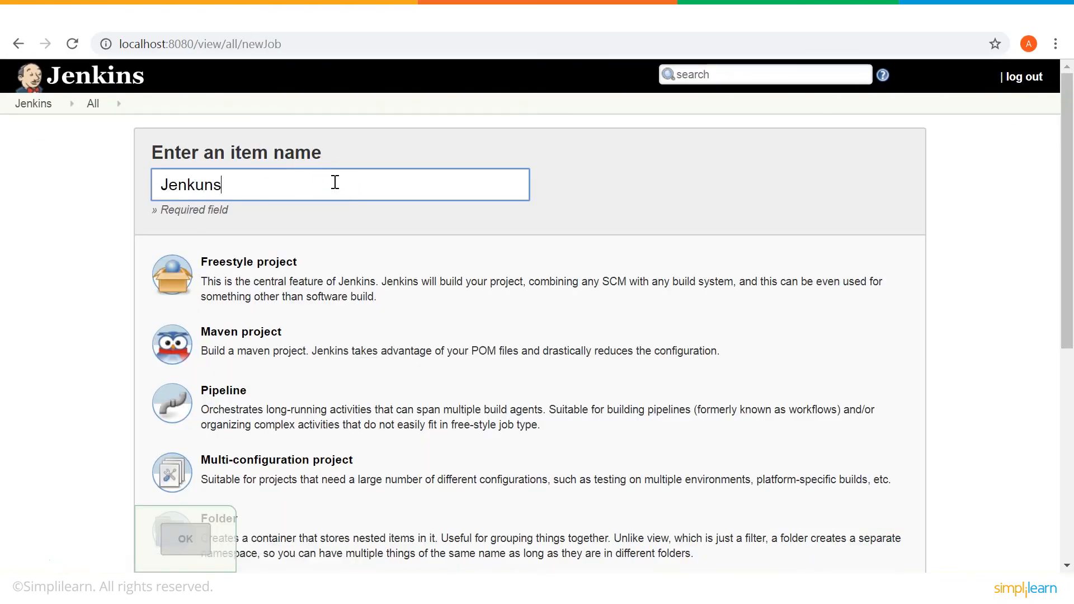
text(Jenkins_demo)
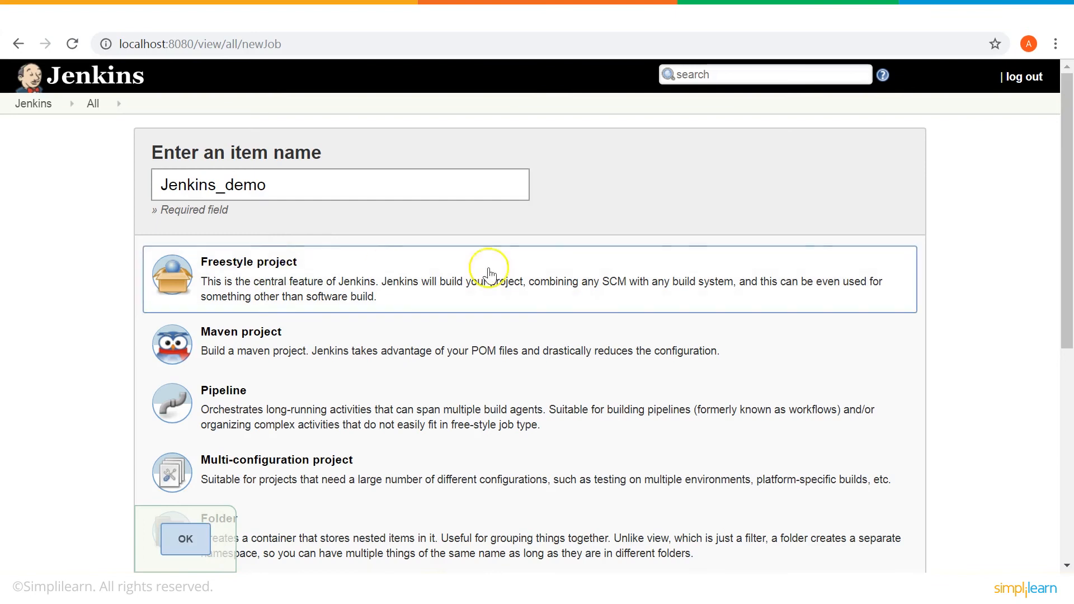
scroll(down, 3)
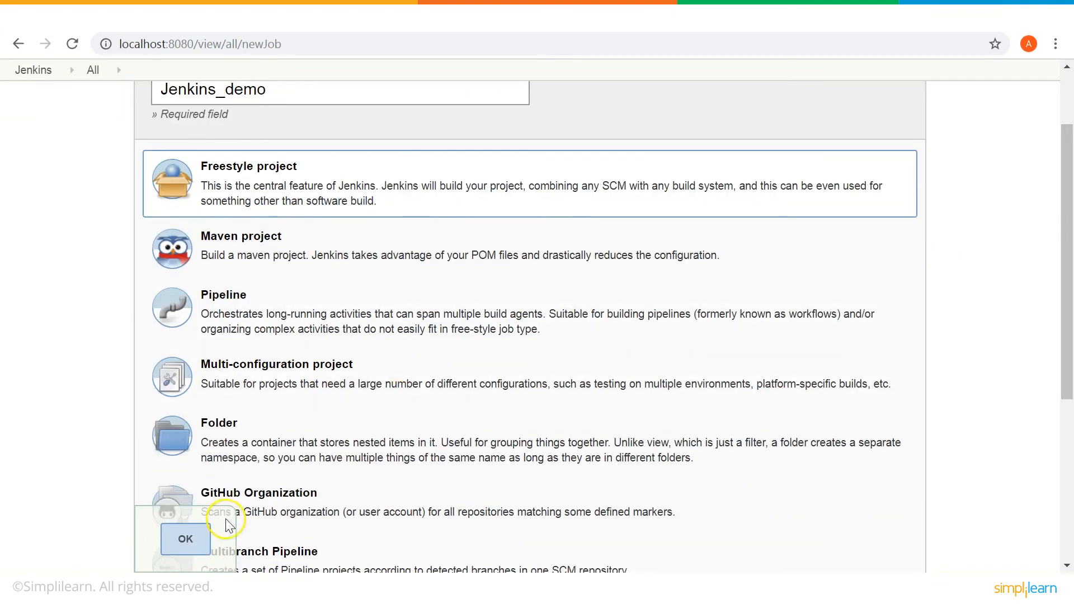
click(186, 539)
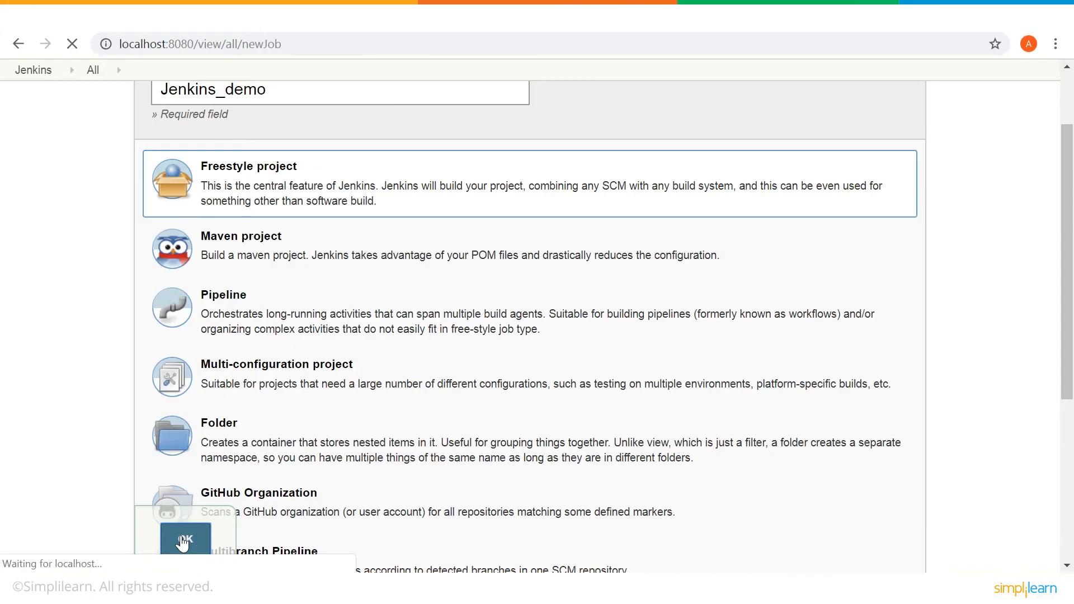
- Confirm creation and view the Build Triggers and Build Environment sections of Jenkins_demo's configuration
click(184, 540)
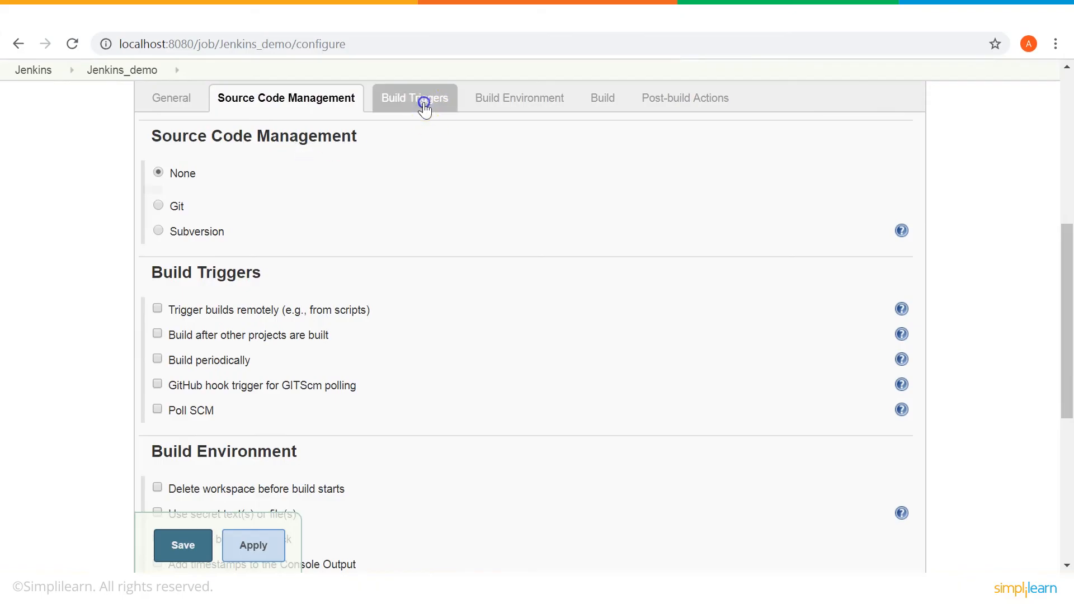
click(519, 98)
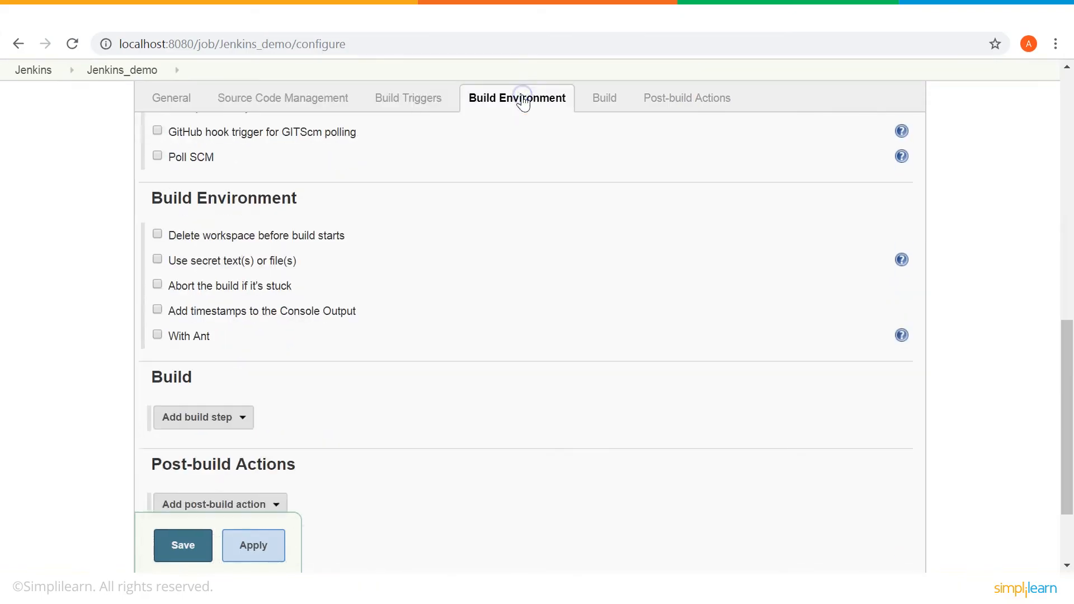
click(598, 98)
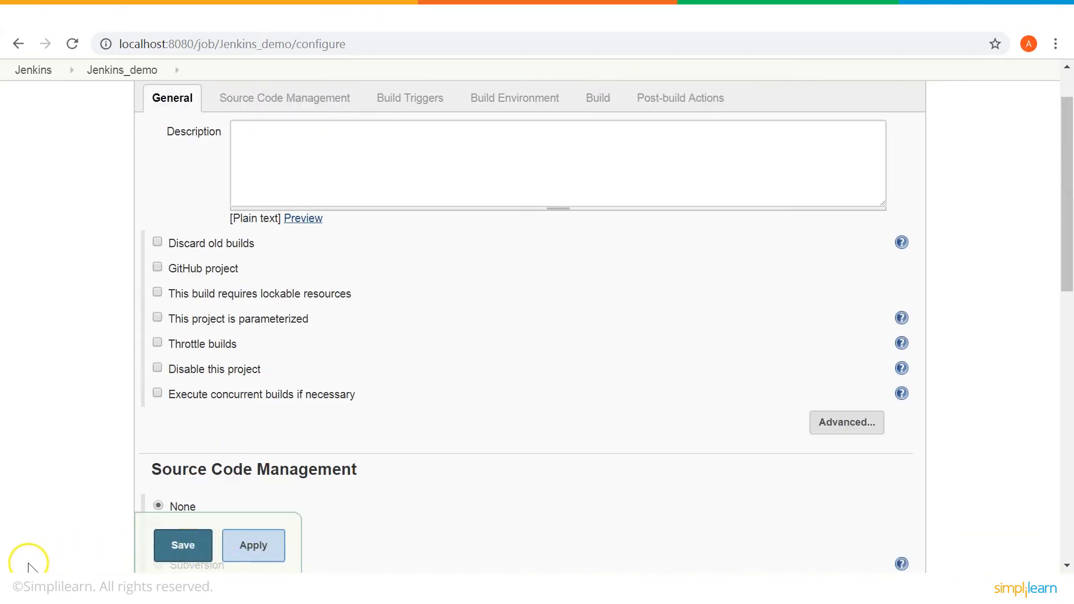
mouse_move(25, 564)
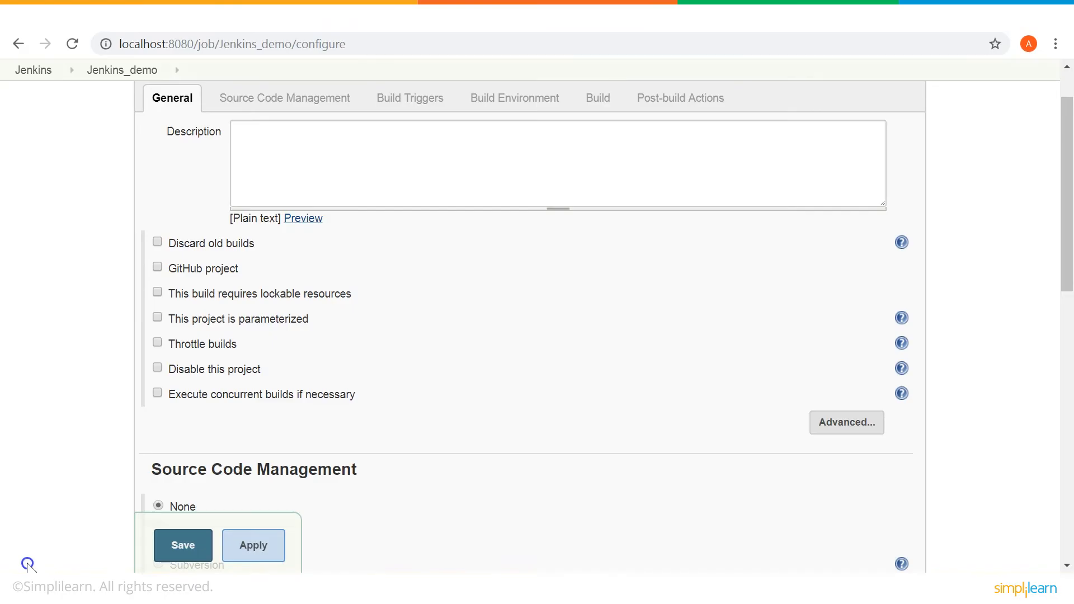
- Set the job description to 'This is my first Jenkins job' and move to Build Triggers
click(557, 168)
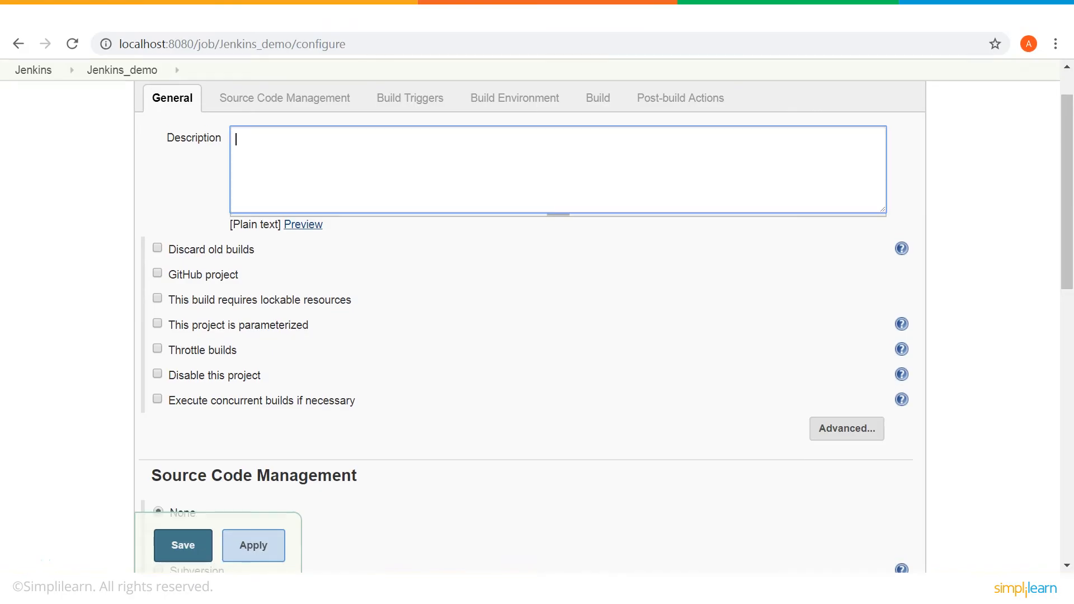
mouse_move(289, 139)
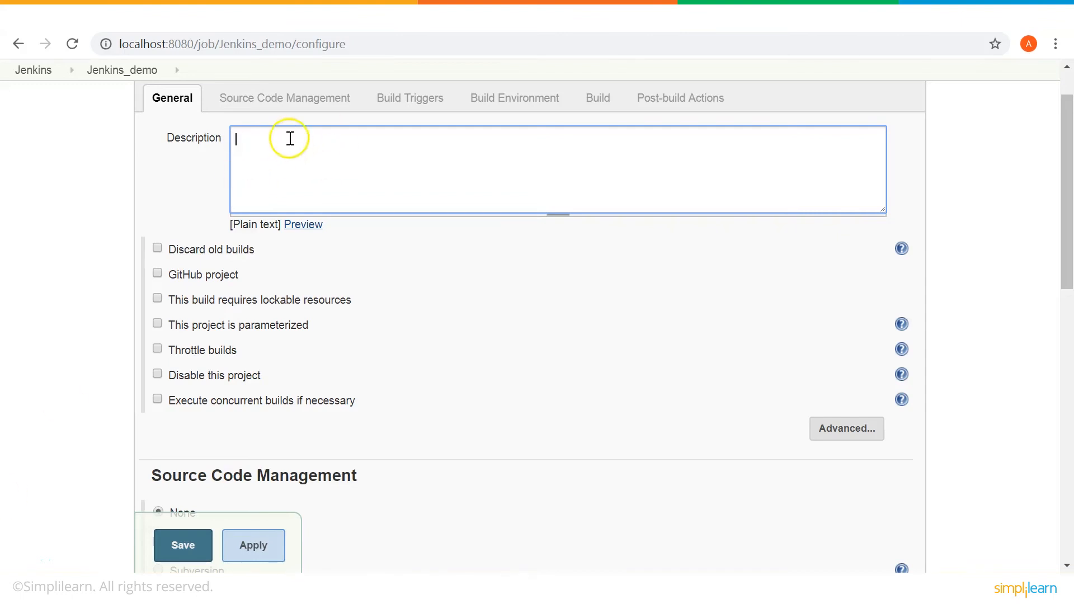
text(This is my first H)
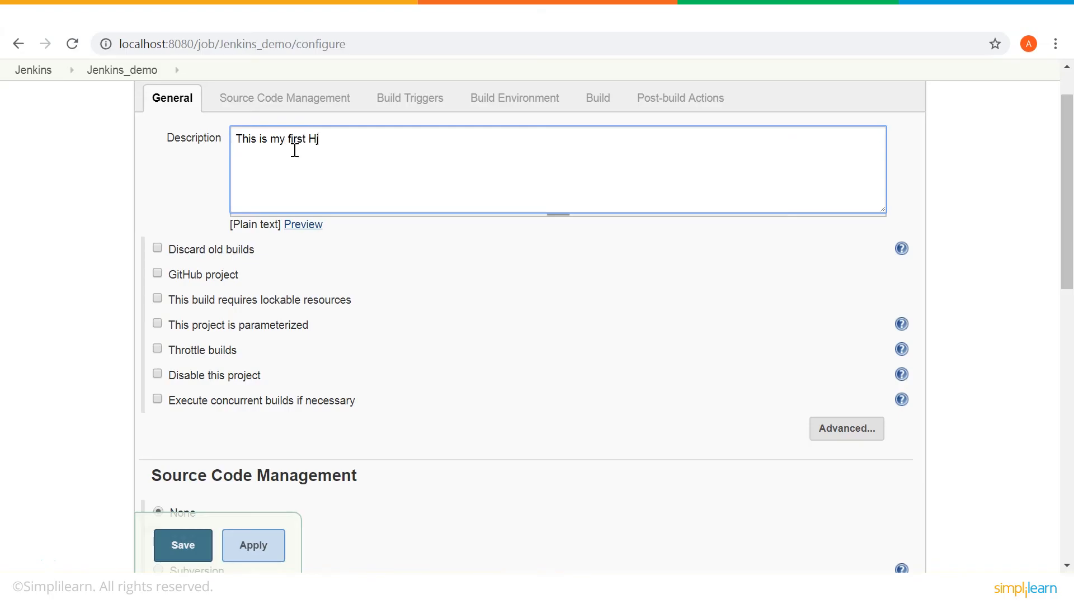
text(enkins job)
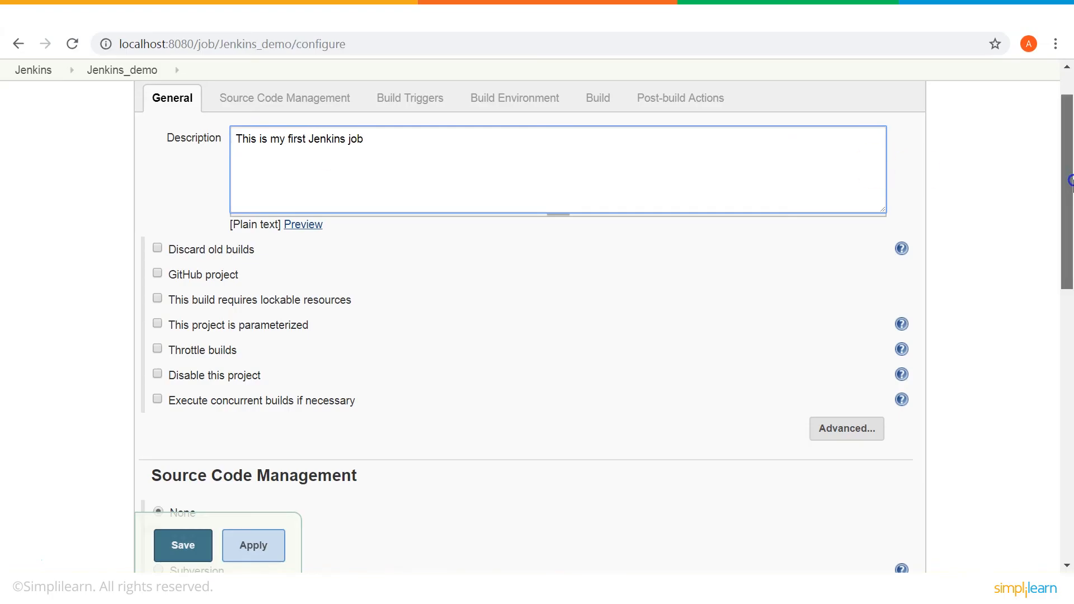
click(285, 98)
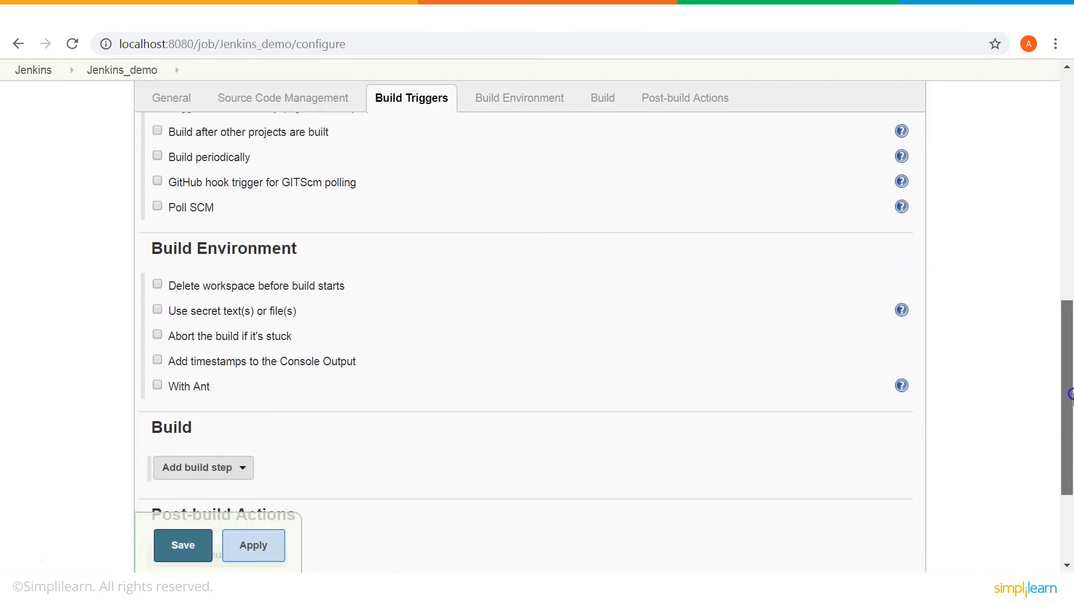
- Add an Execute Windows batch command build step to Jenkins_demo
click(519, 99)
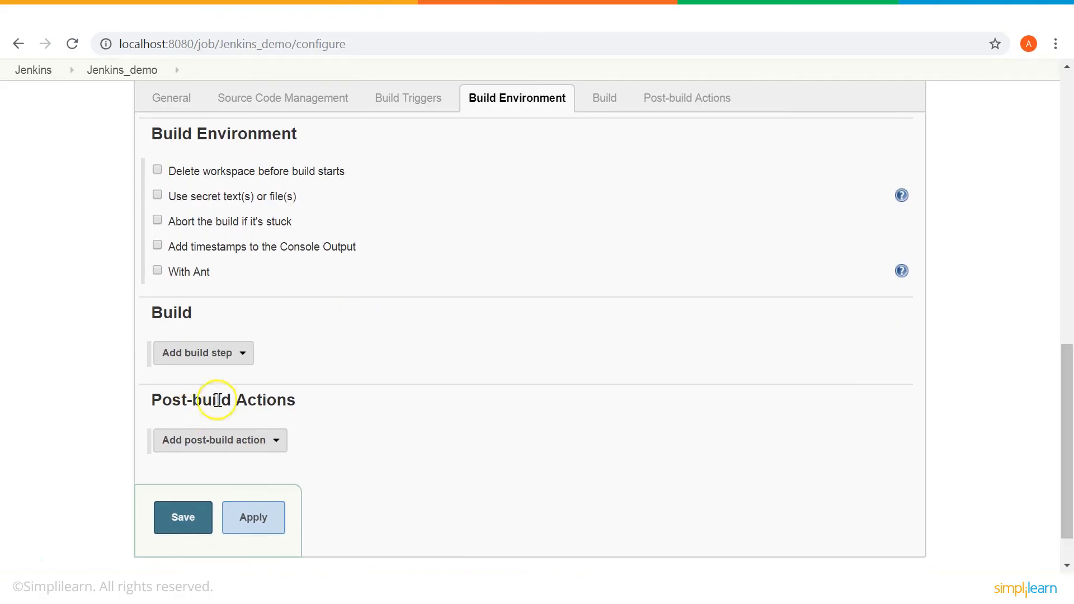
click(204, 353)
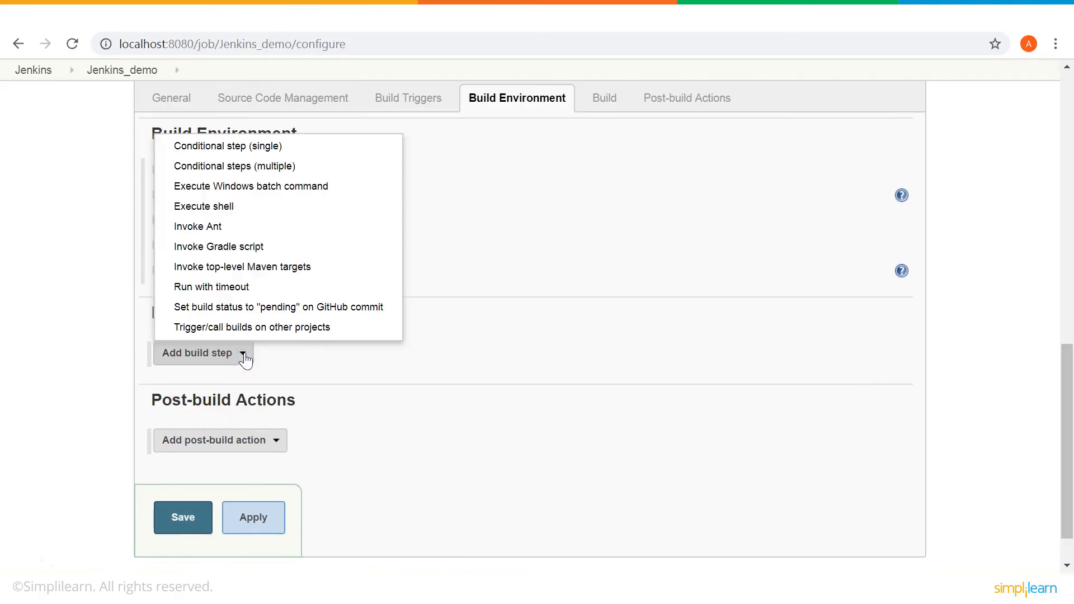
mouse_move(265, 189)
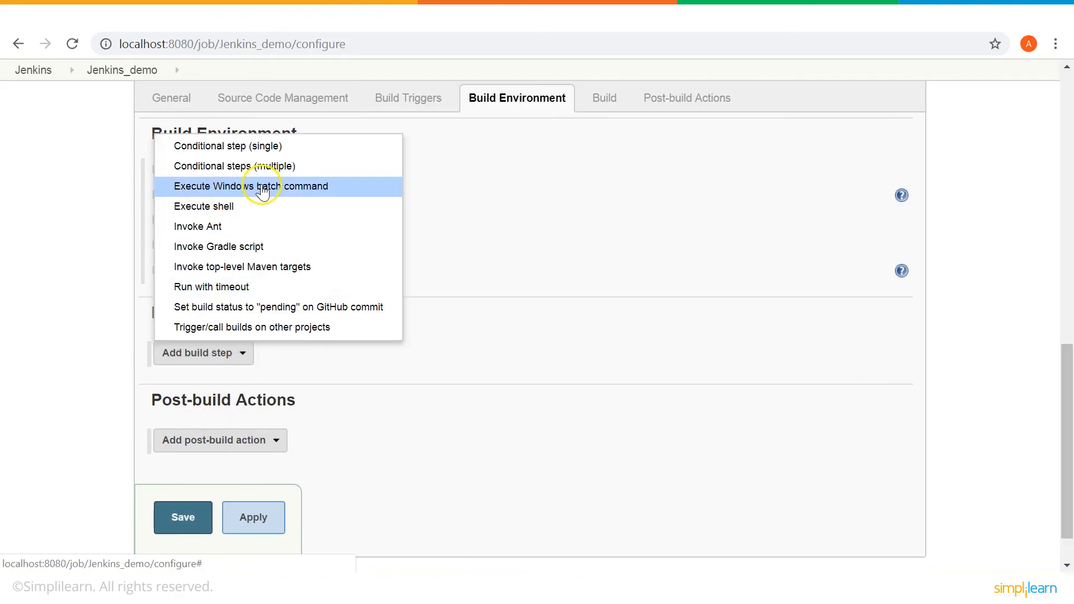
click(264, 186)
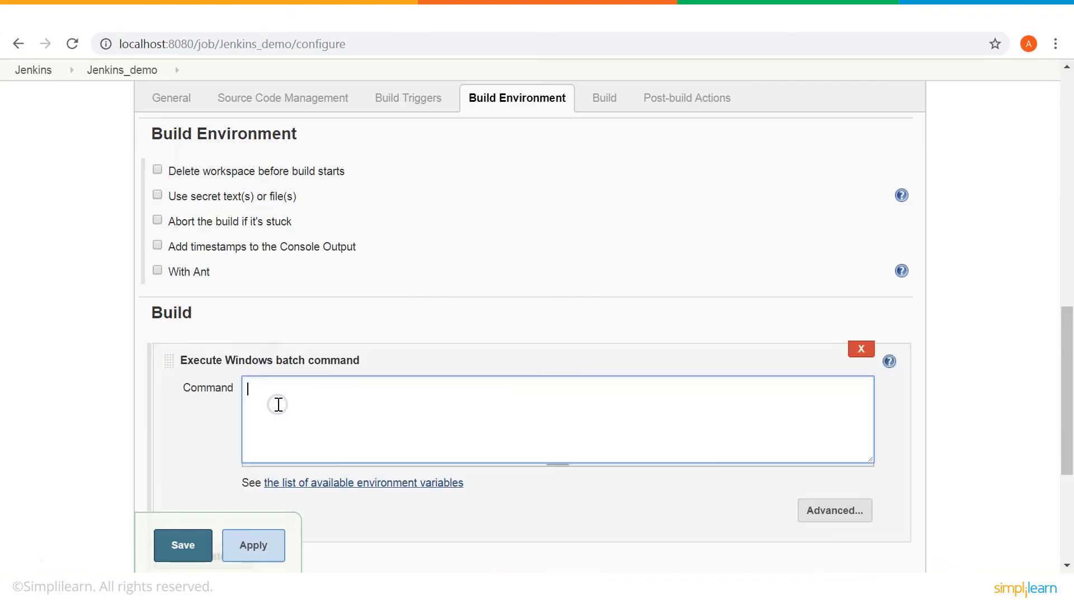
- Enter an echo command printing a hello 'this is my first' message with %date% and %time%
text(echo)
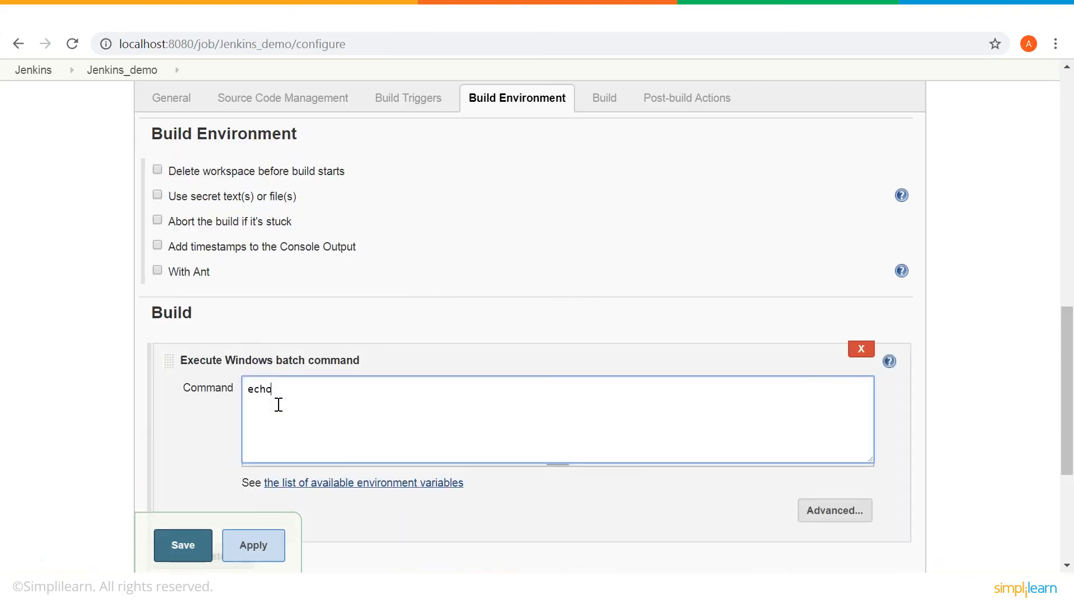
text("H)
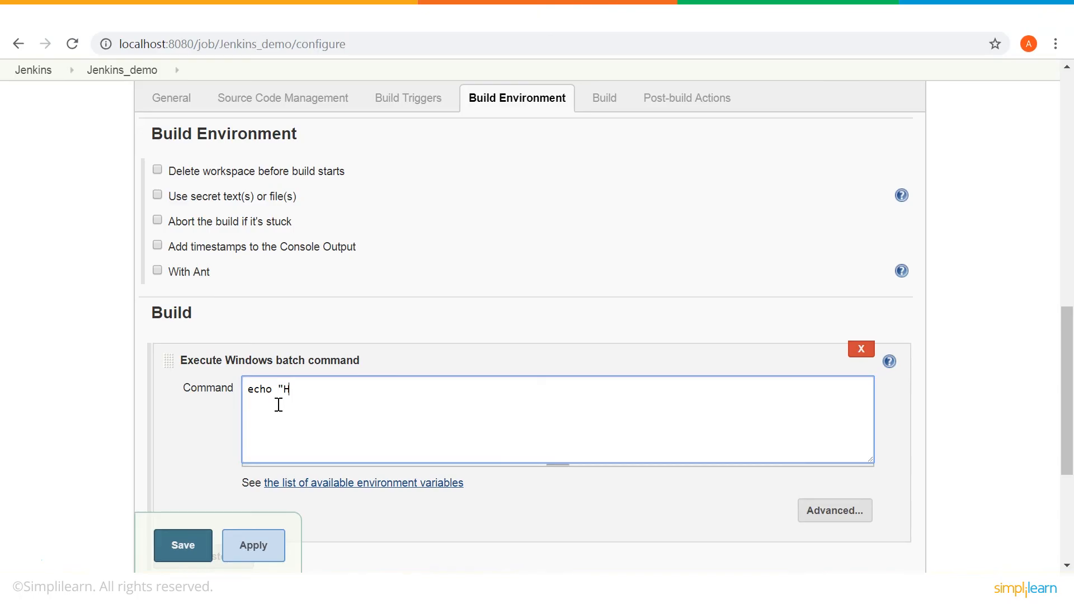
text(ello.)
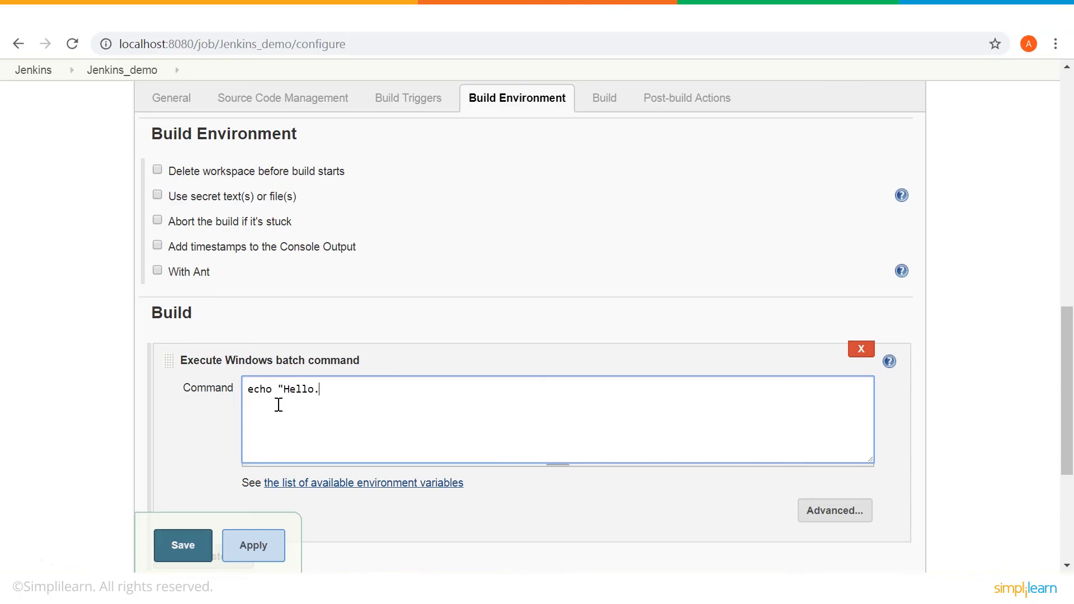
text(.this is my)
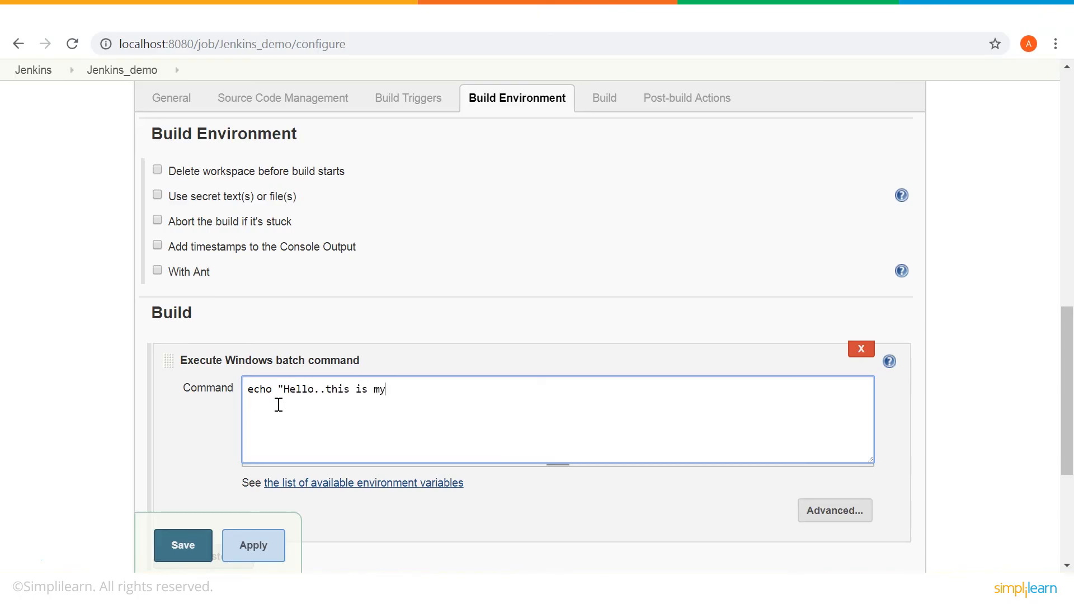
text(first Jenkins demo)
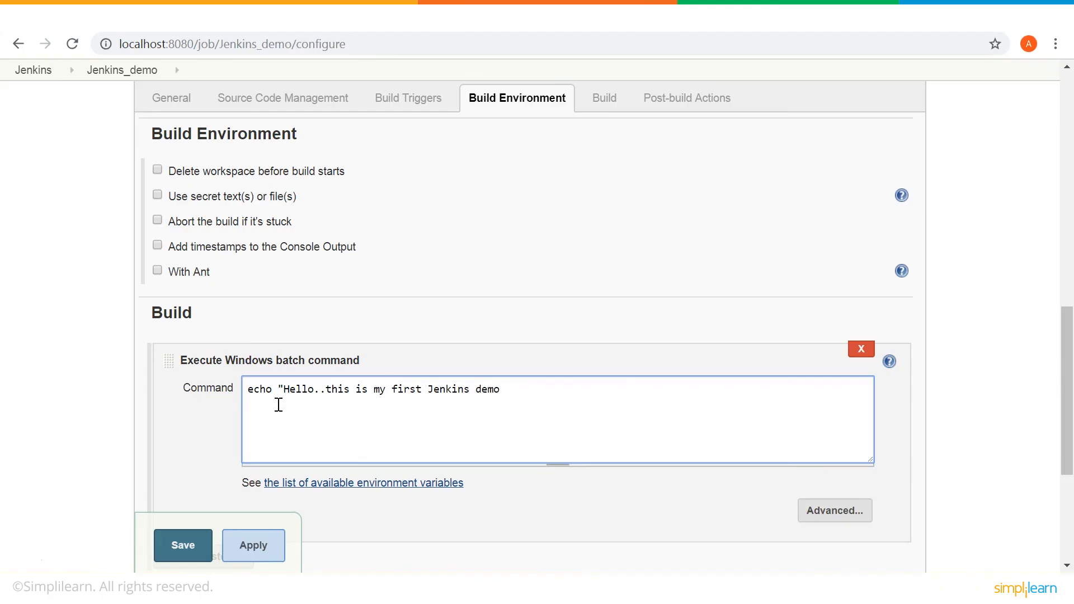
text(: %)
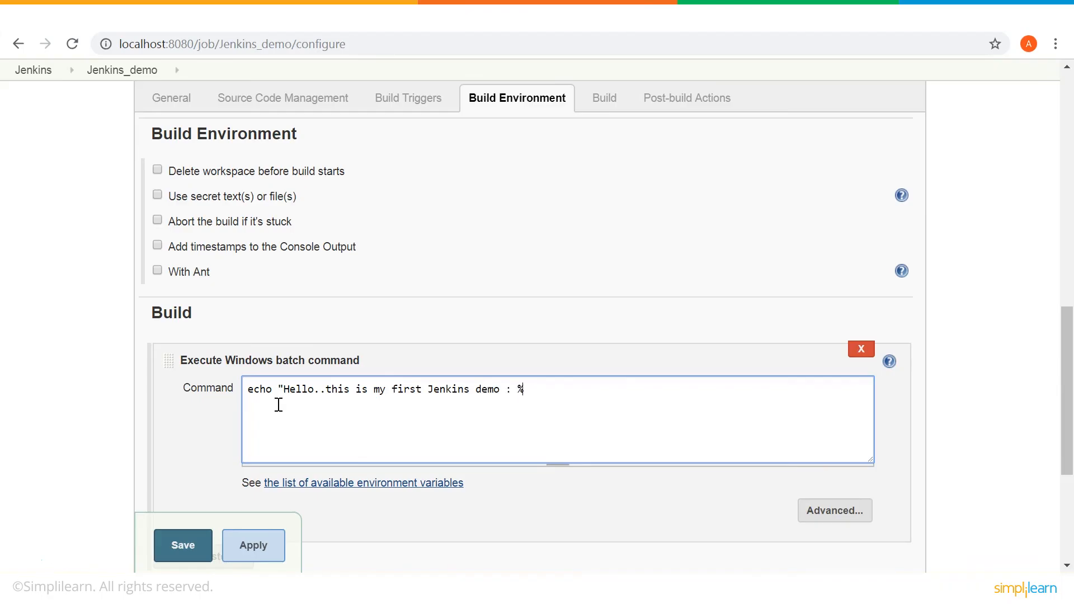
text(date)
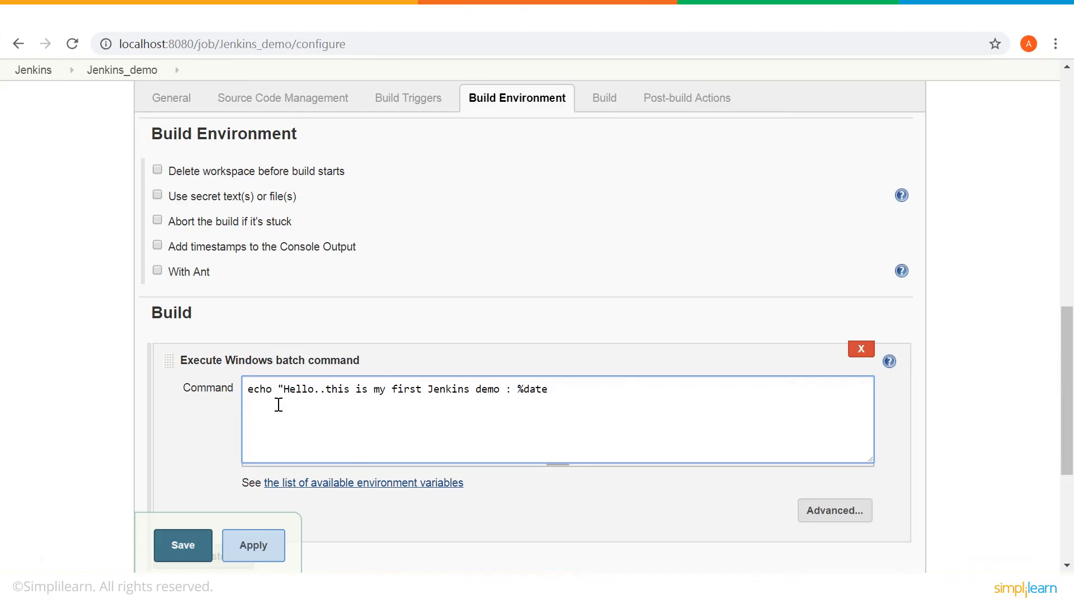
text(% :)
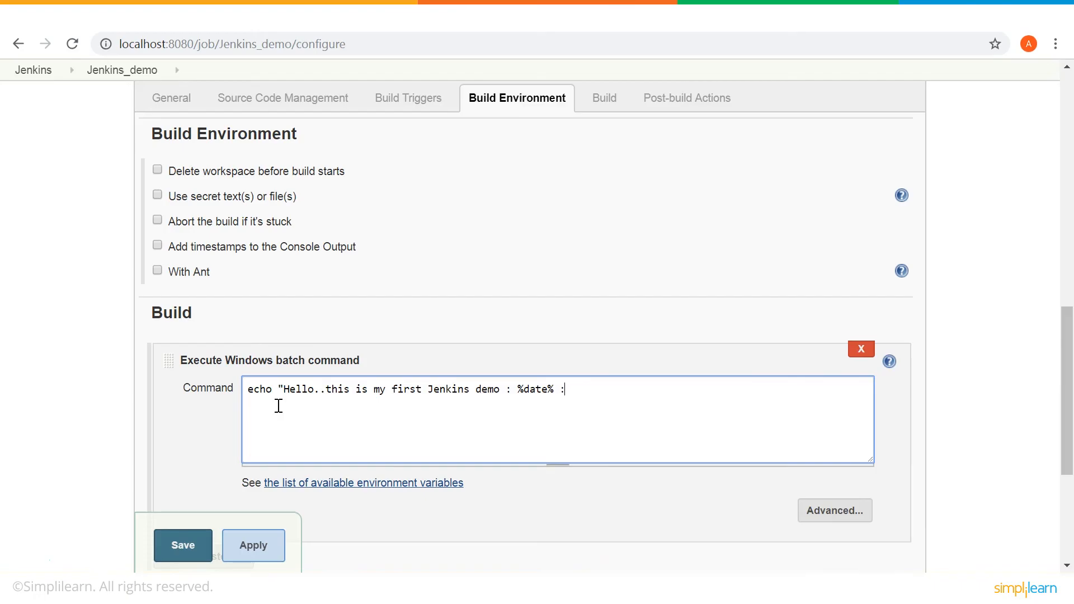
text(%tim)
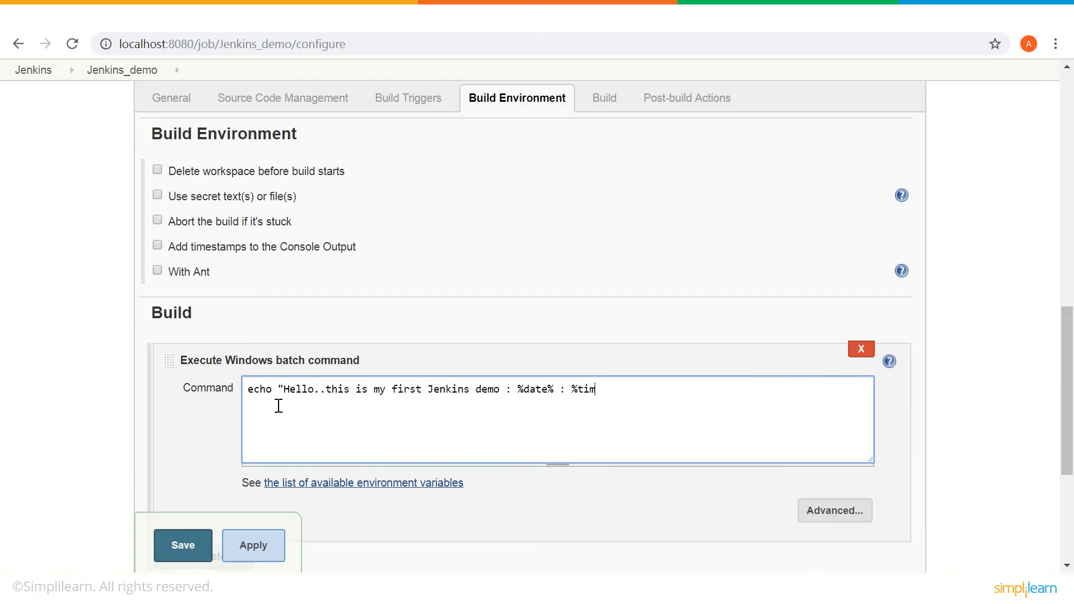
text(e% ")
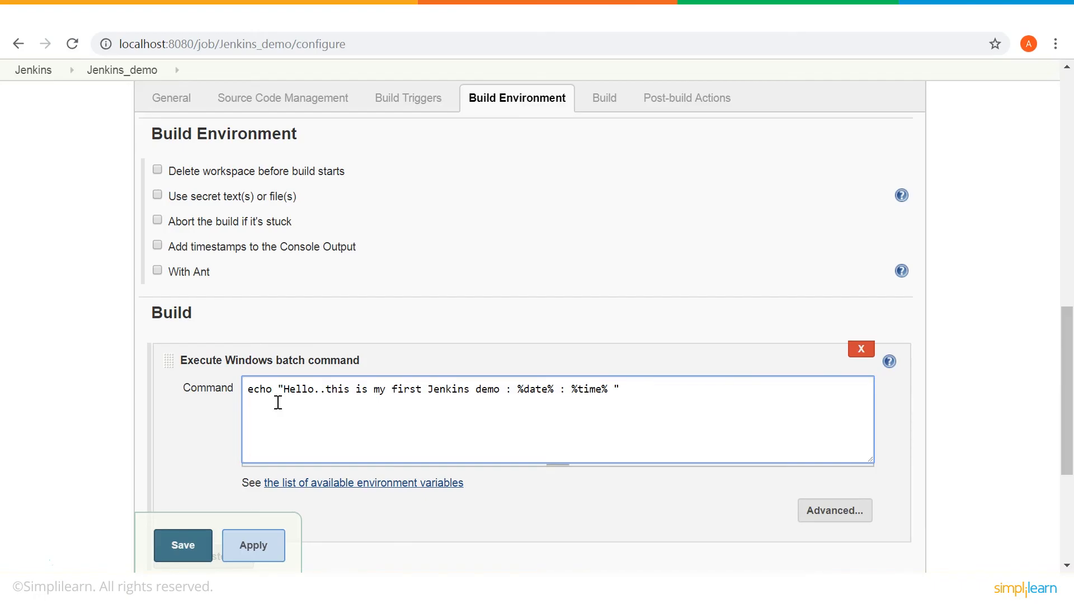
scroll(down, 3)
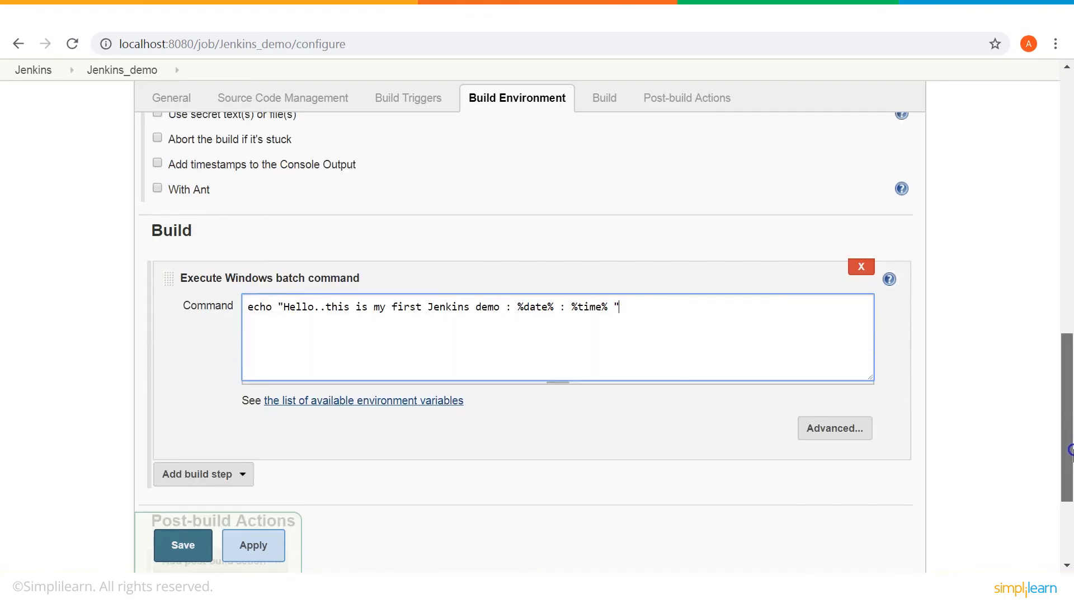
- Apply and save the Jenkins_demo configuration, landing on the project page
click(253, 545)
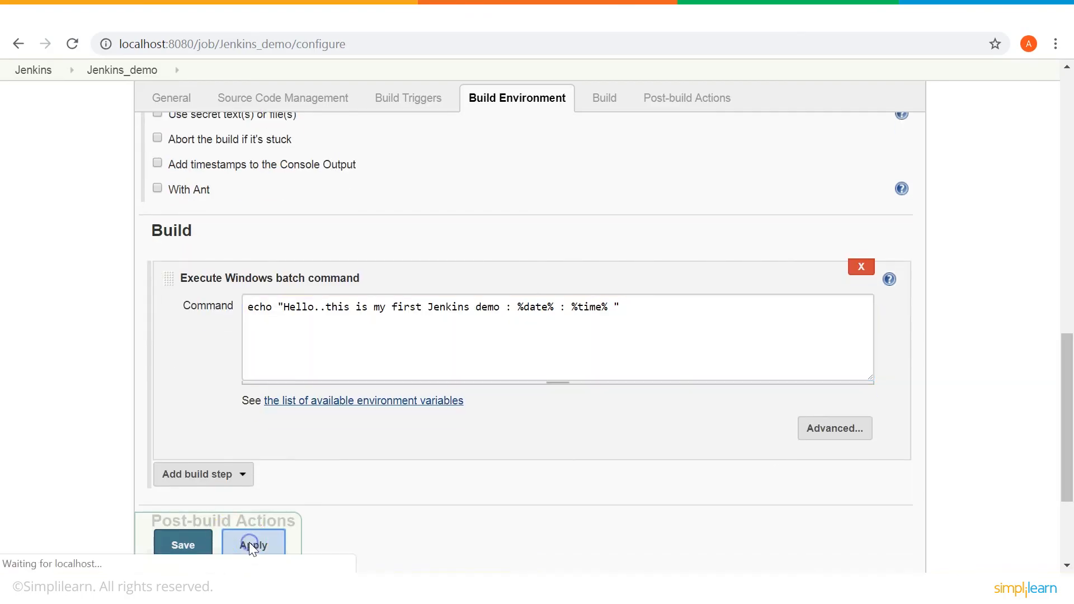
click(182, 545)
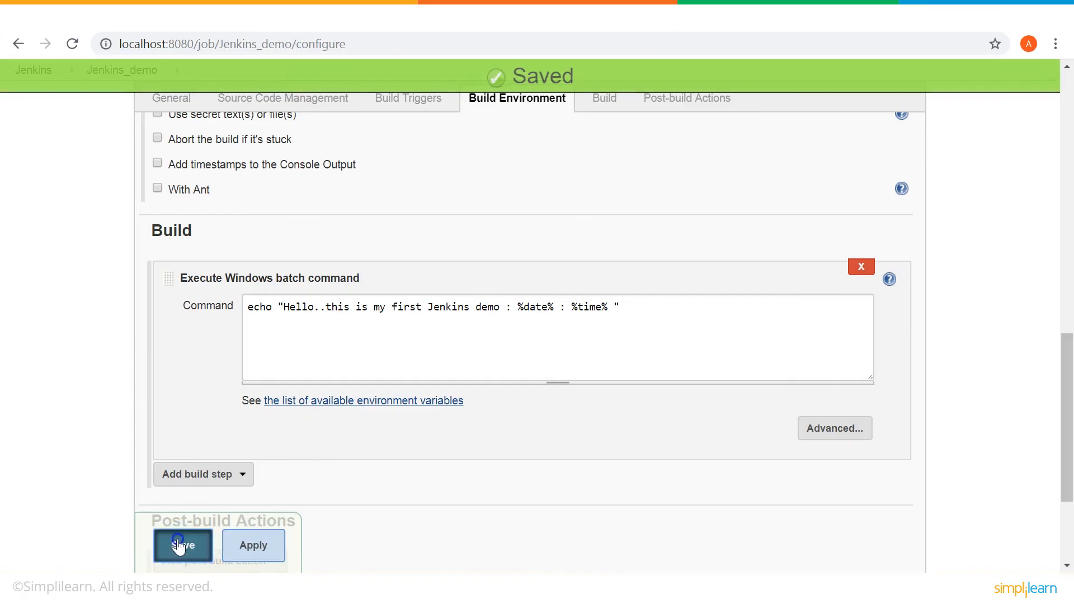
click(181, 545)
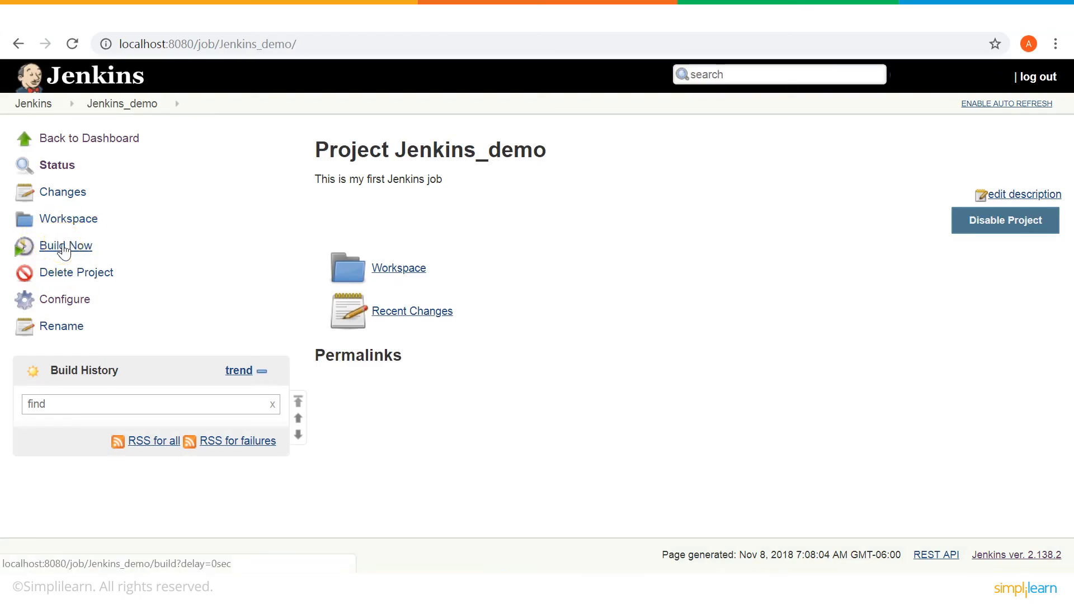
- Run Build Now on Jenkins_demo and view build #1's details page
click(65, 245)
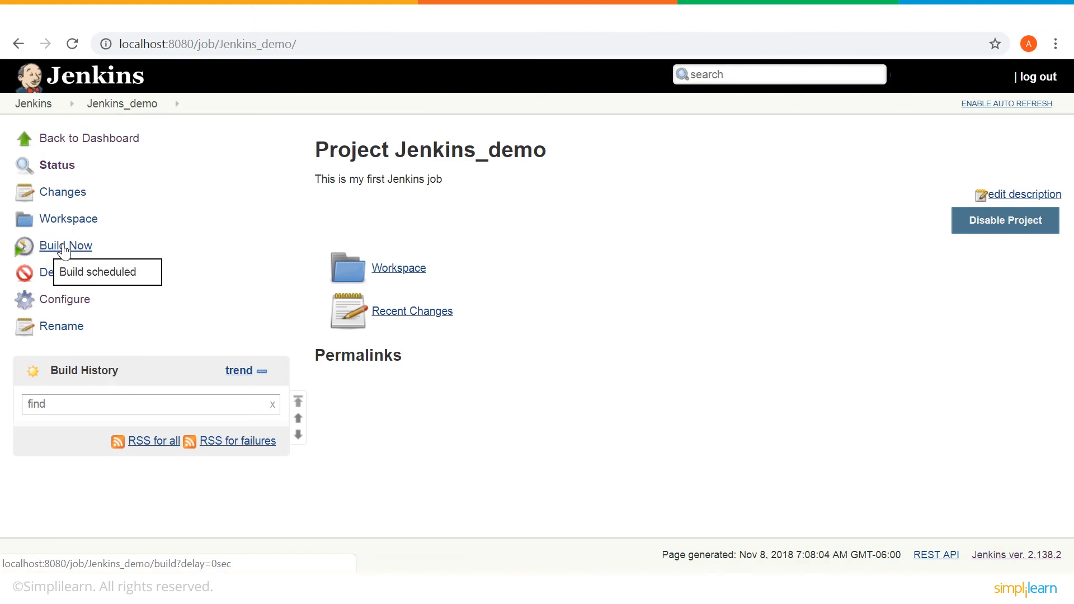
click(65, 245)
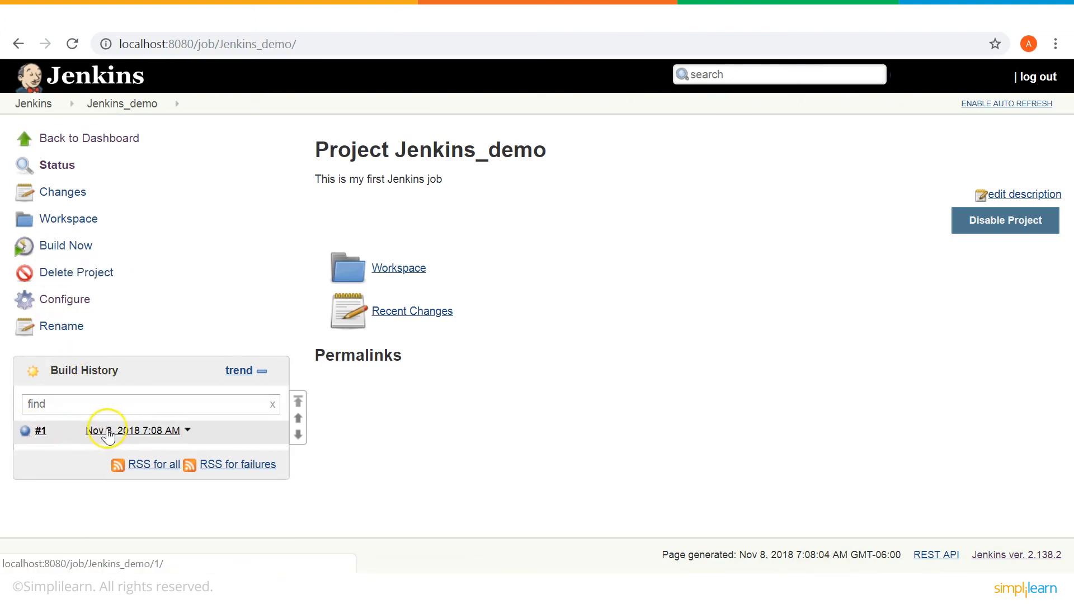
click(106, 429)
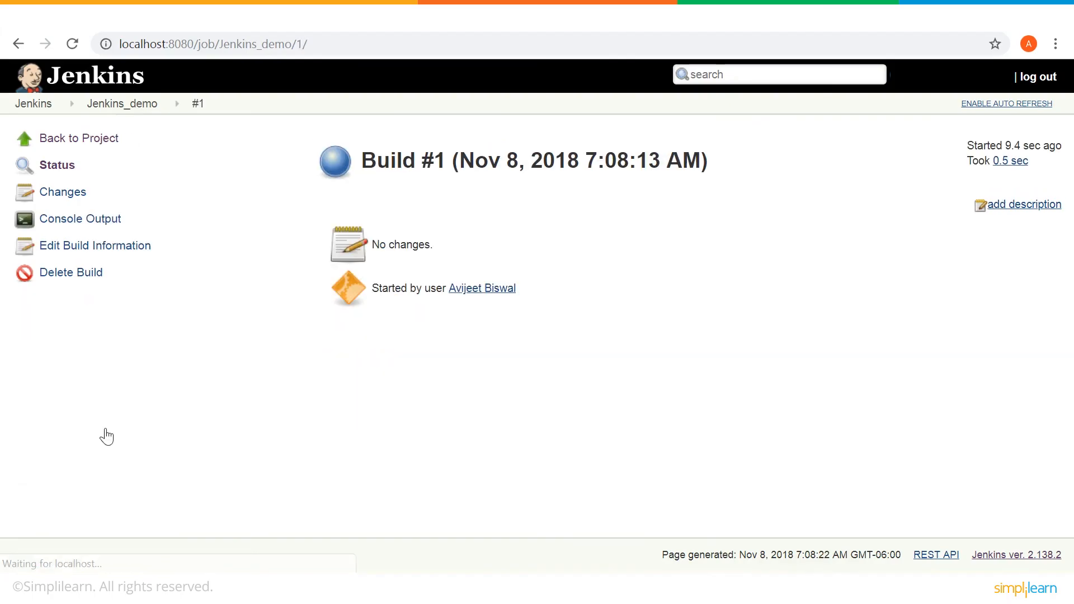
mouse_move(83, 219)
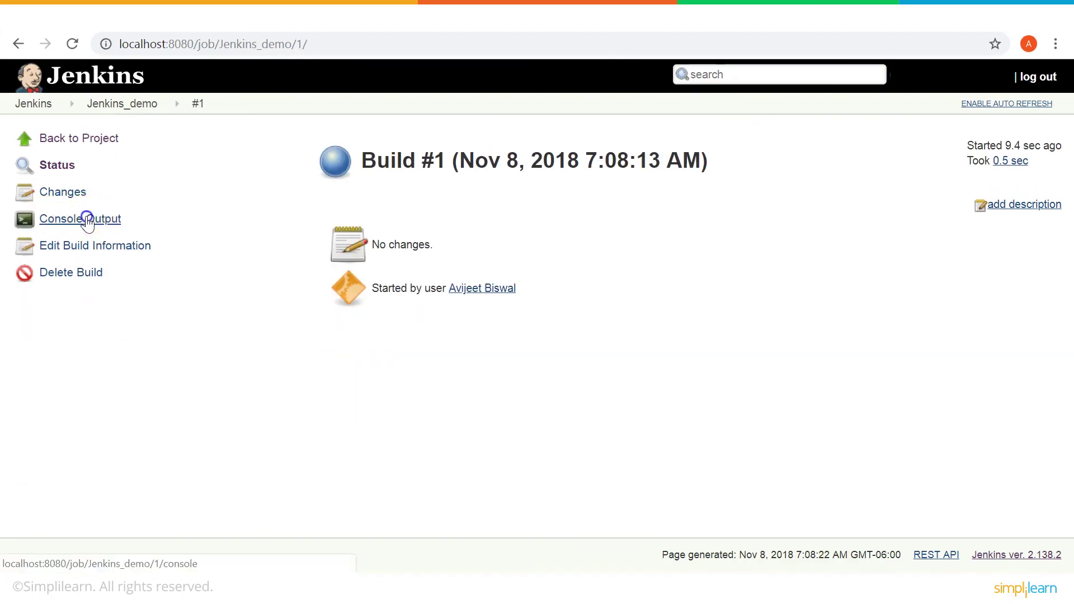
- View build #1's console output showing the greeting with date and time and Finished: SUCCESS
click(81, 220)
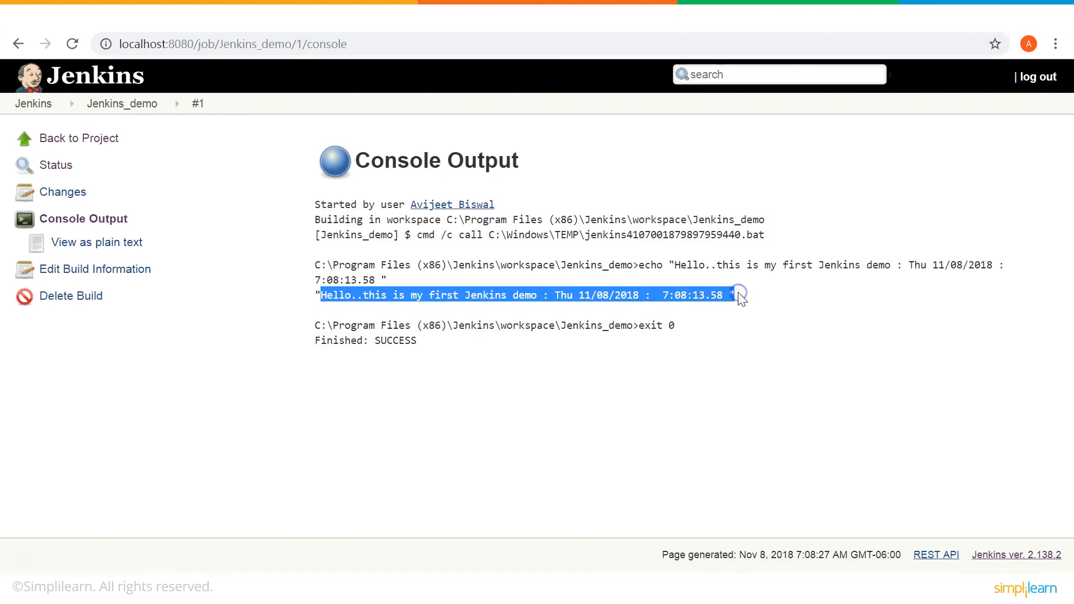
click(568, 295)
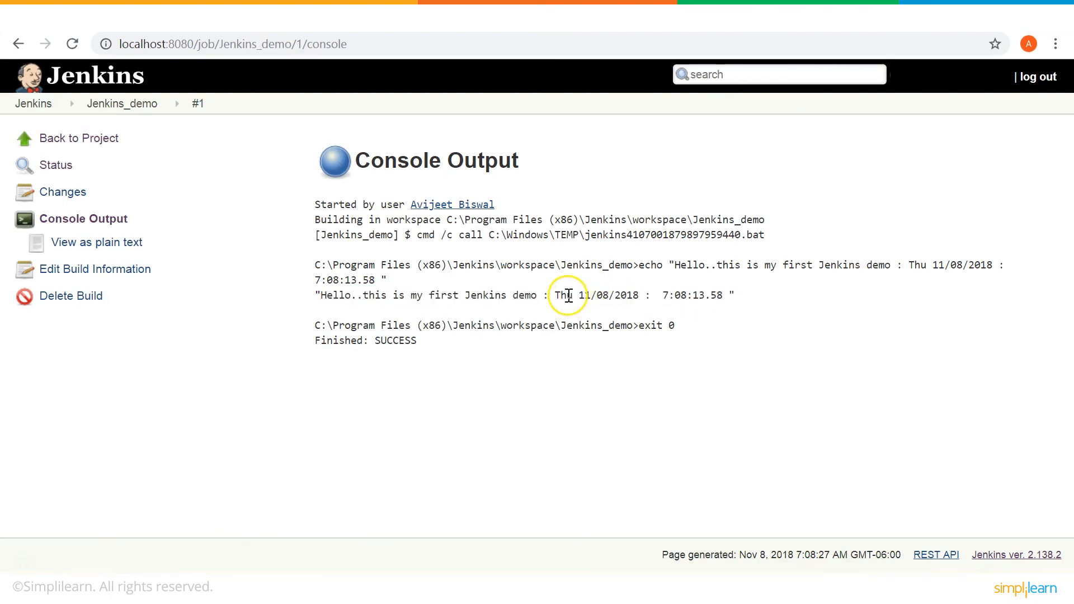
mouse_move(582, 296)
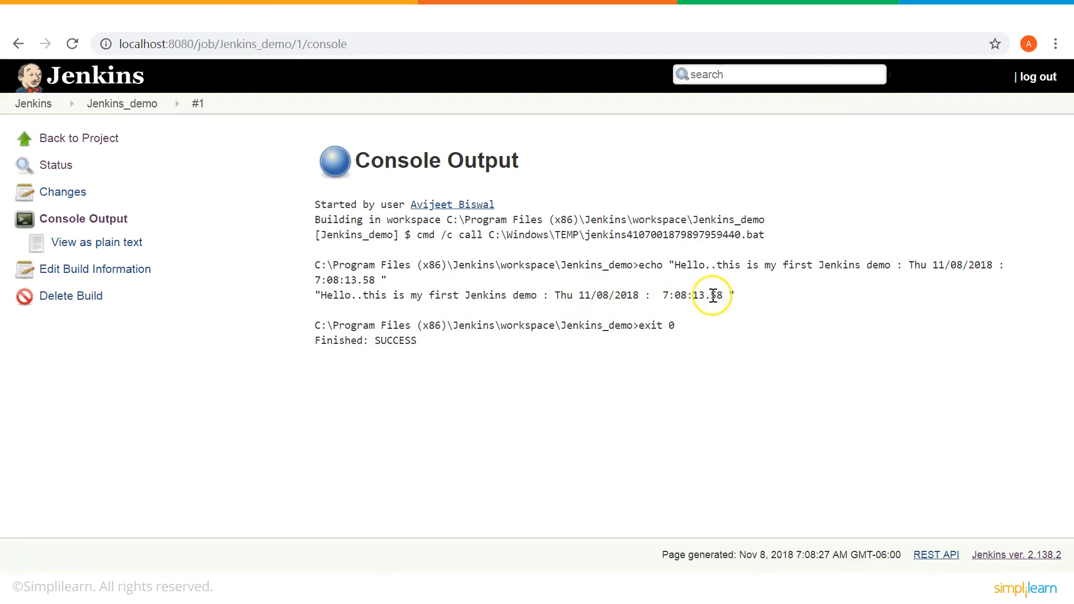
mouse_move(403, 344)
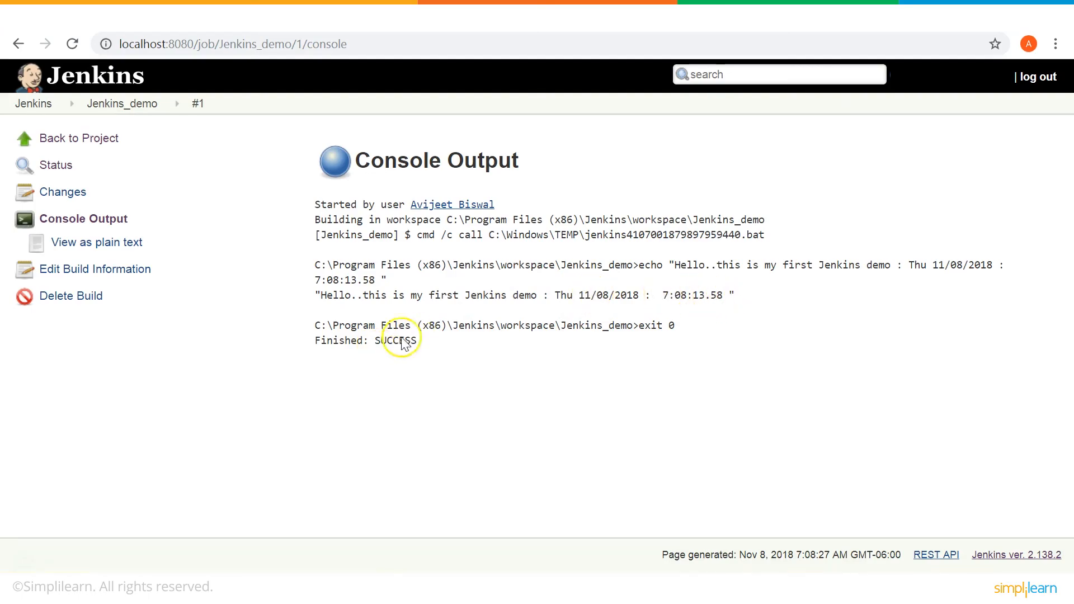